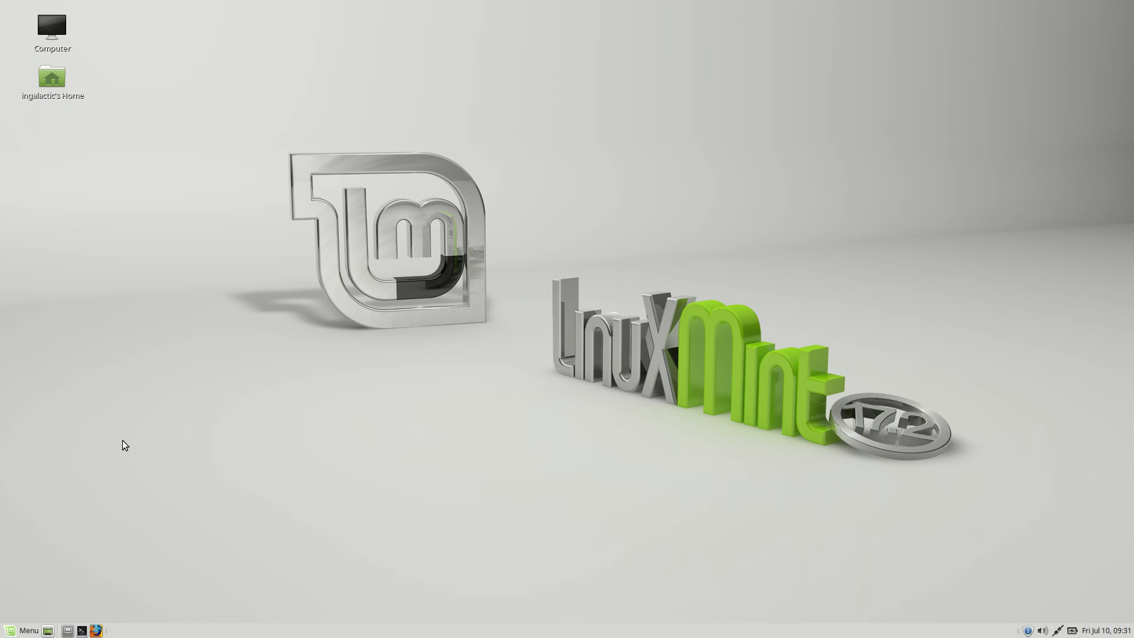
mouse_move(160, 379)
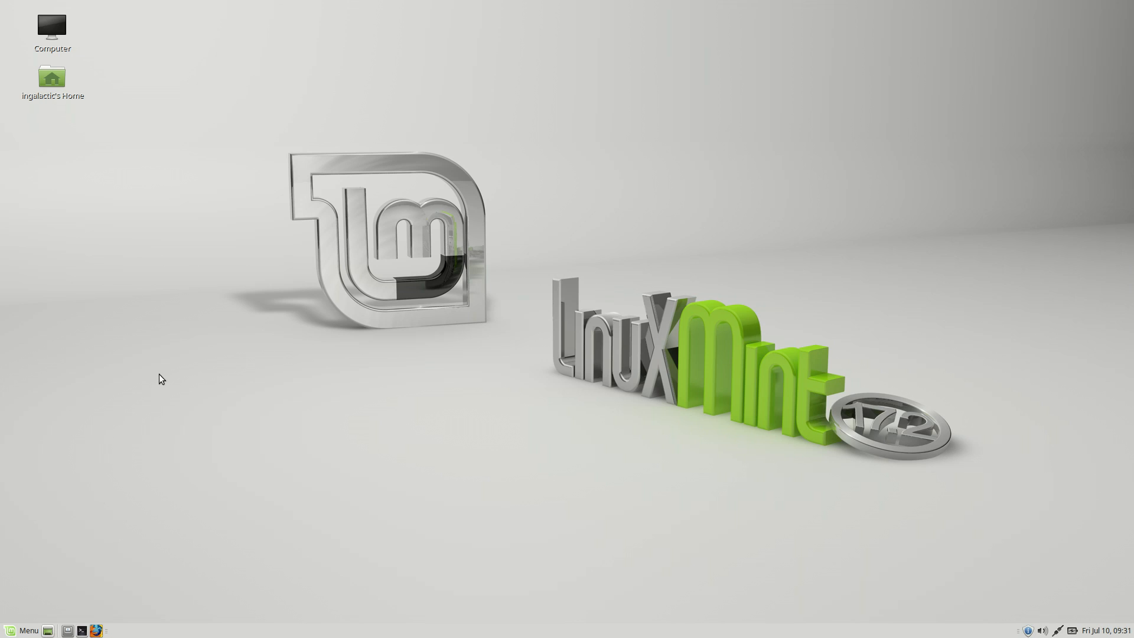
mouse_move(175, 361)
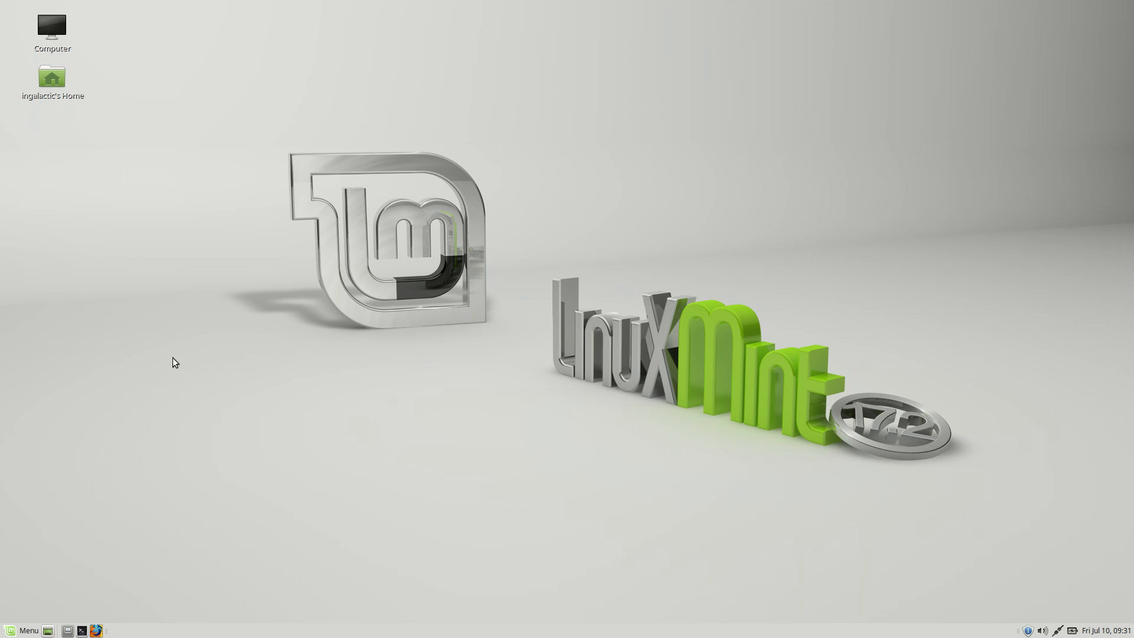
mouse_move(82, 295)
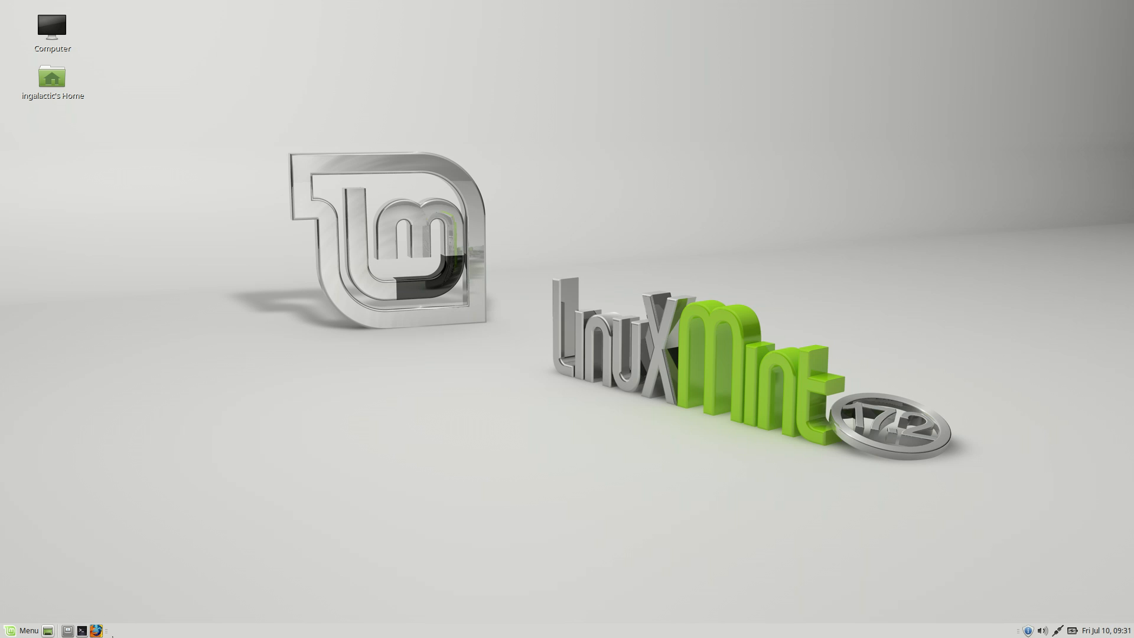
Bring up mintMenu from the panel, showing places, system entries and application categories
click(22, 629)
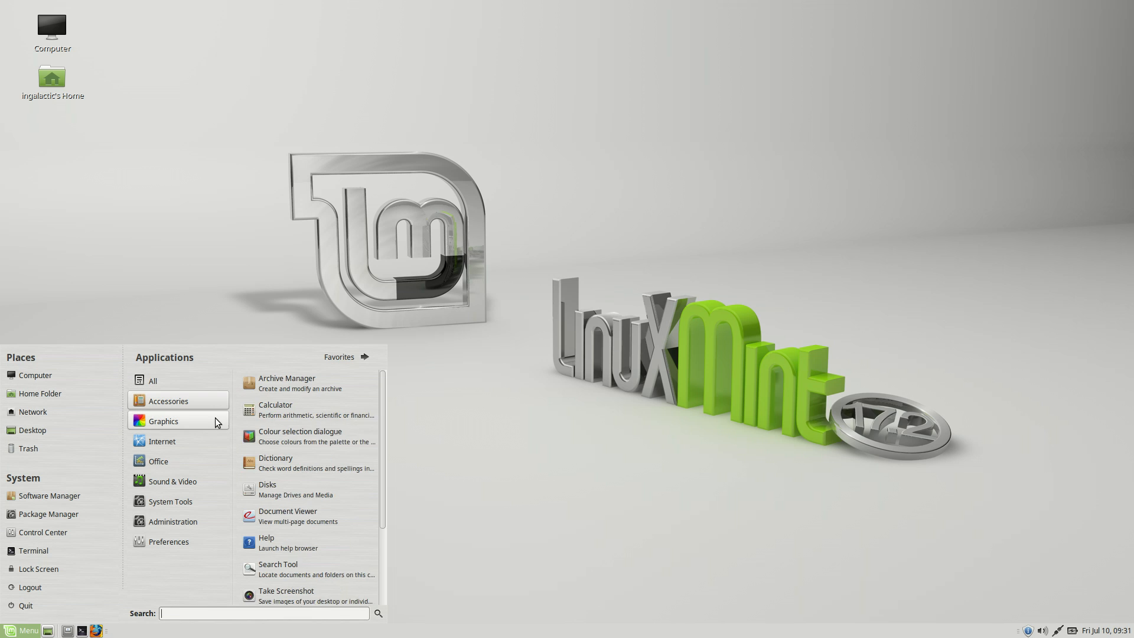
Browse the full applications list, then switch the menu to the Favorites view
click(153, 379)
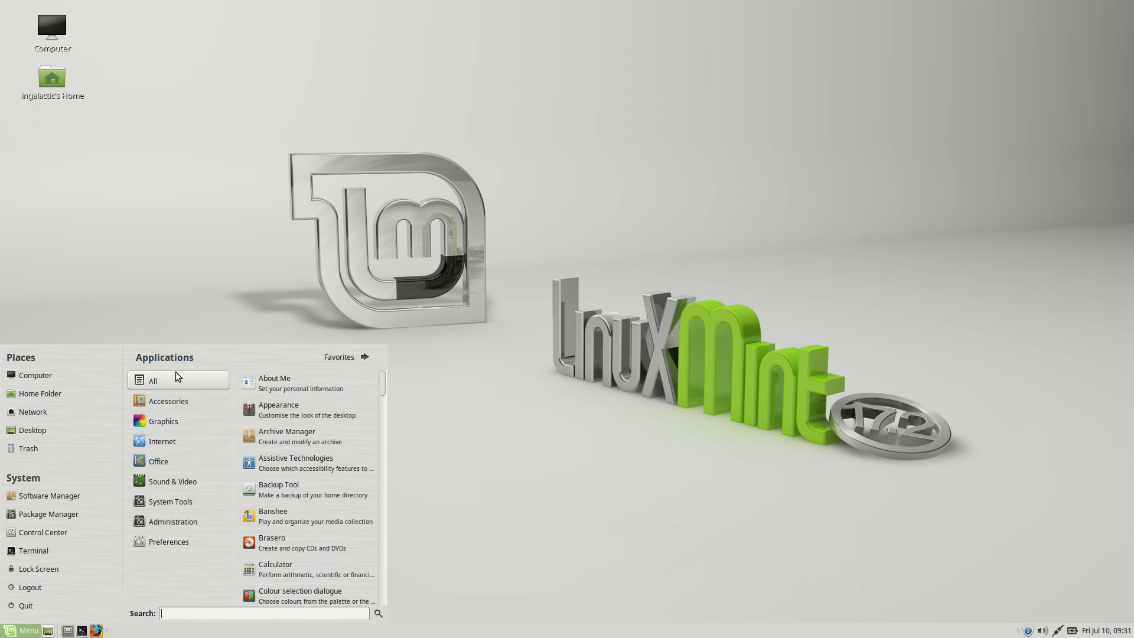
scroll(down, 3)
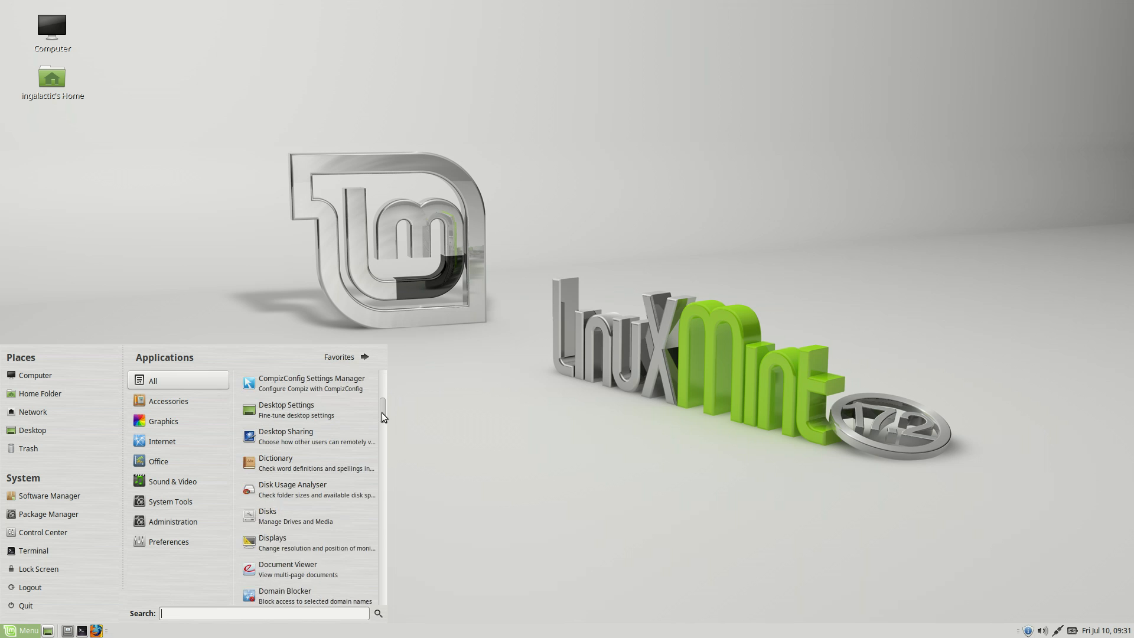
scroll(down, 3)
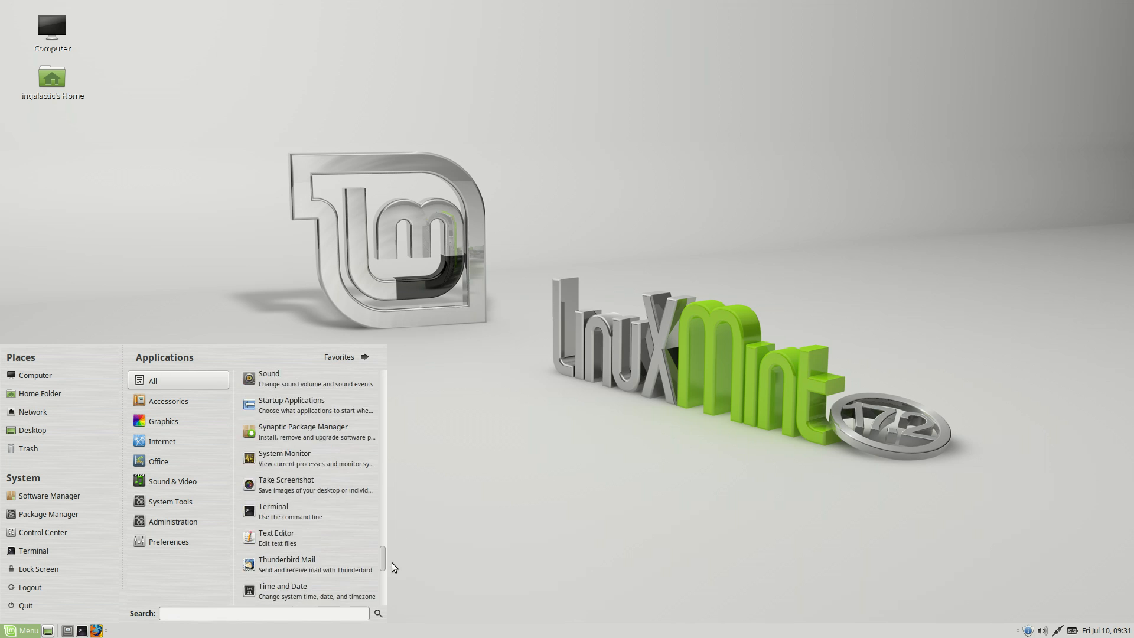
scroll(up, 3)
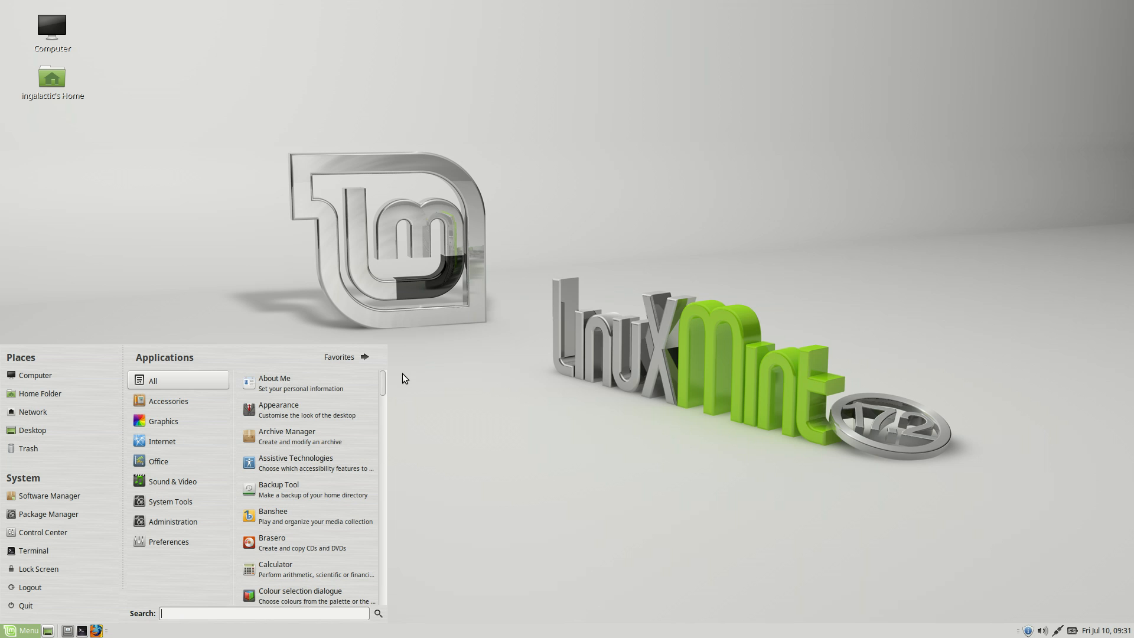
click(346, 357)
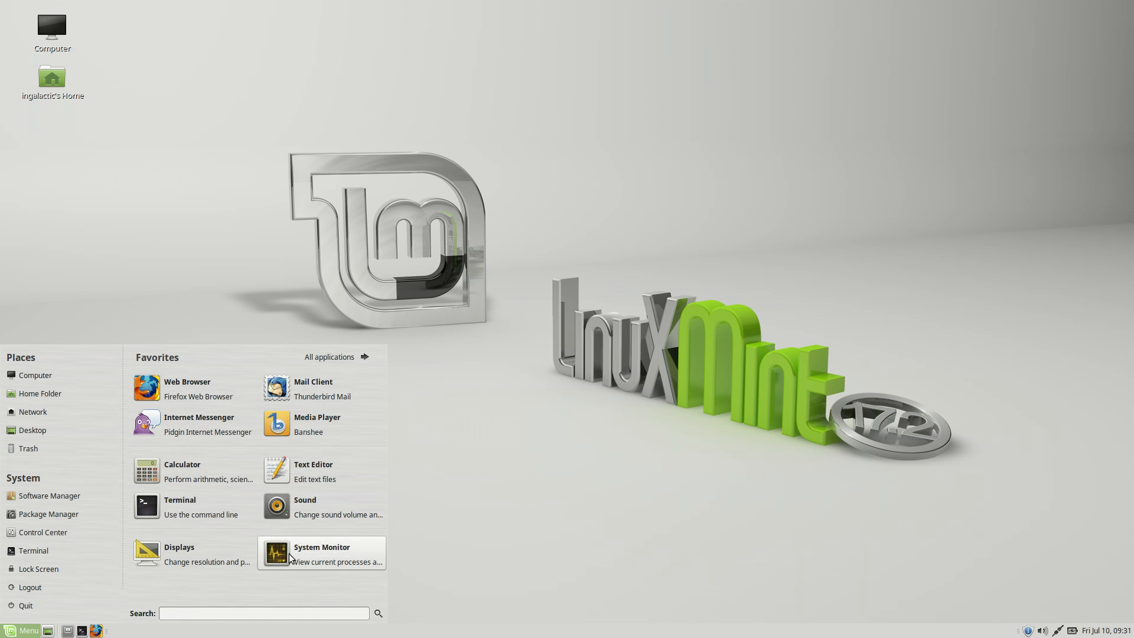
mouse_move(13, 629)
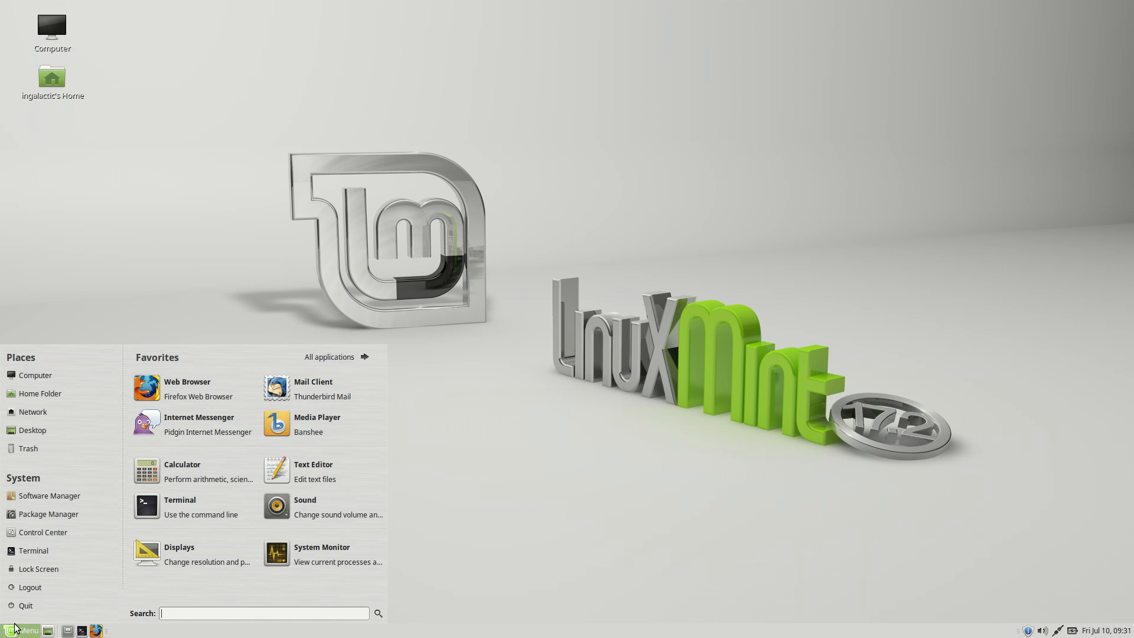
mouse_move(251, 453)
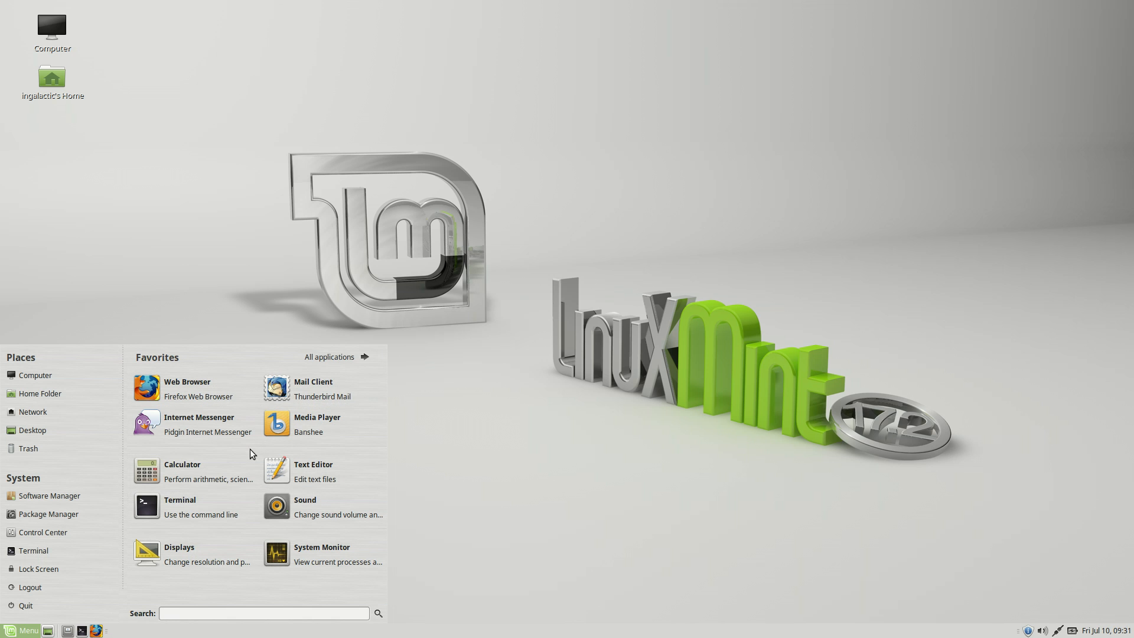
Return to all applications, filter to the Preferences tools, then show all again
click(329, 357)
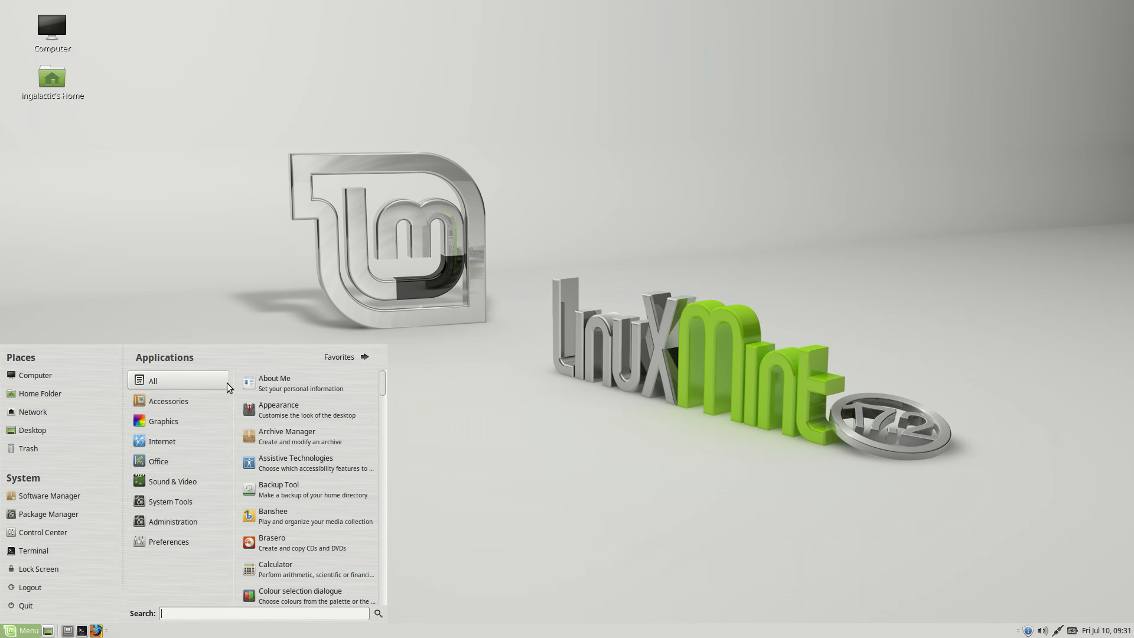
click(169, 541)
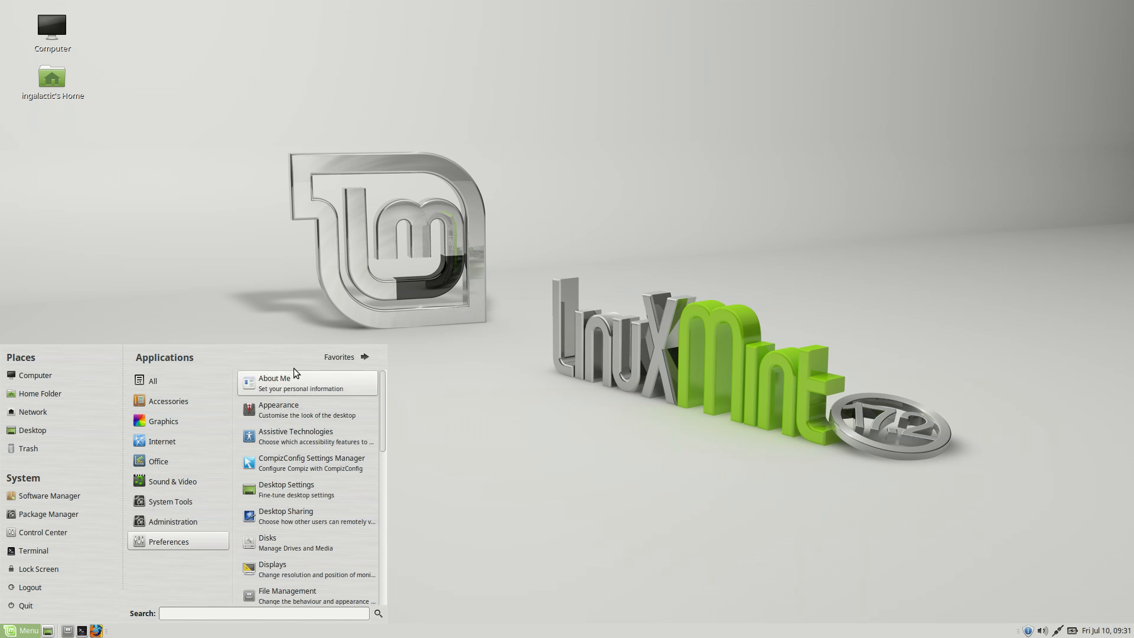
mouse_move(329, 378)
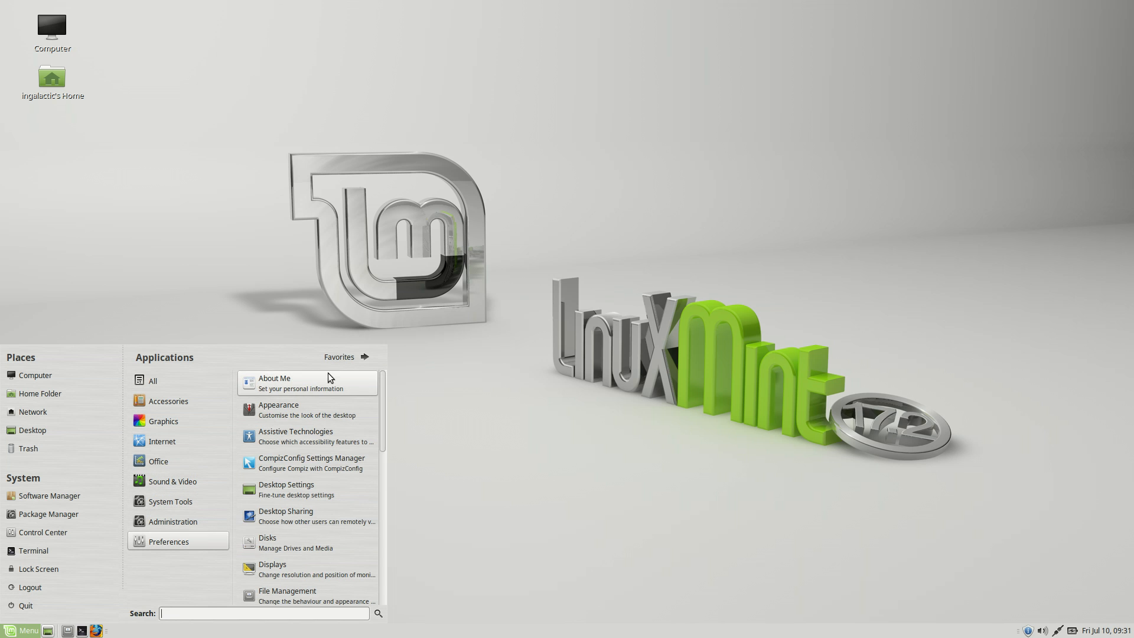
click(338, 357)
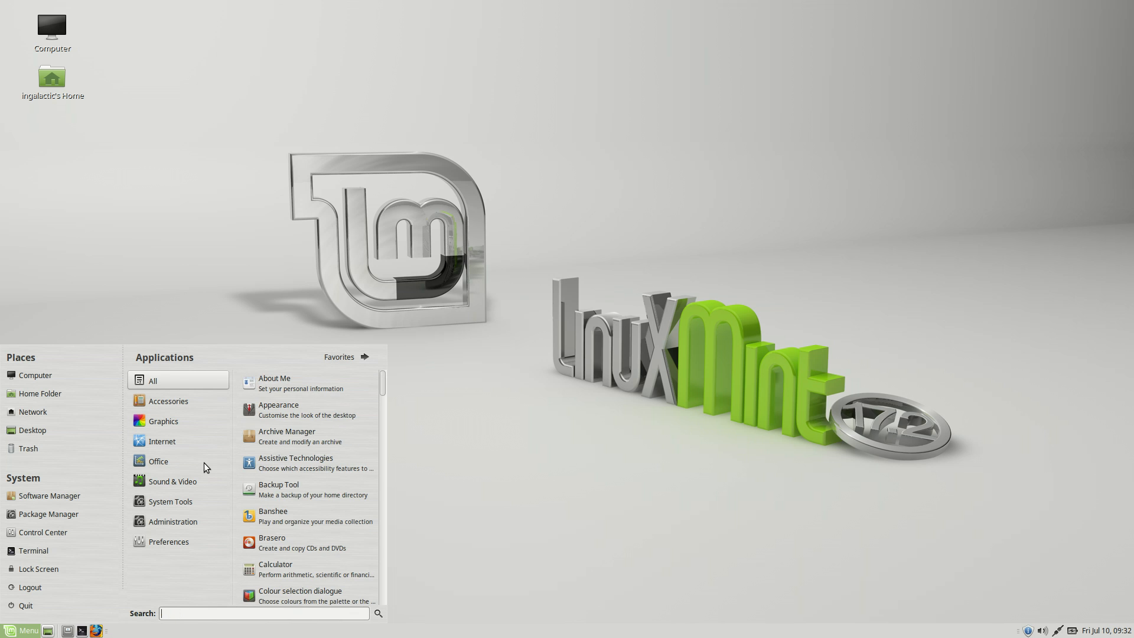
Search the menu for 'fir' then 'chromium' to list install offers for chromium packages
text(fir)
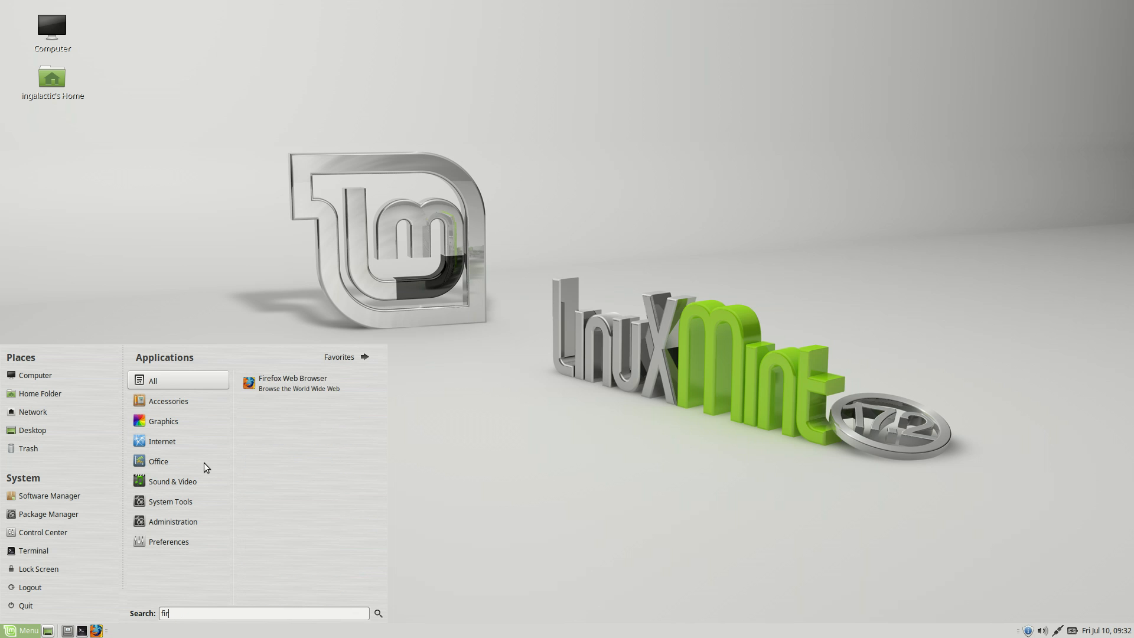
click(262, 613)
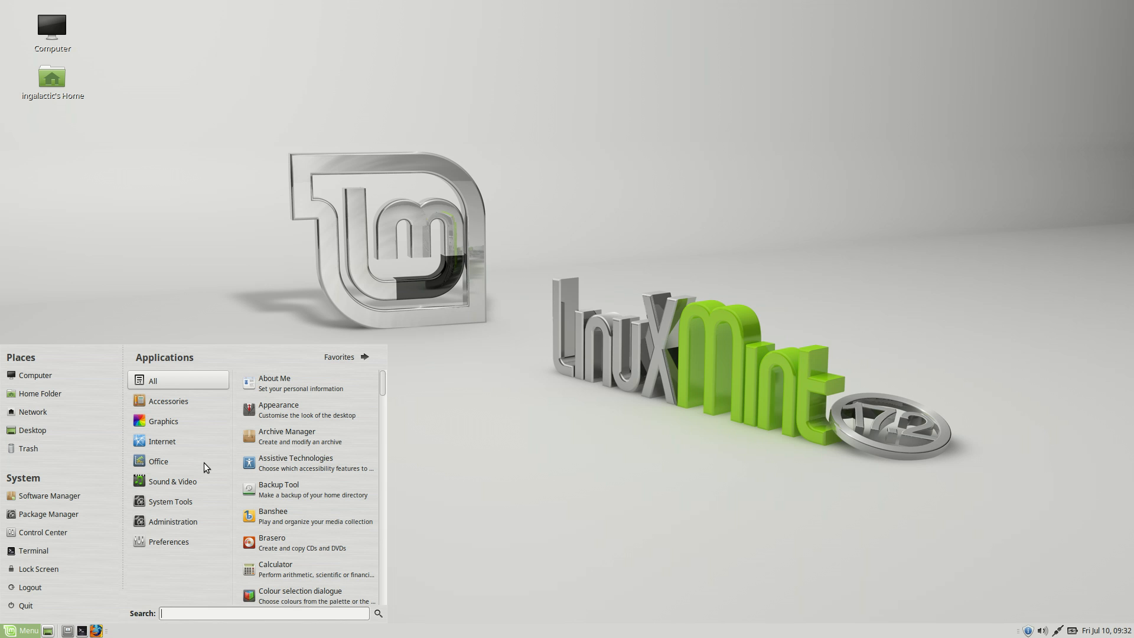
text(chro)
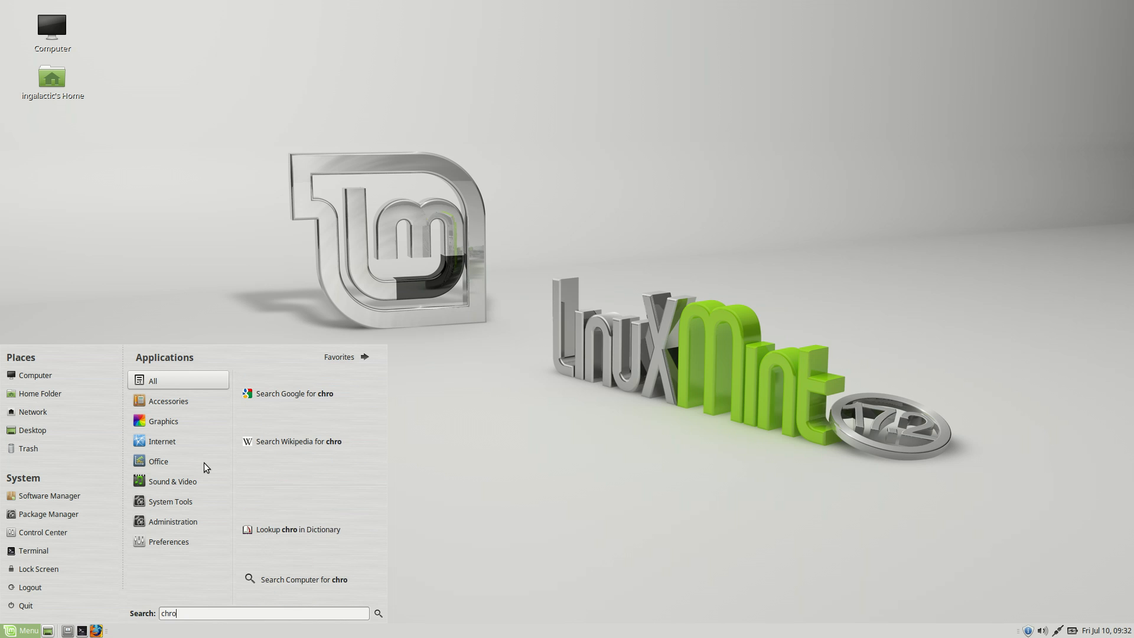
text(mium)
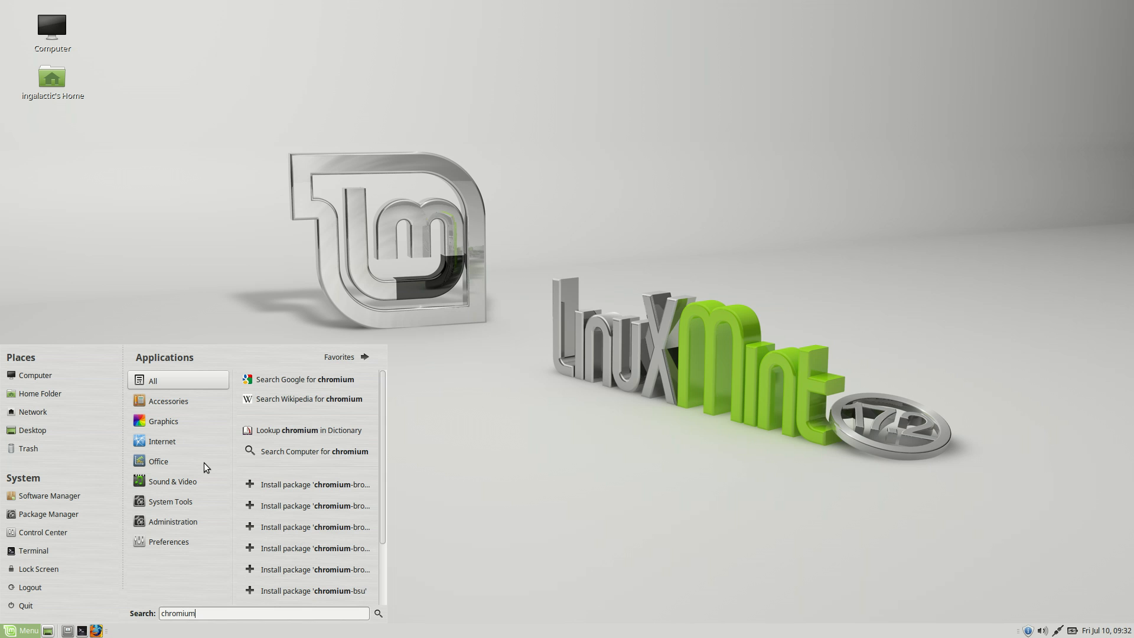
mouse_move(307, 484)
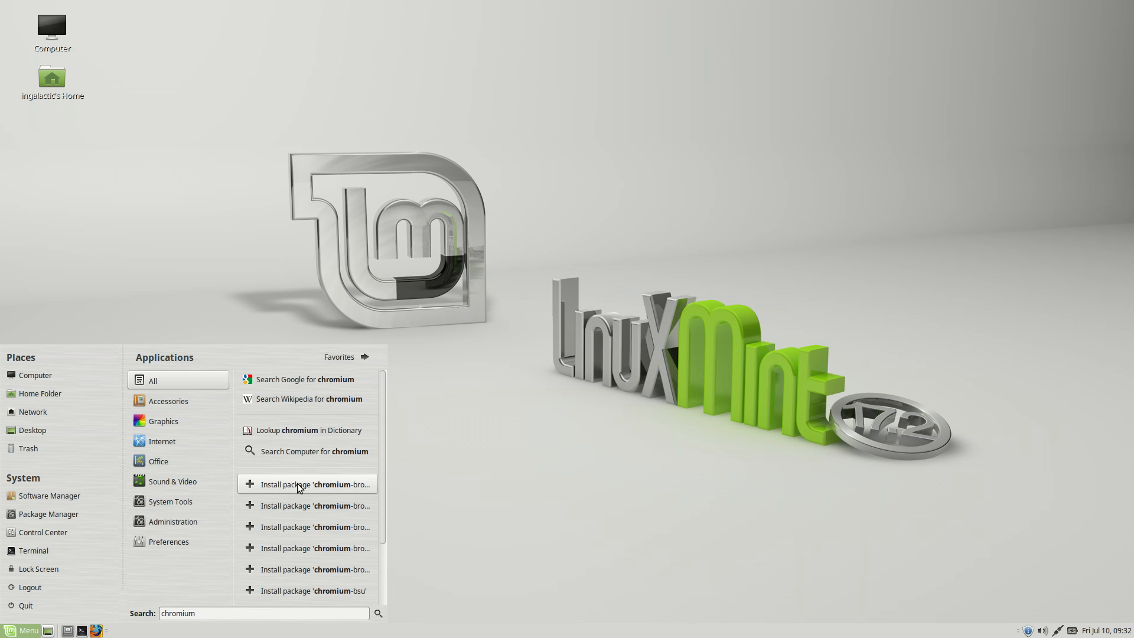
mouse_move(307, 484)
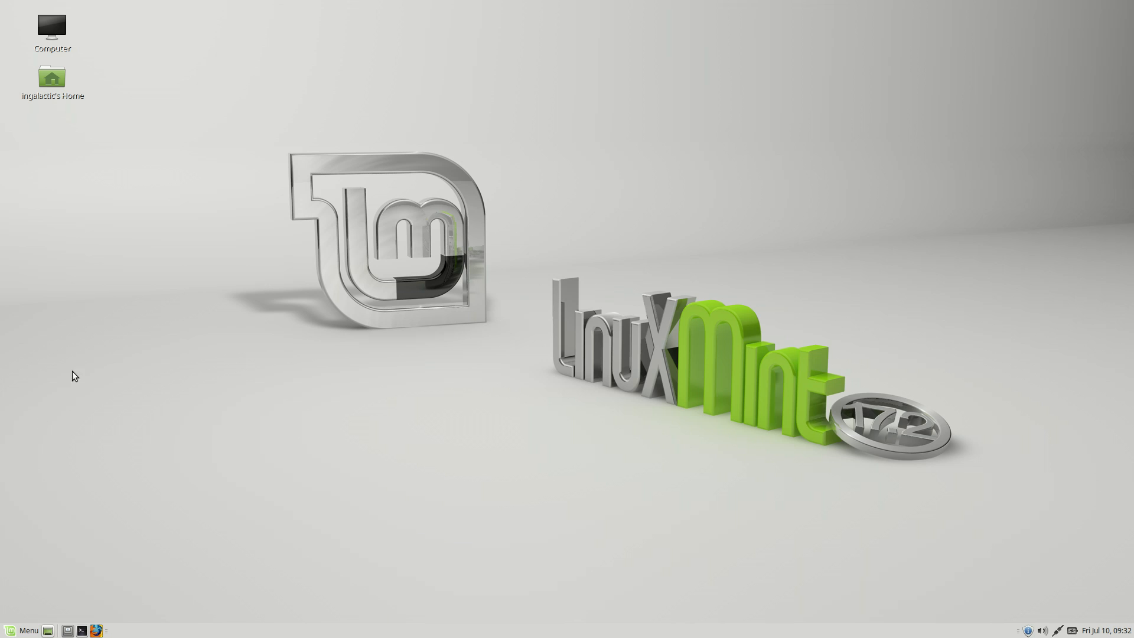
Launch Desktop Settings from the menu and review the Windows page, keeping Marco as window manager
click(24, 630)
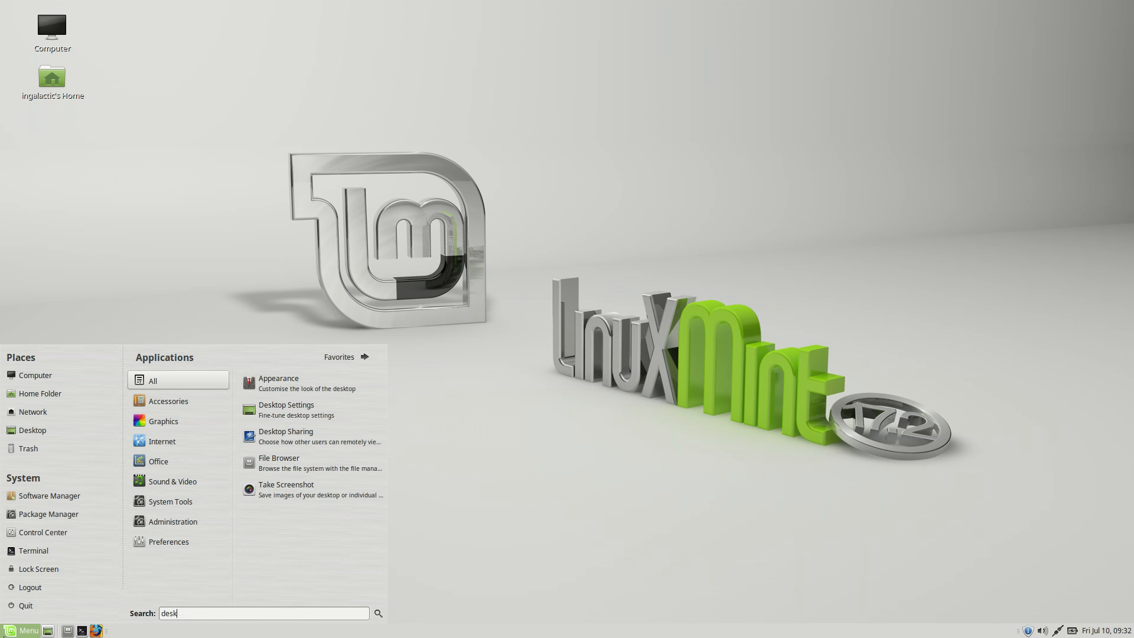
click(286, 405)
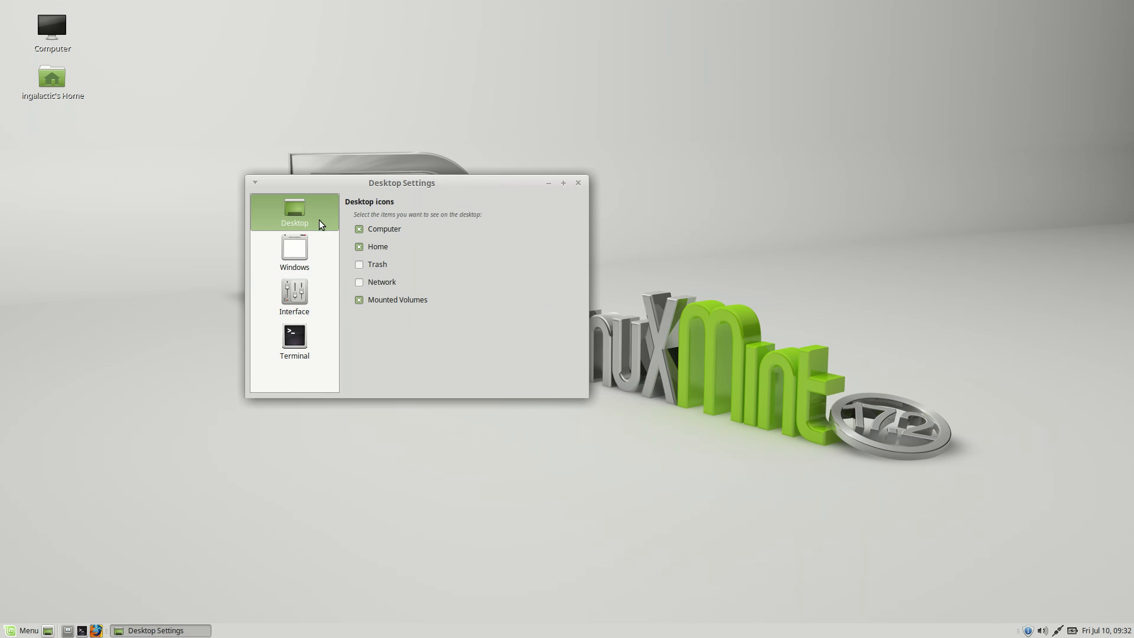
click(295, 250)
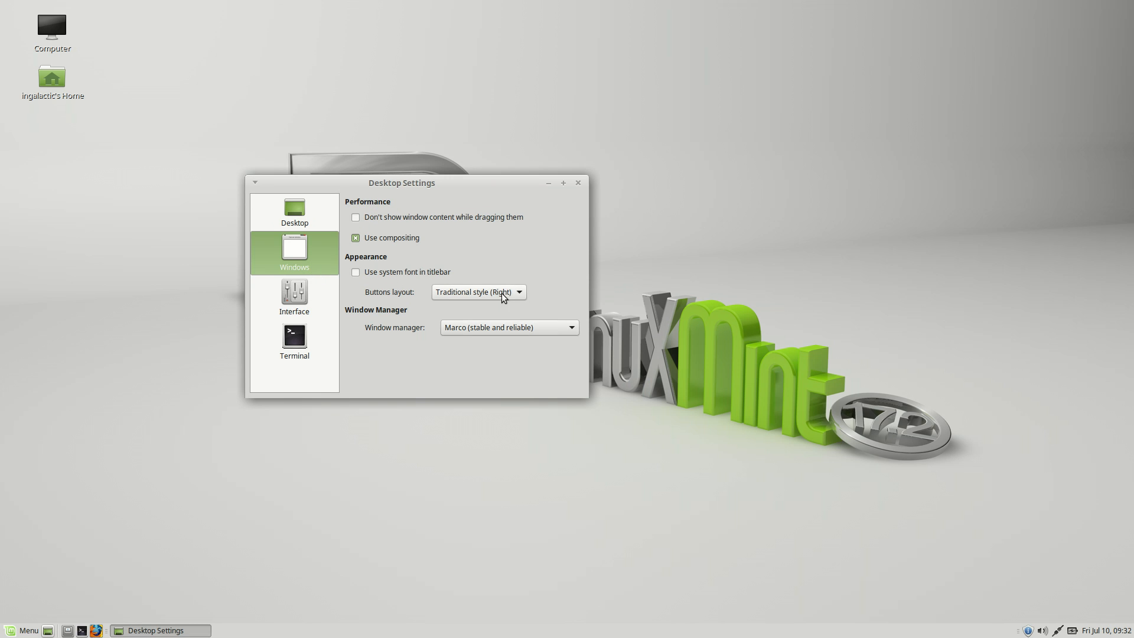
mouse_move(552, 368)
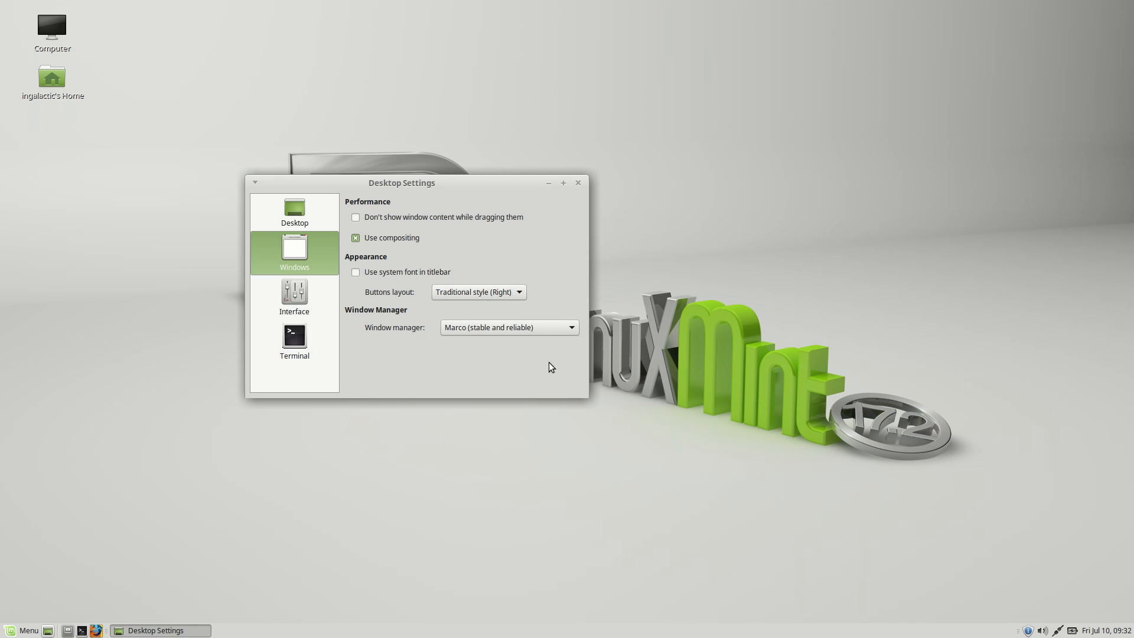
mouse_move(474, 332)
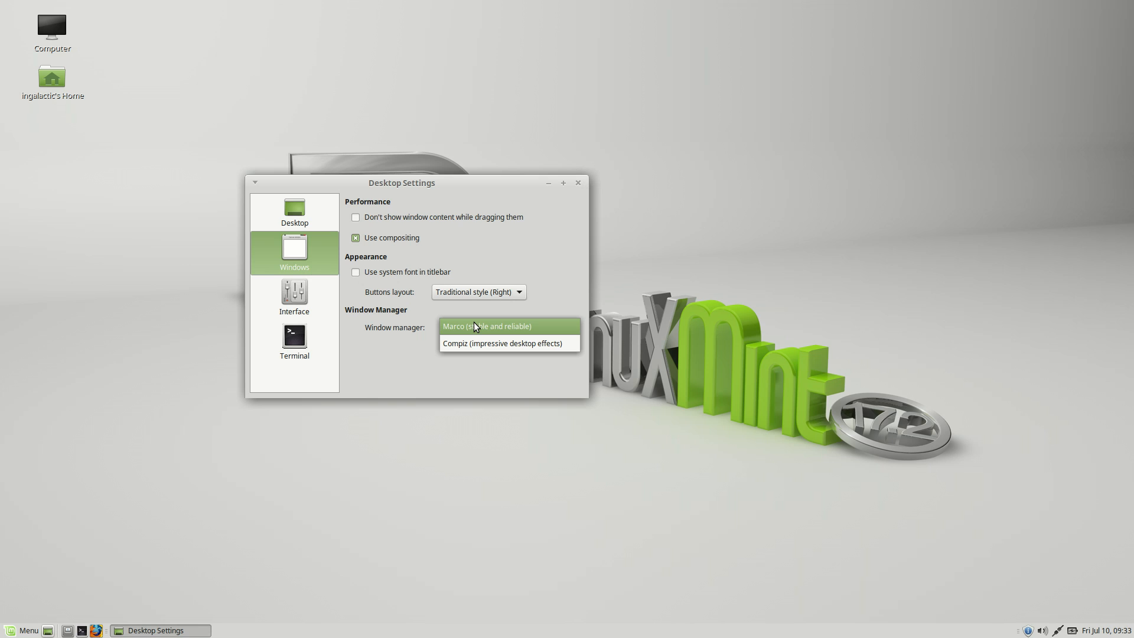
mouse_move(483, 334)
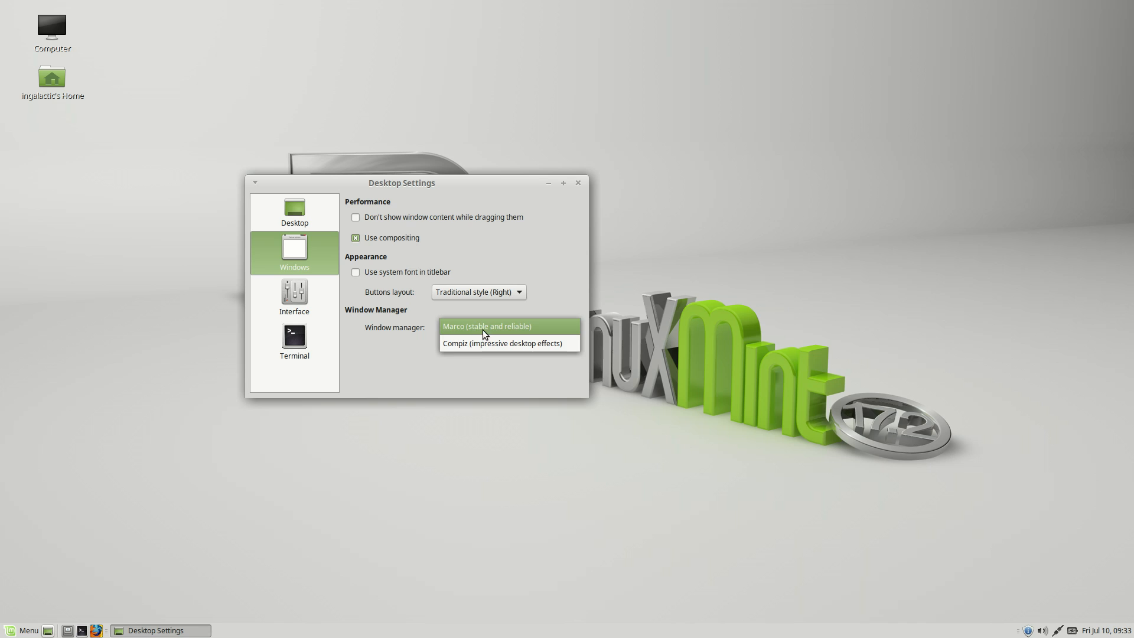
click(486, 326)
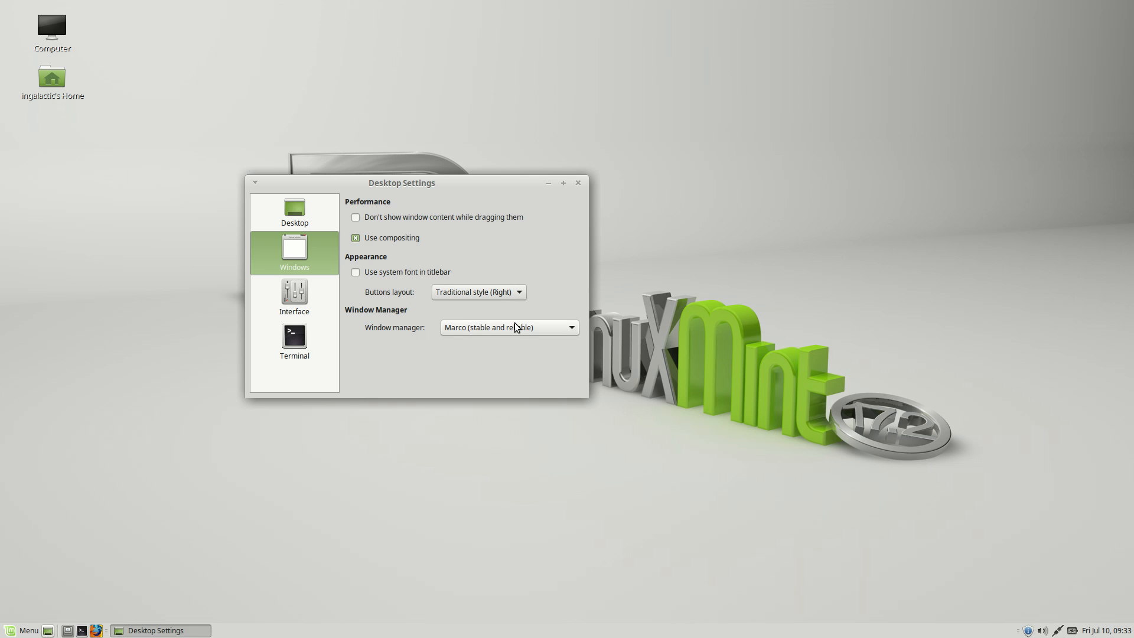
mouse_move(333, 266)
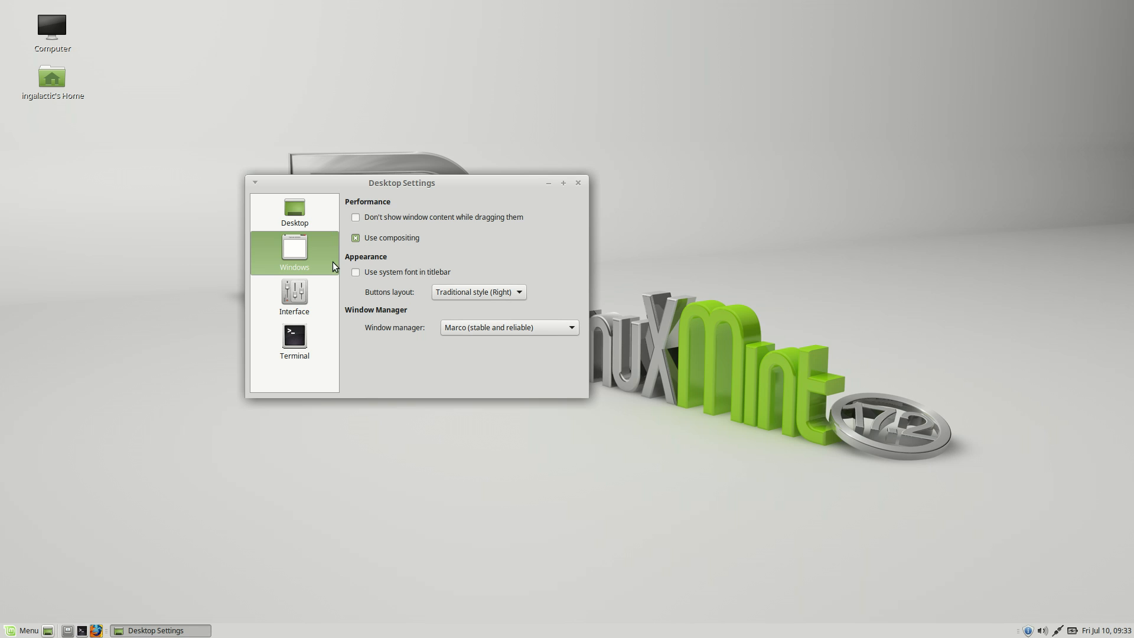
click(547, 182)
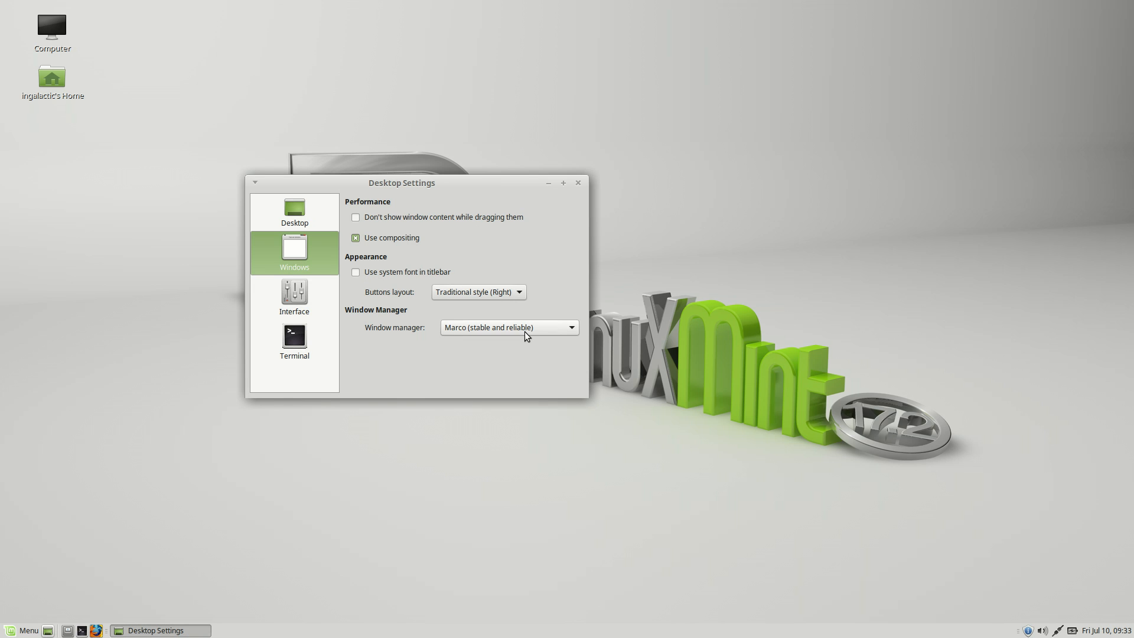
click(508, 327)
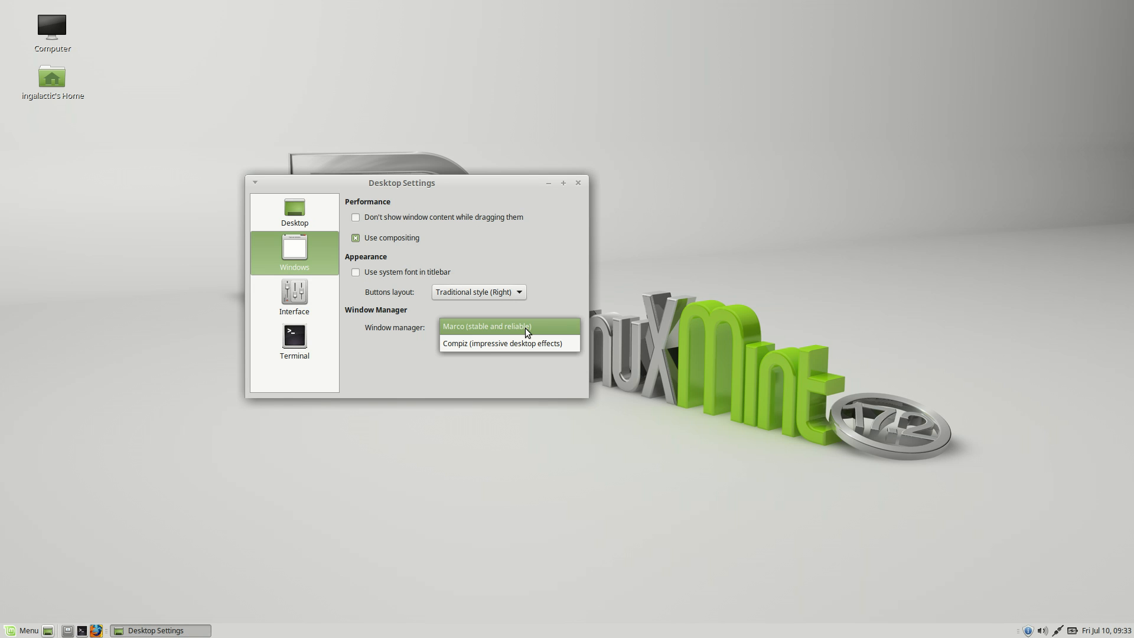
Review the Interface, Terminal and Windows pages, ending on the desktop icons page
click(294, 297)
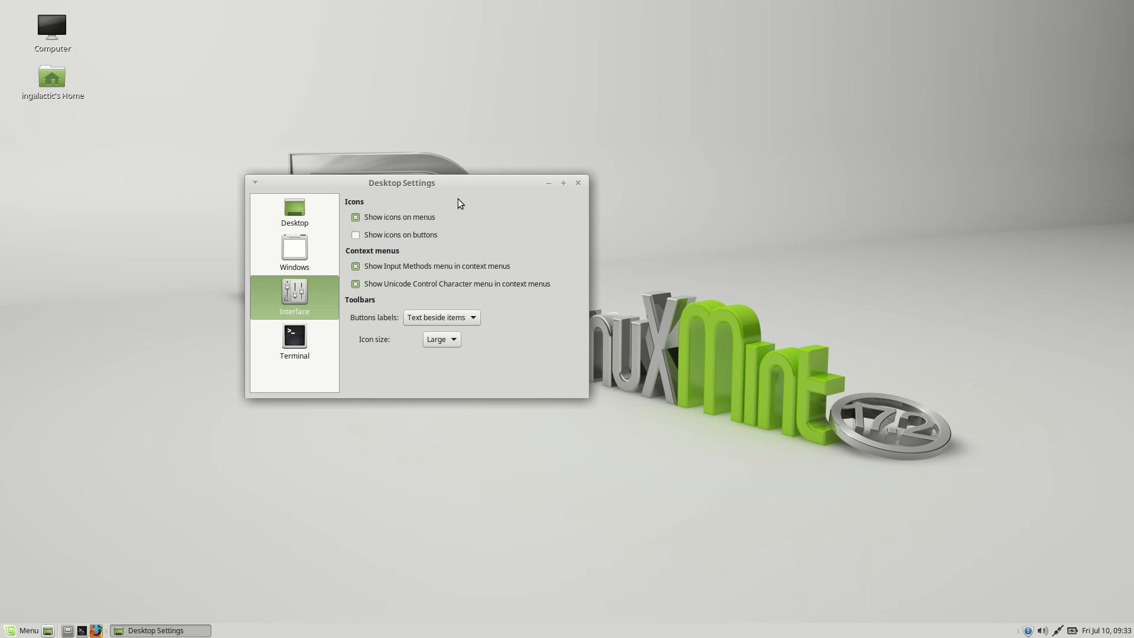
mouse_move(292, 293)
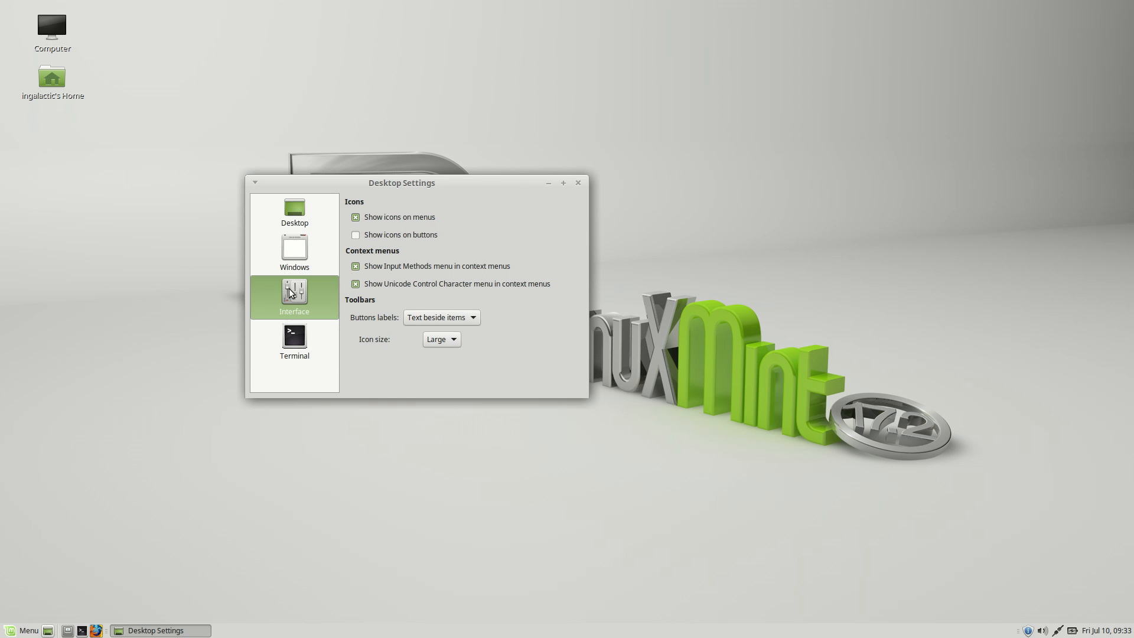
click(294, 340)
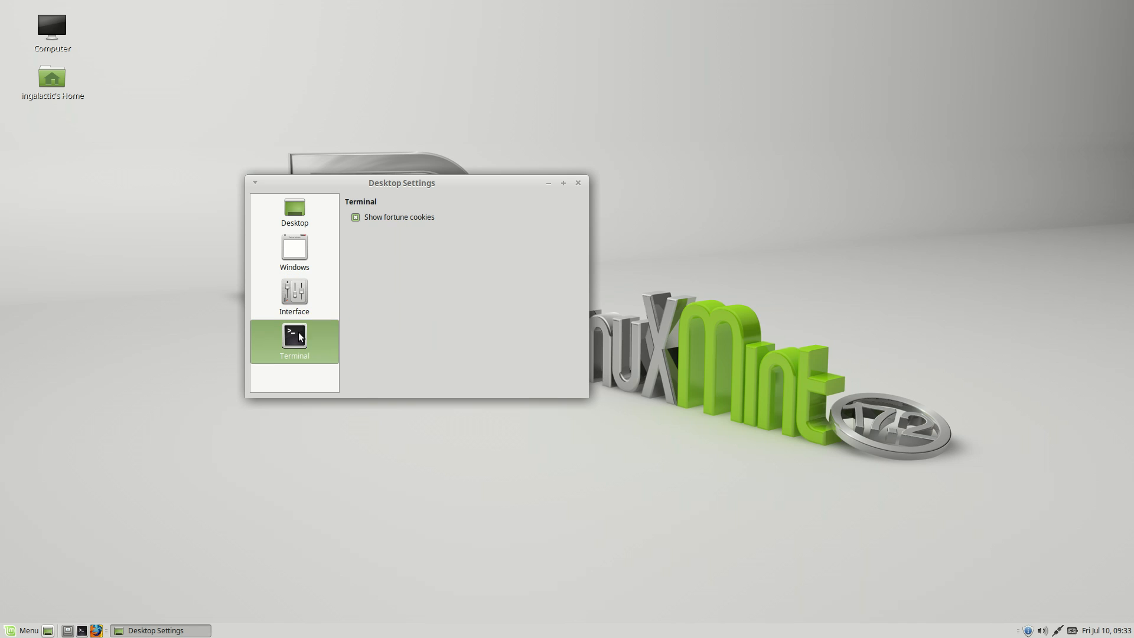
mouse_move(263, 434)
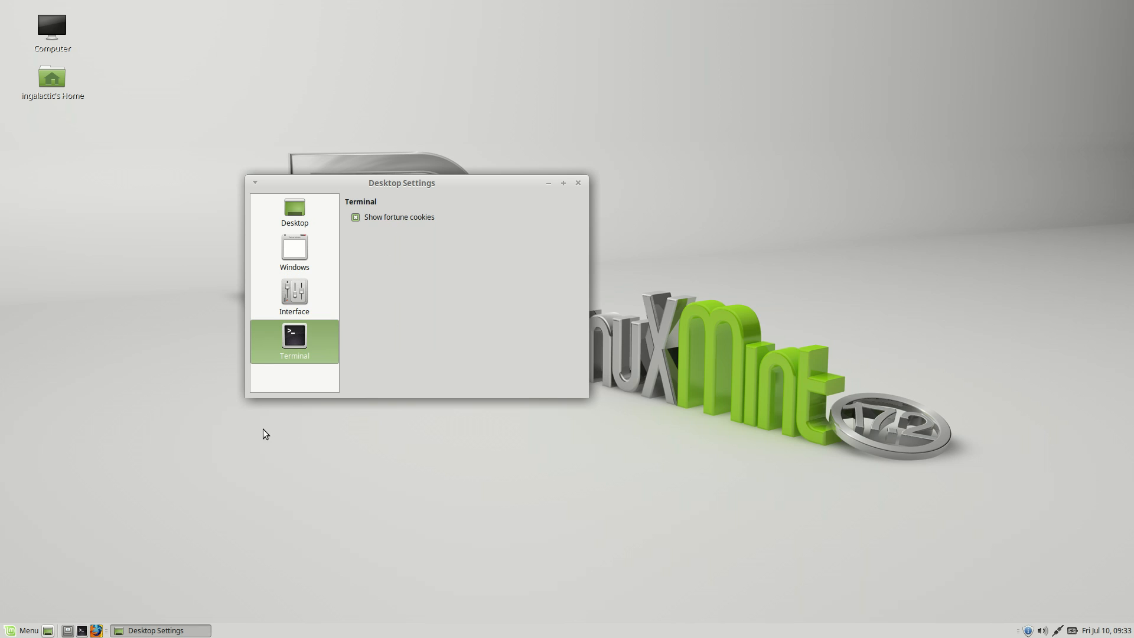
click(294, 249)
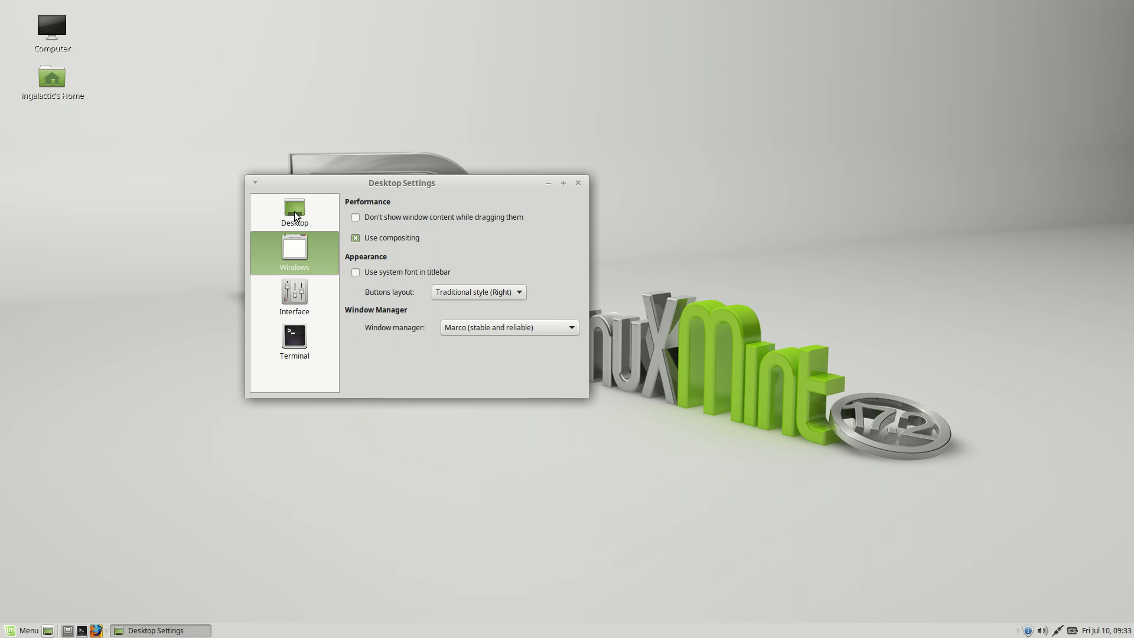
click(294, 210)
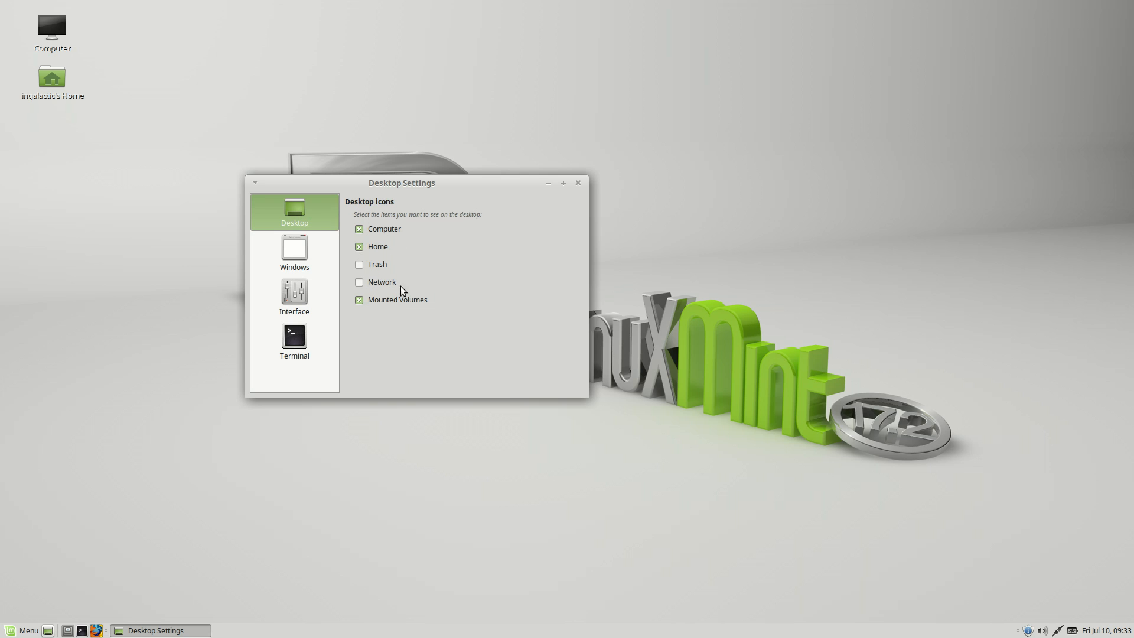
Show the Appearance theme gallery and look through the Mint-X colour variants
click(578, 182)
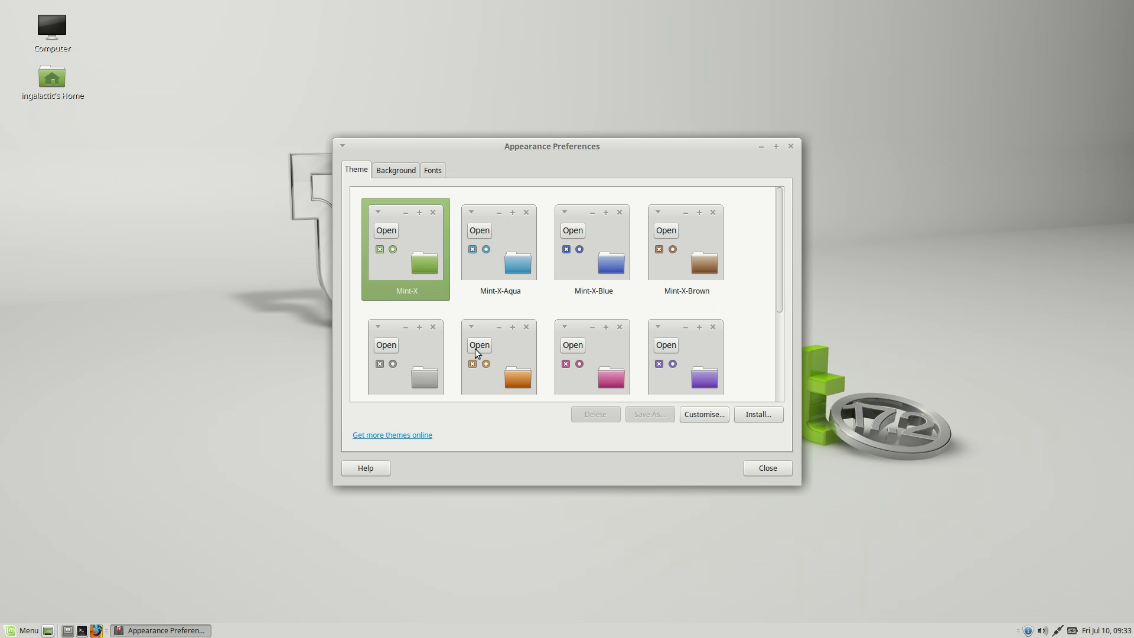
scroll(down, 3)
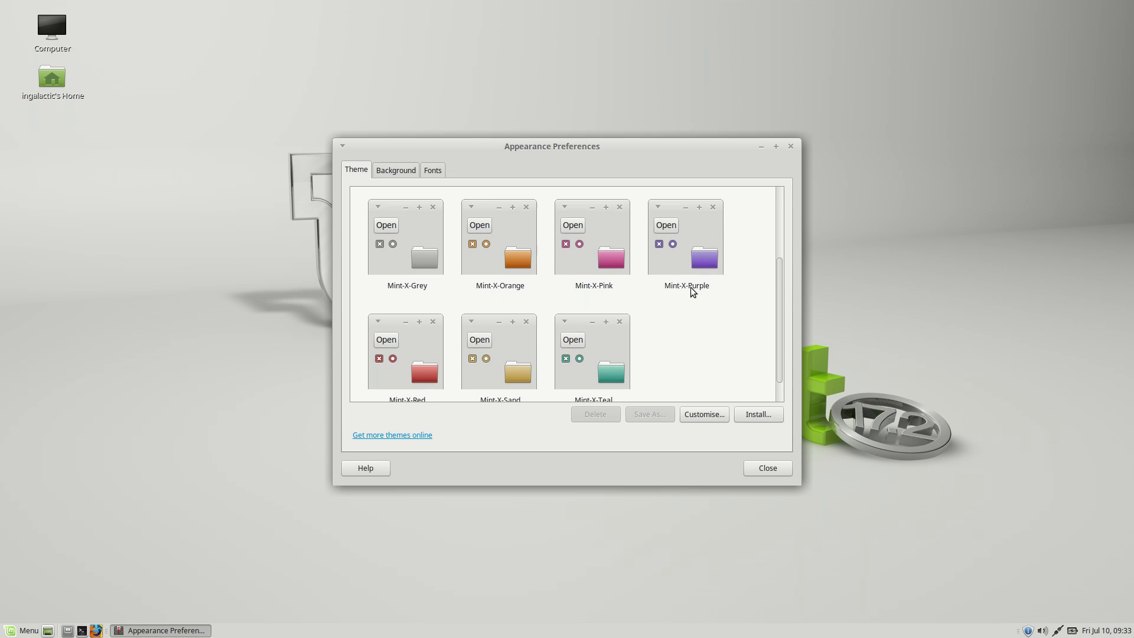
scroll(up, 3)
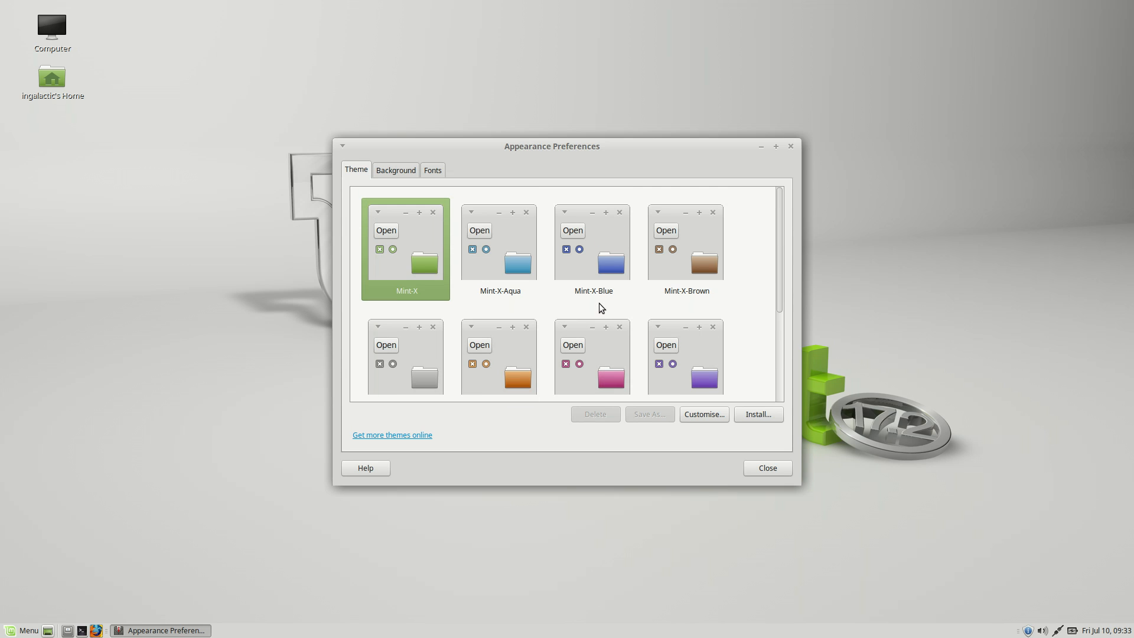
mouse_move(508, 323)
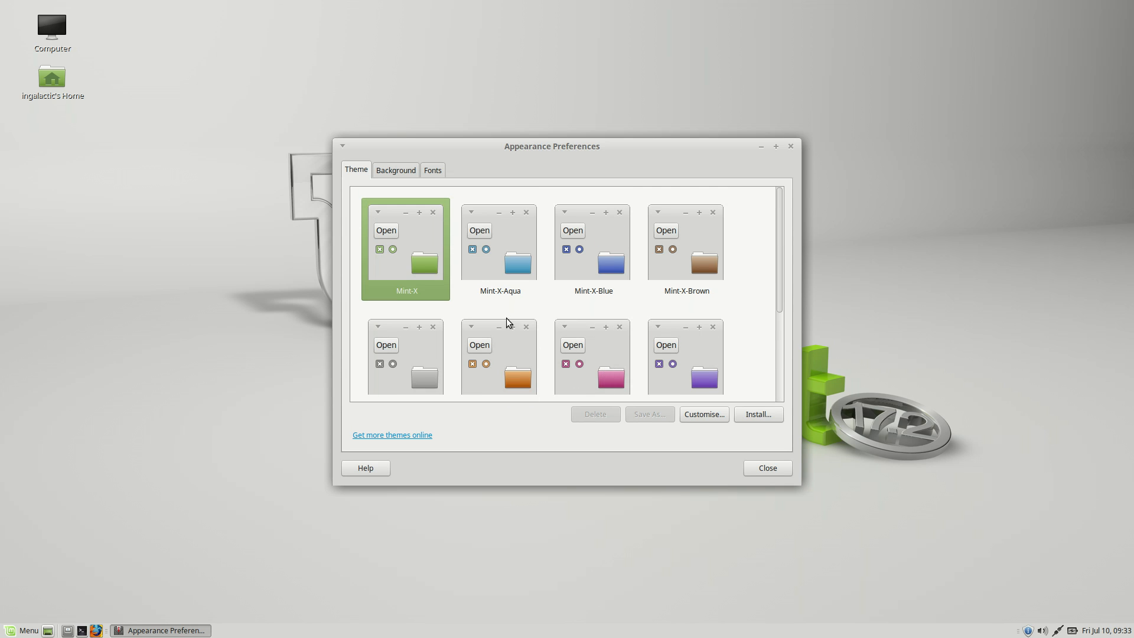
Fetch more themes online in Firefox, then review the Background and Fonts settings
click(392, 434)
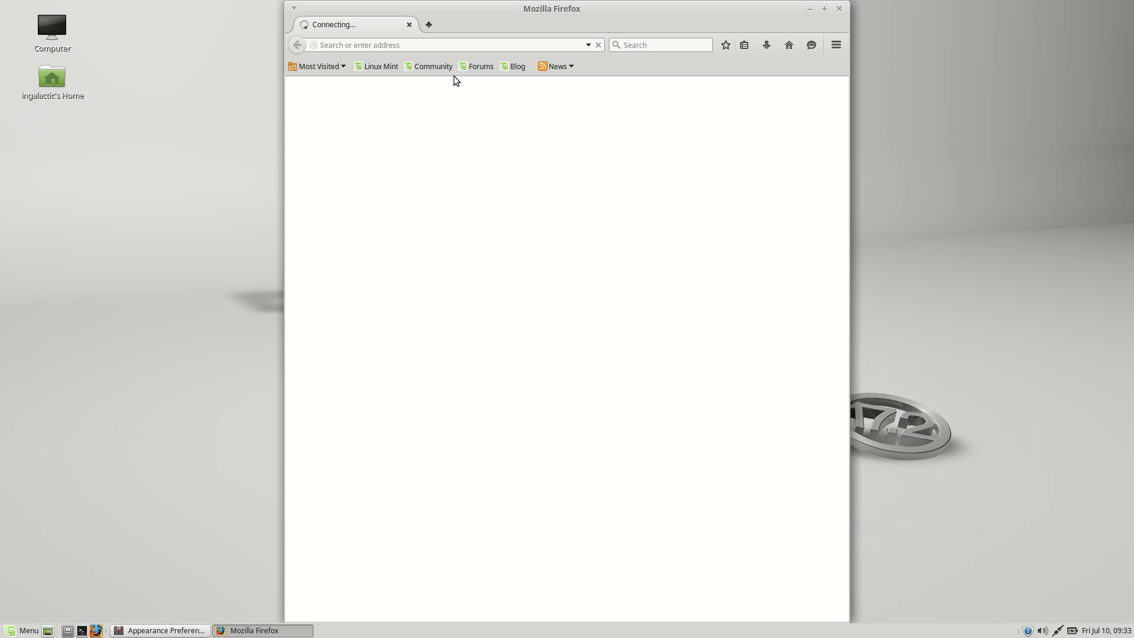
click(159, 629)
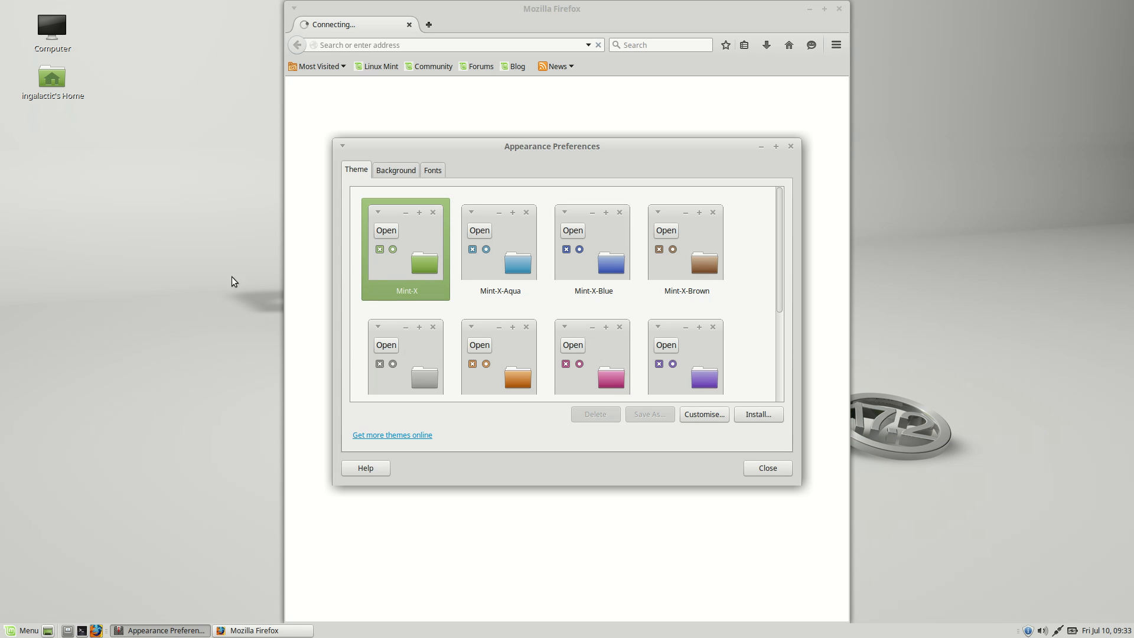
click(396, 171)
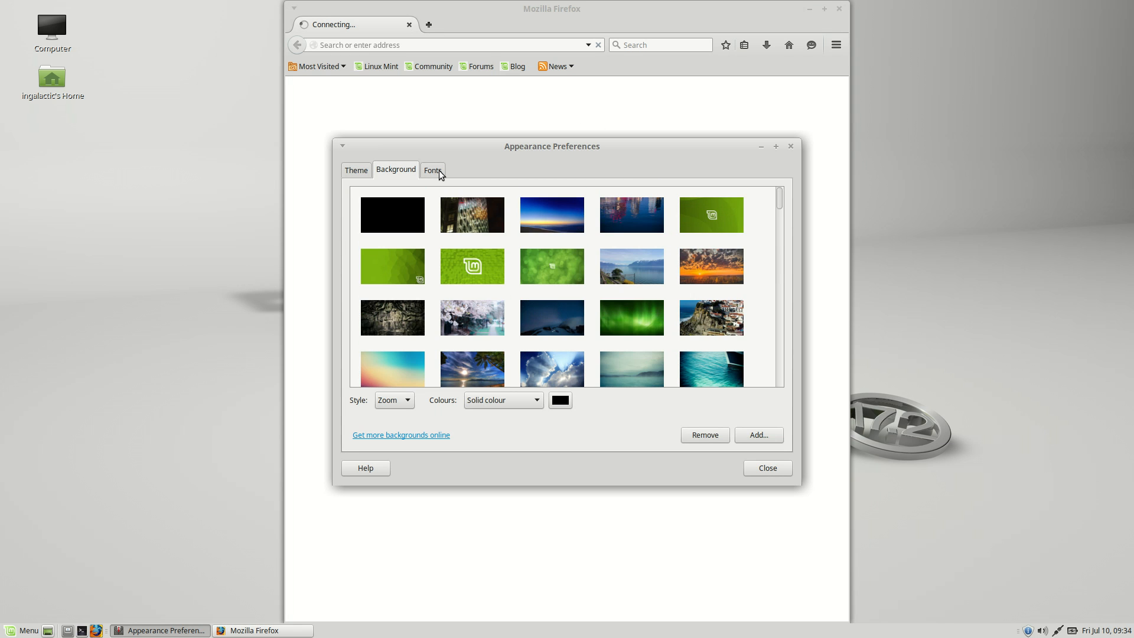
click(432, 169)
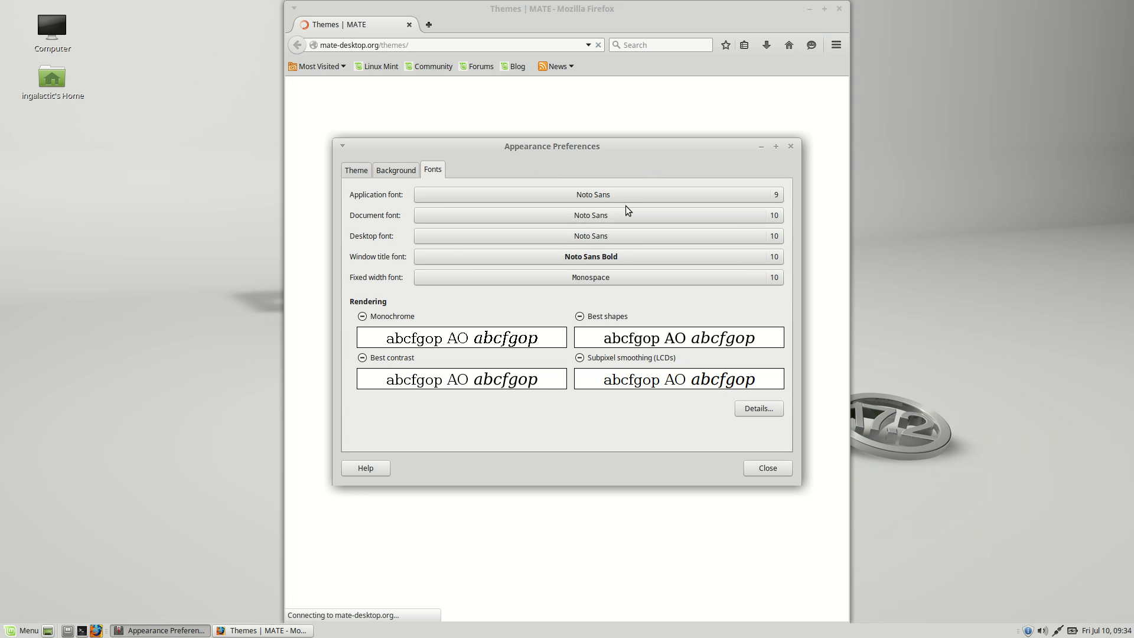
mouse_move(388, 317)
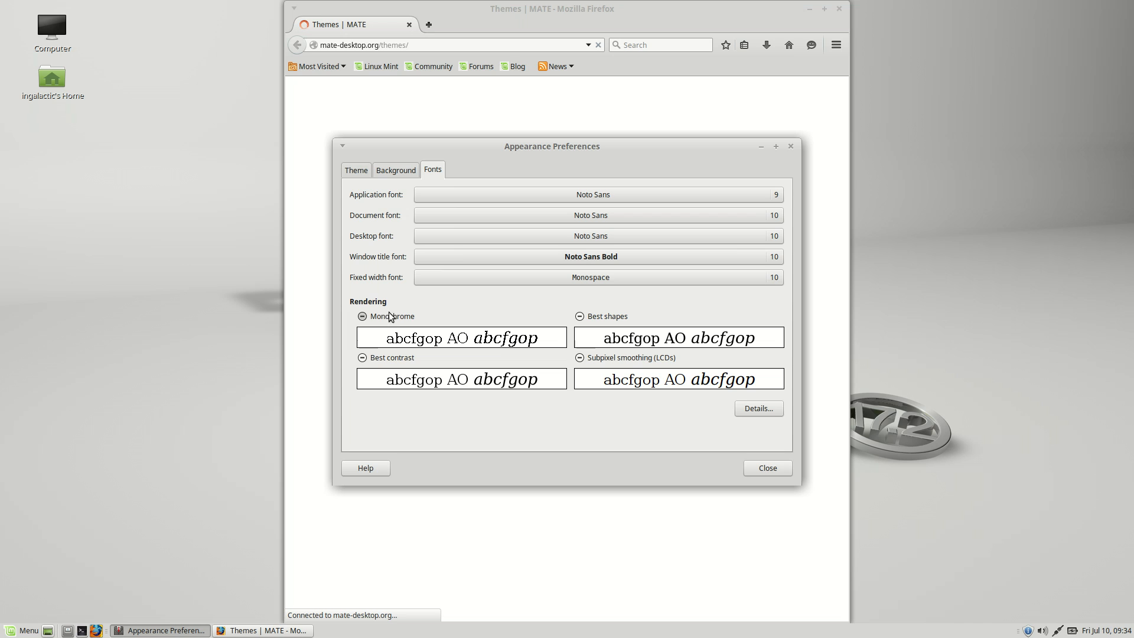
mouse_move(628, 329)
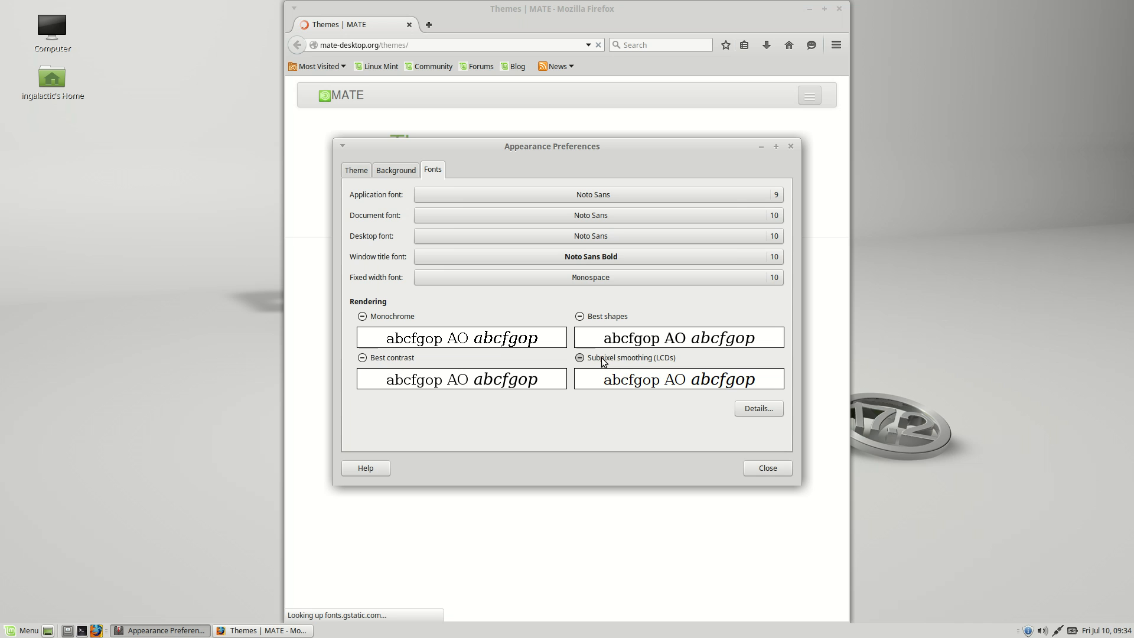
mouse_move(573, 149)
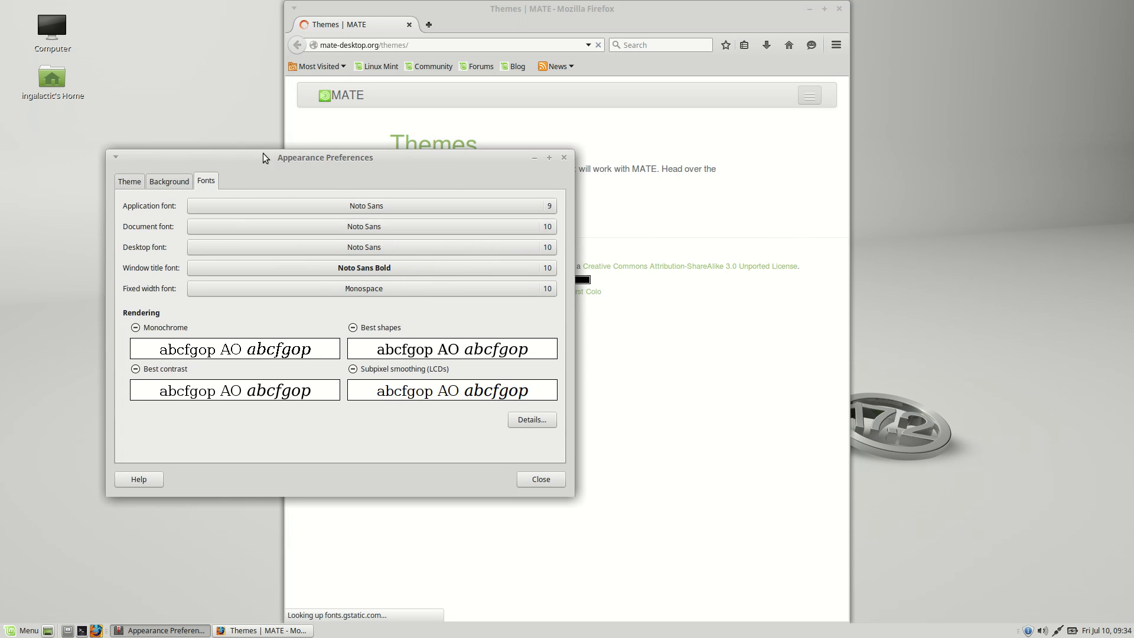
Return to the theme choices, close Appearance Preferences and bring up the menu
click(129, 180)
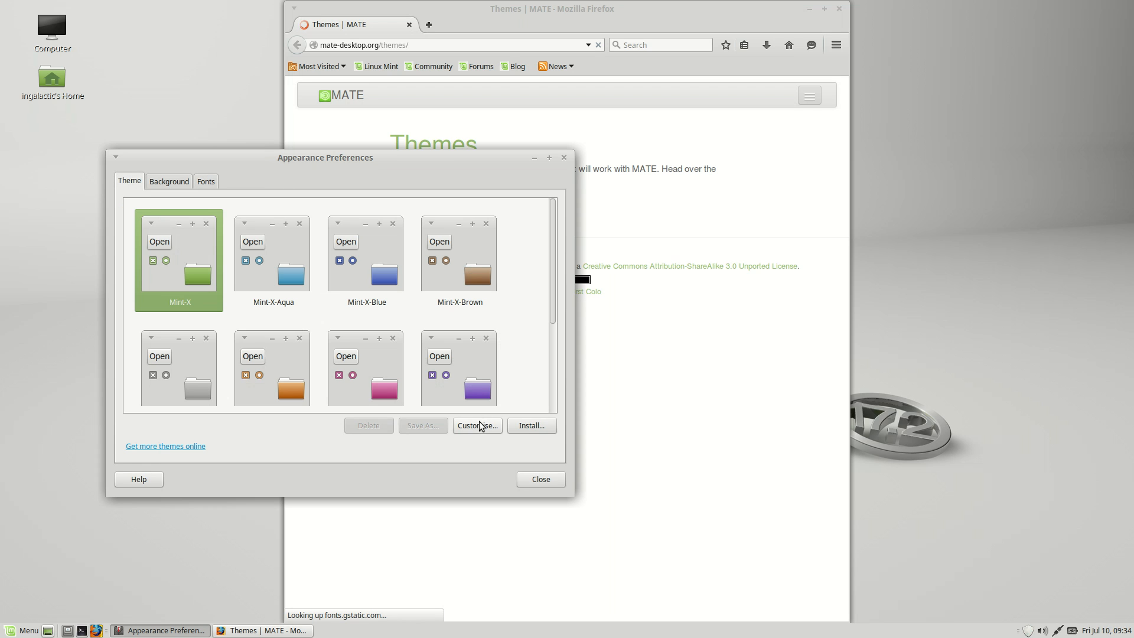
mouse_move(474, 456)
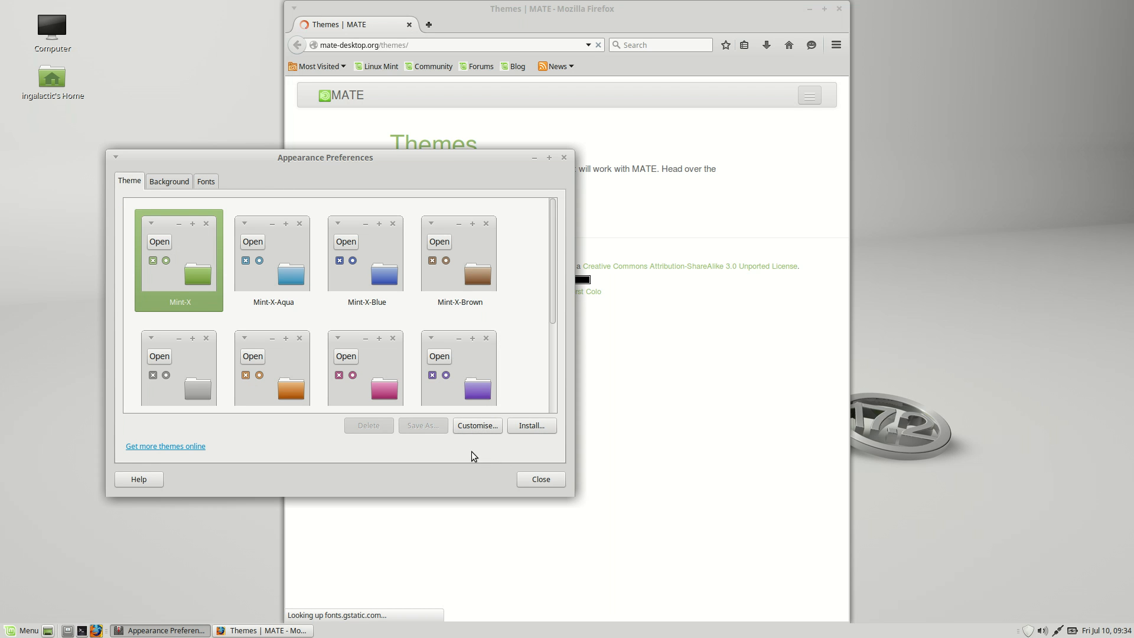
click(540, 478)
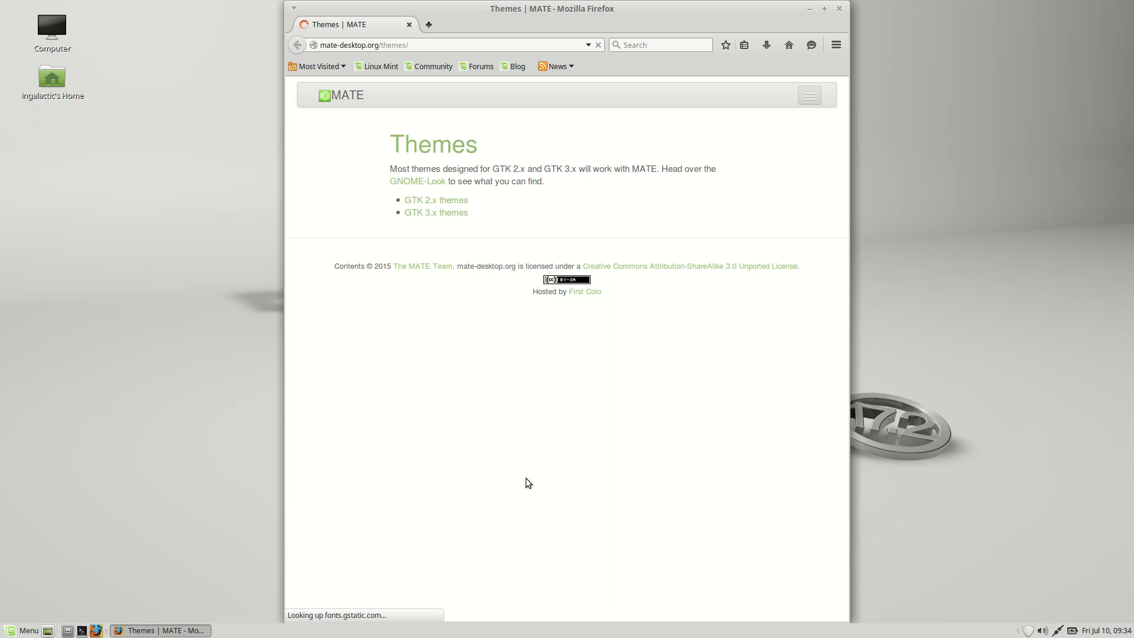
mouse_move(278, 108)
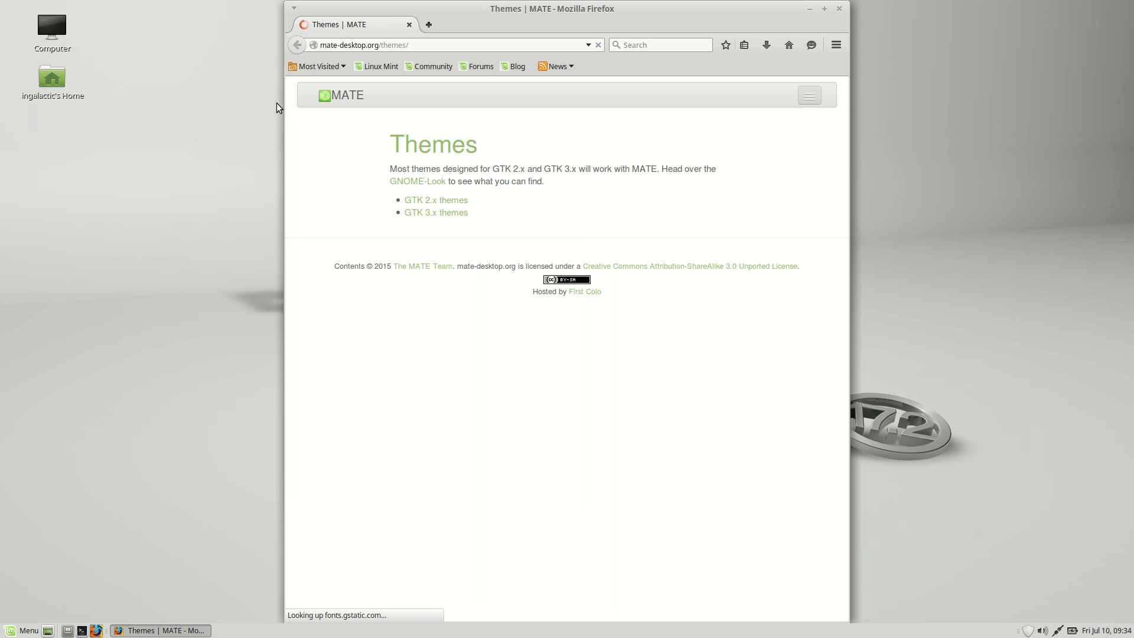
click(23, 629)
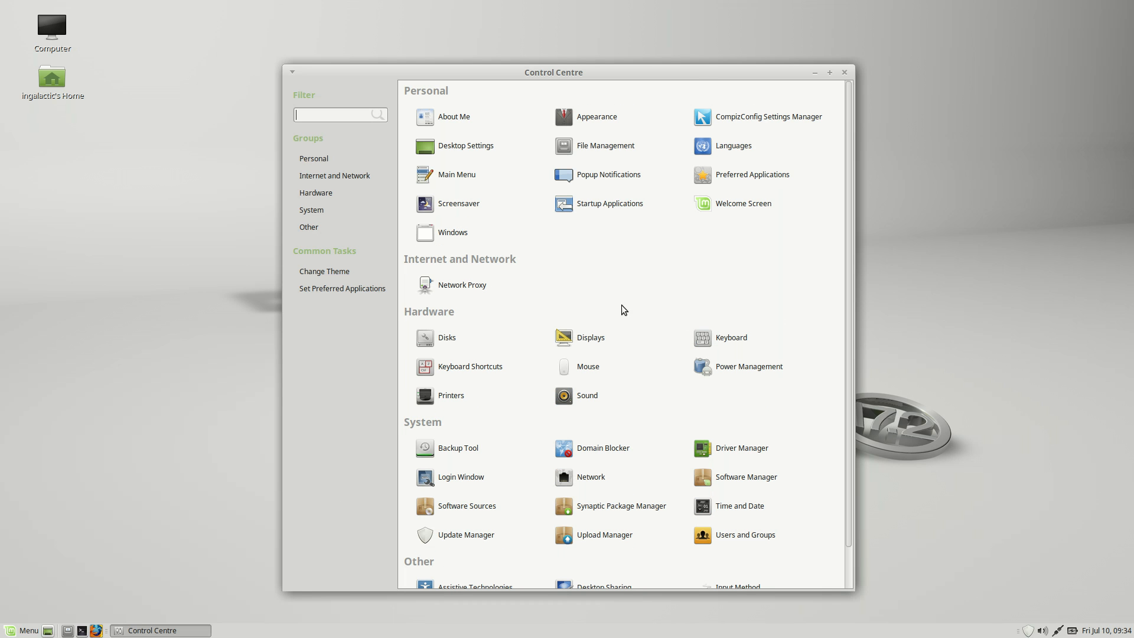
mouse_move(322, 258)
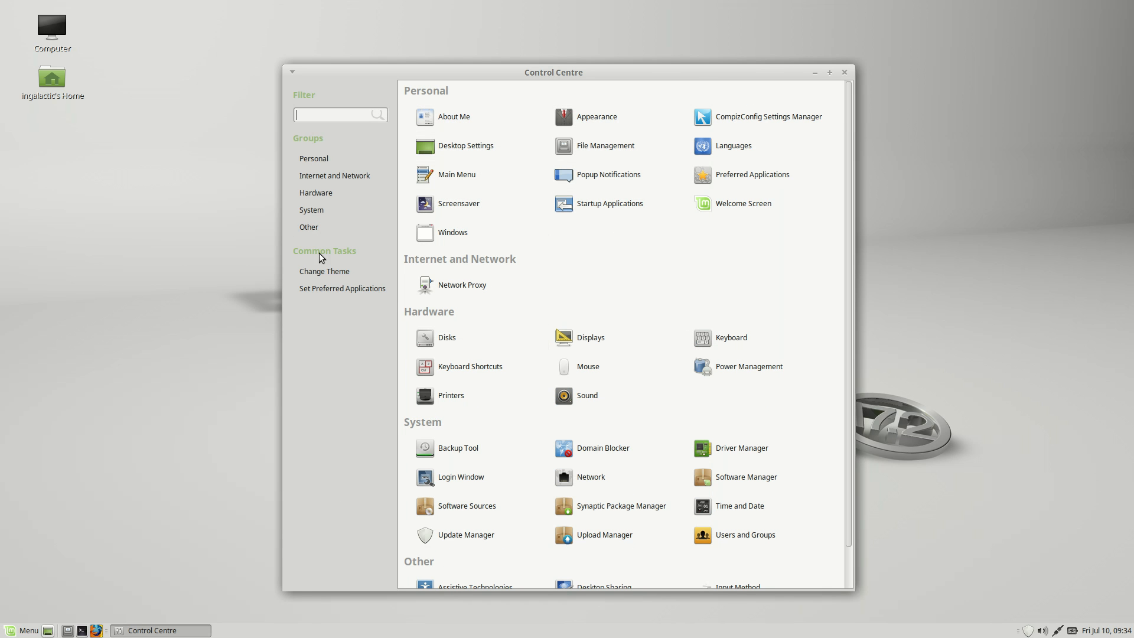
Scroll through the Control Centre tool groups, then bring the main menu up over the desktop
scroll(down, 3)
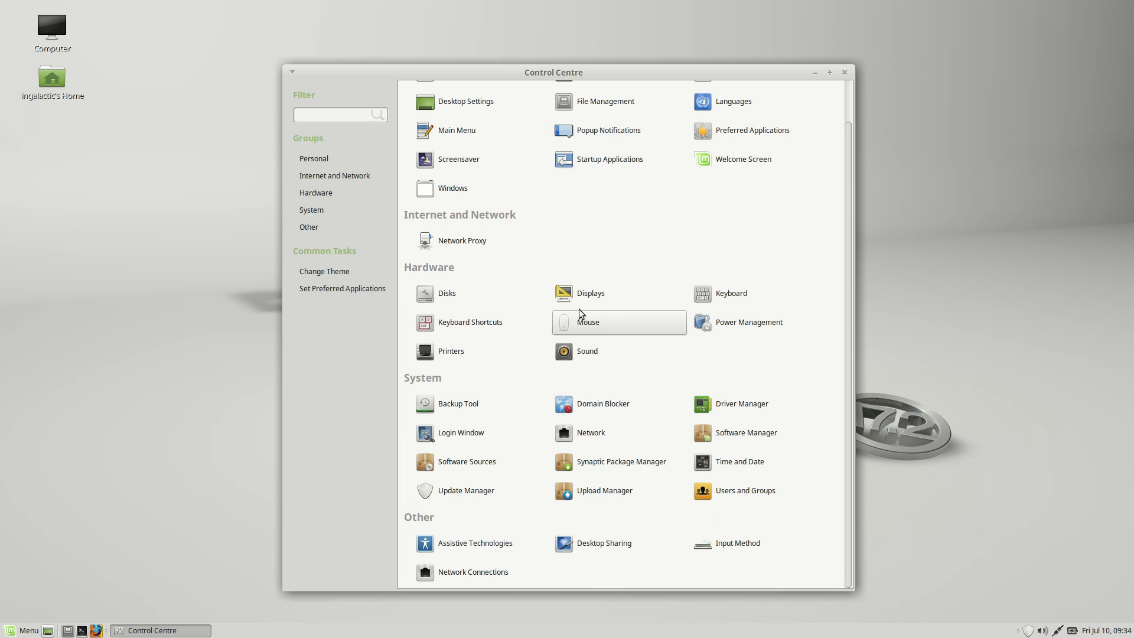
mouse_move(558, 377)
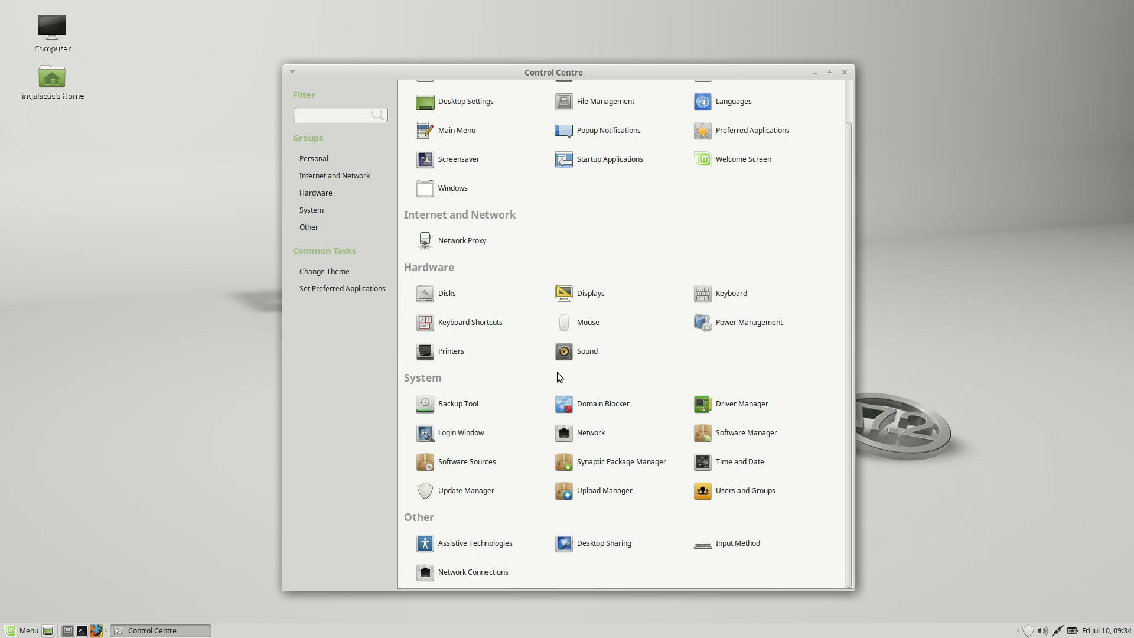
scroll(up, 3)
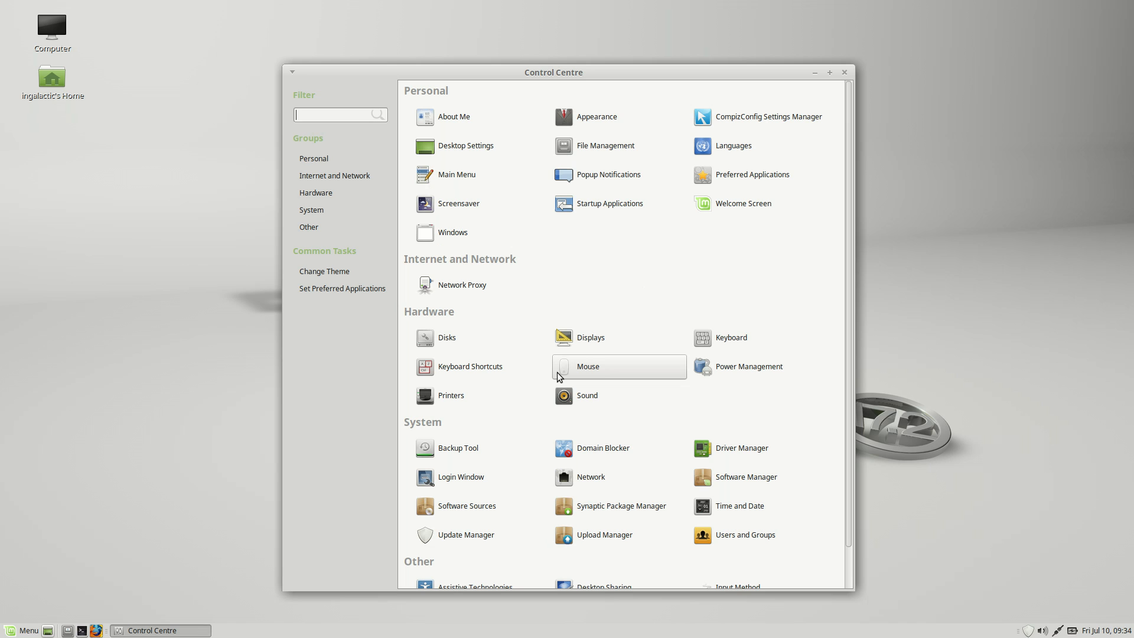
mouse_move(517, 356)
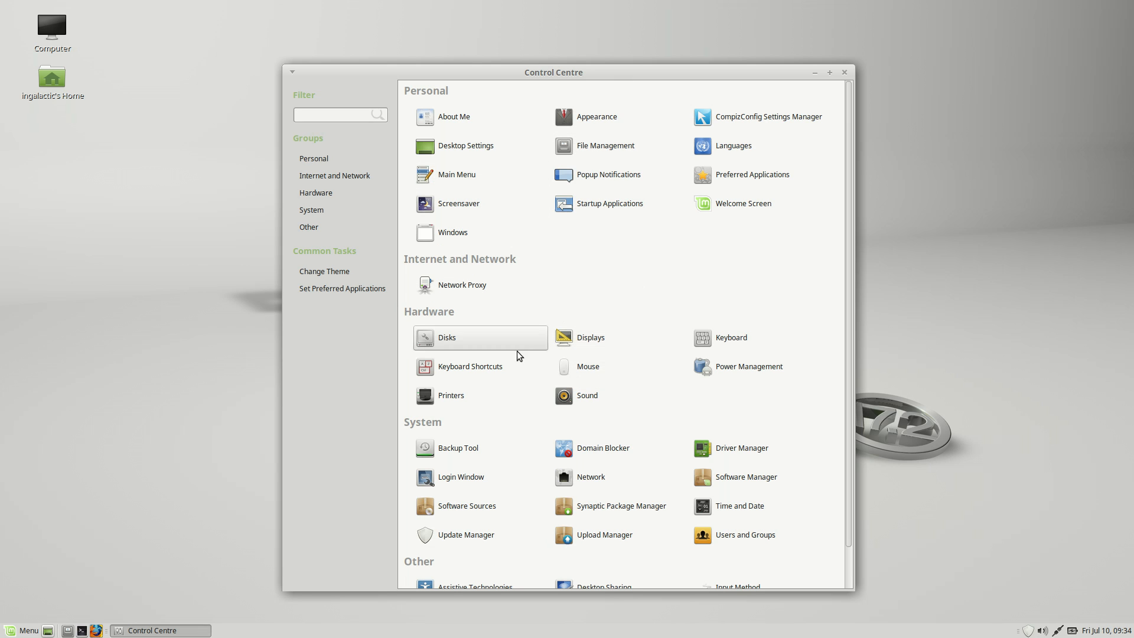
scroll(down, 3)
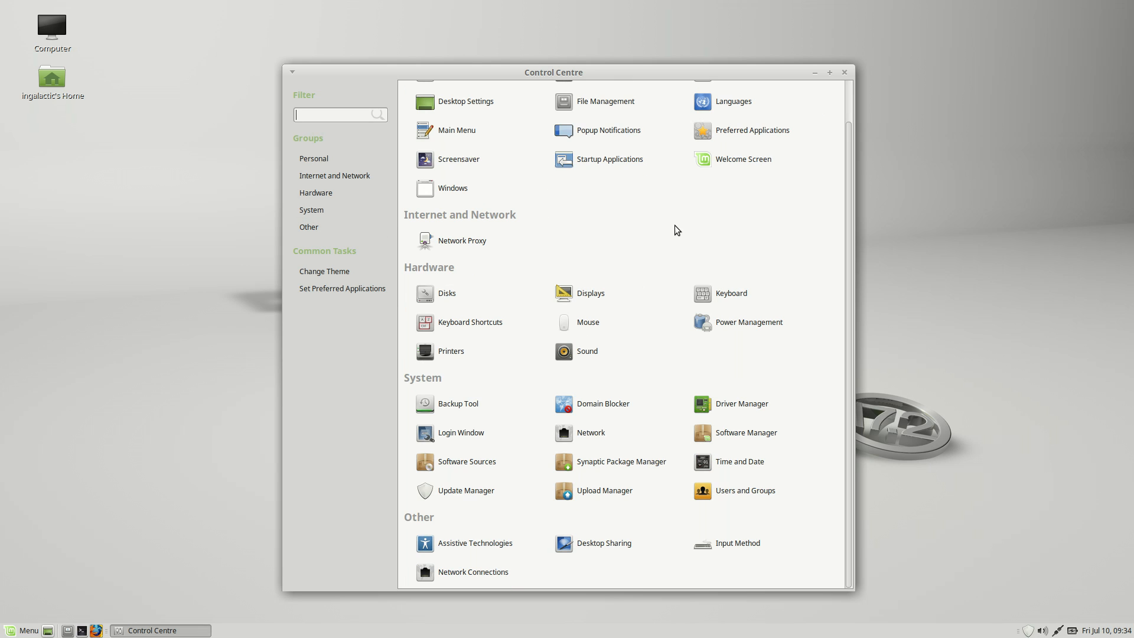
scroll(up, 3)
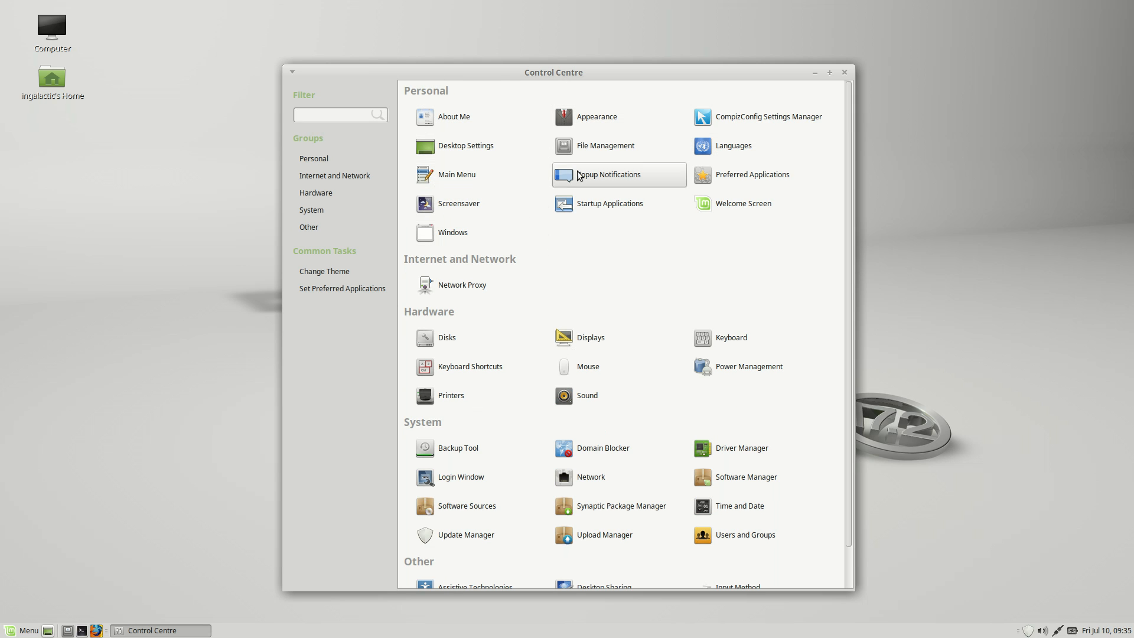
mouse_move(566, 208)
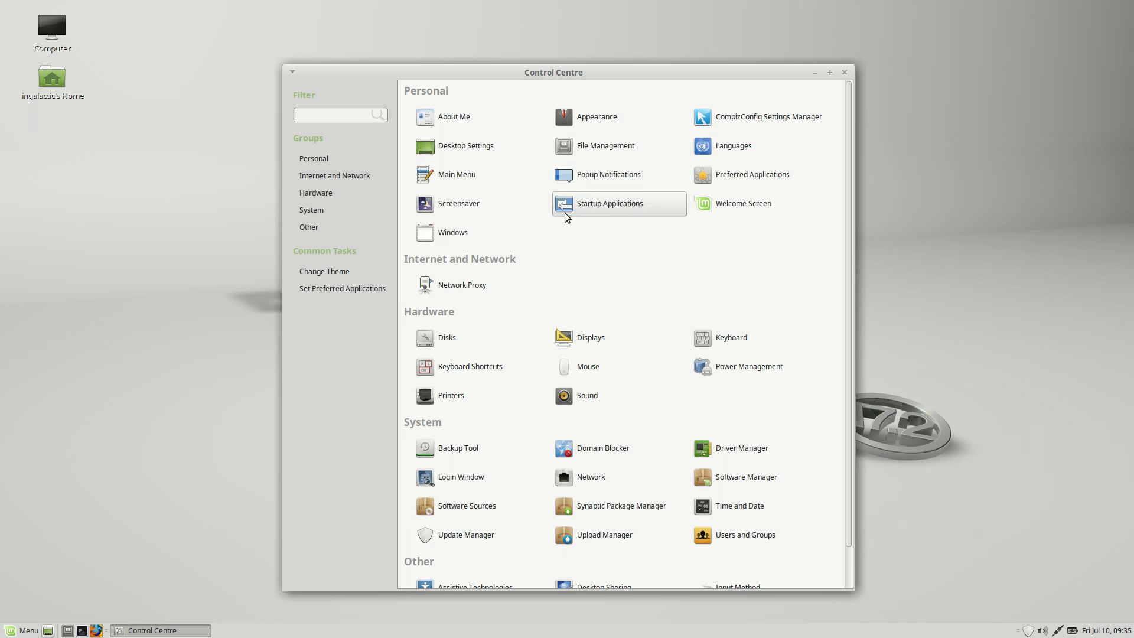
mouse_move(547, 134)
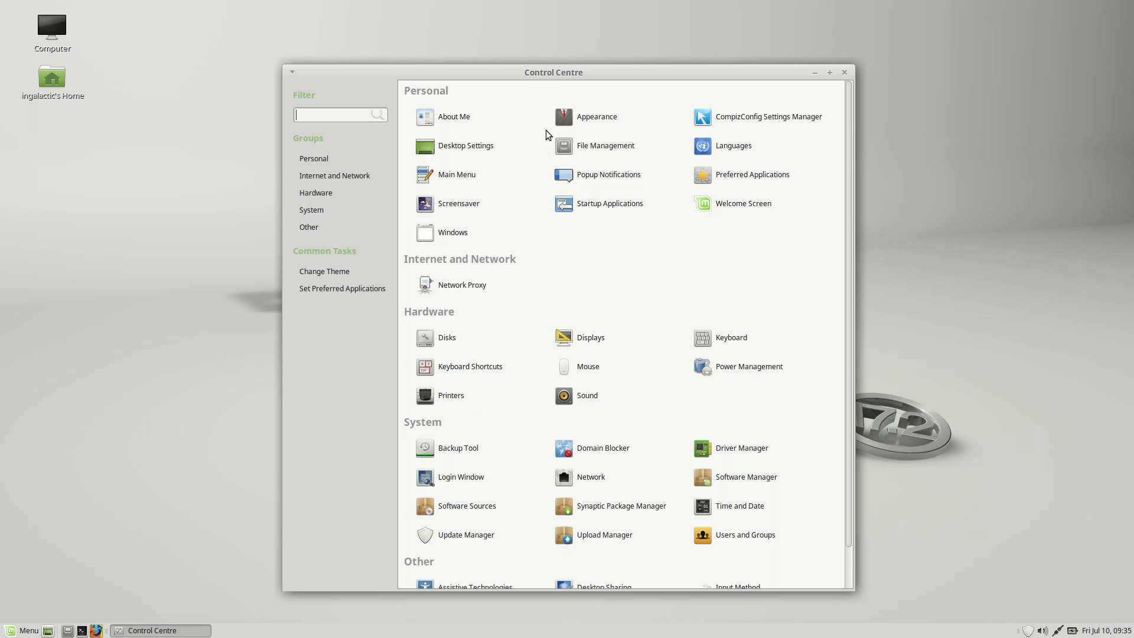
scroll(down, 3)
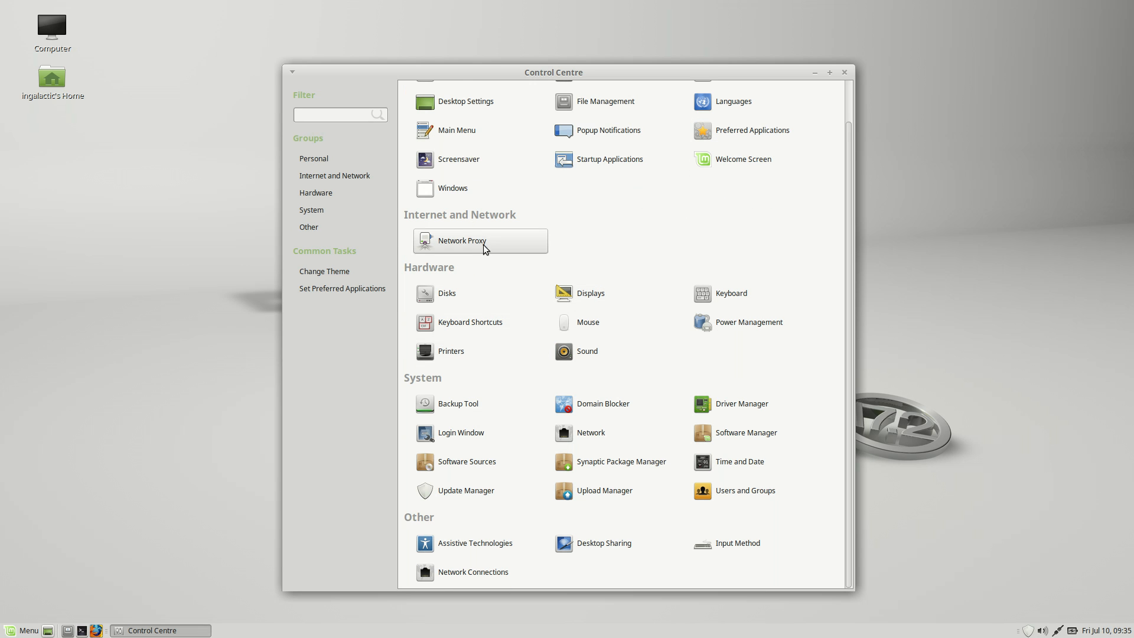
mouse_move(343, 400)
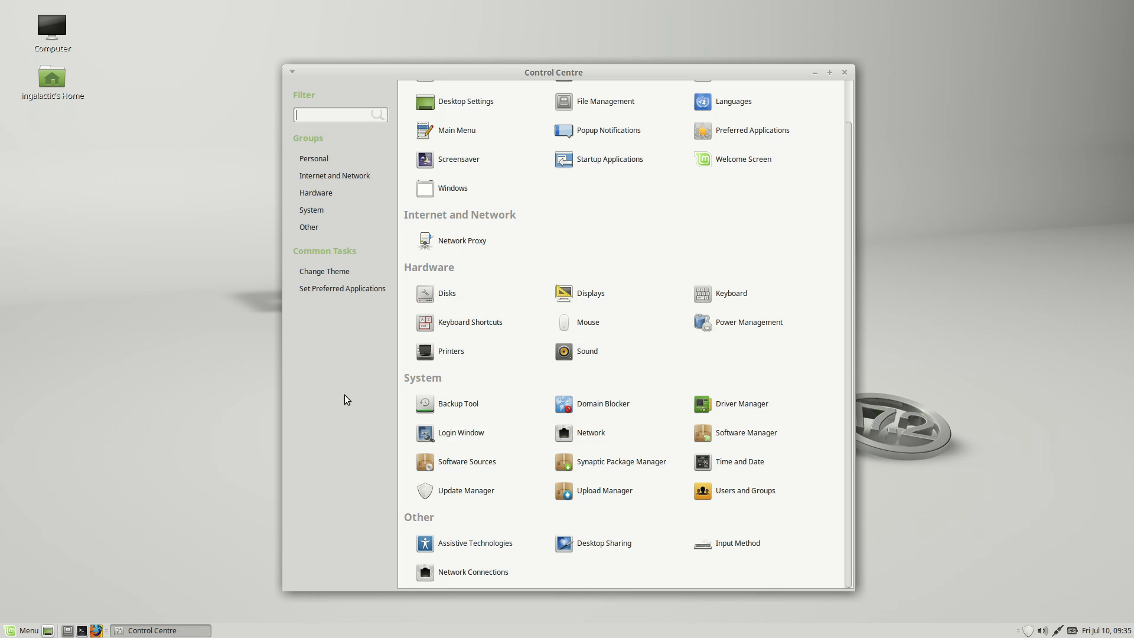
mouse_move(678, 501)
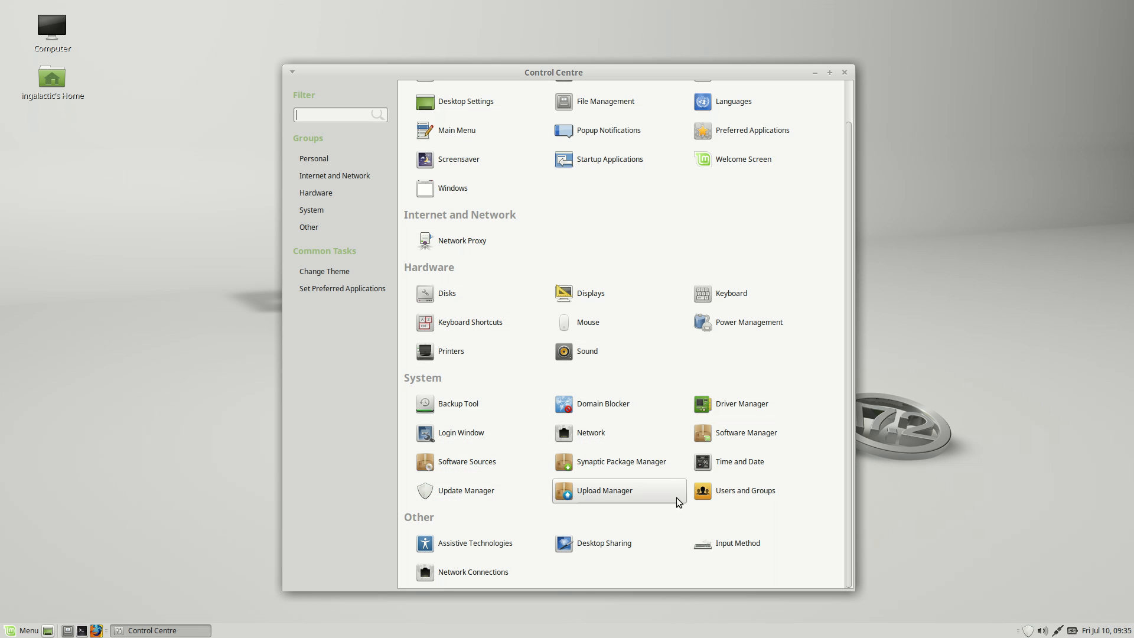
mouse_move(751, 388)
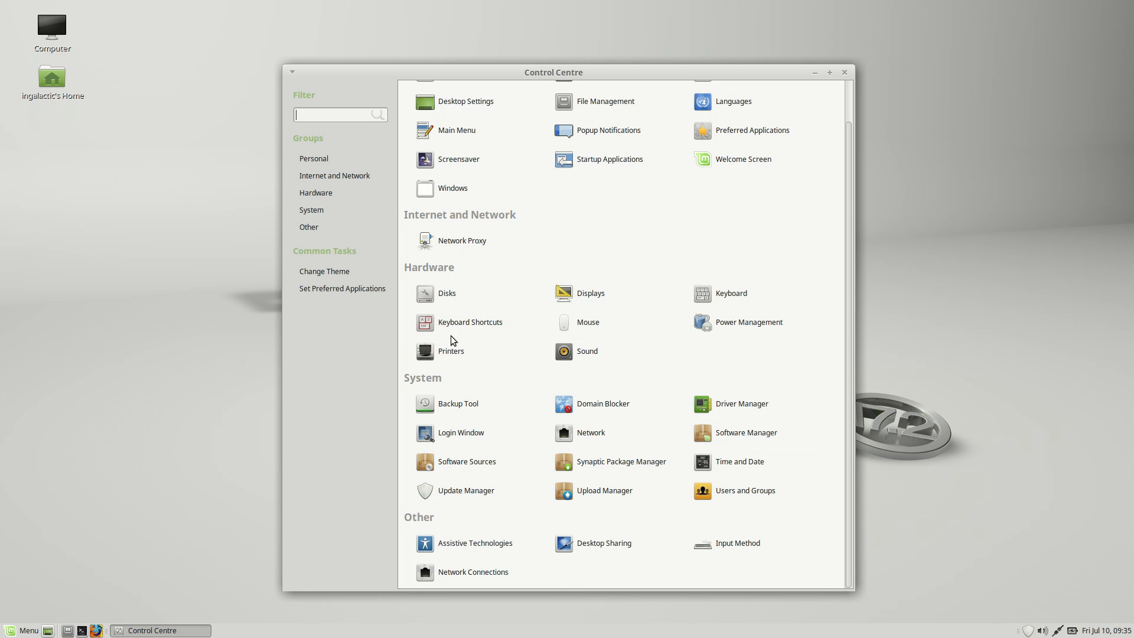
mouse_move(502, 349)
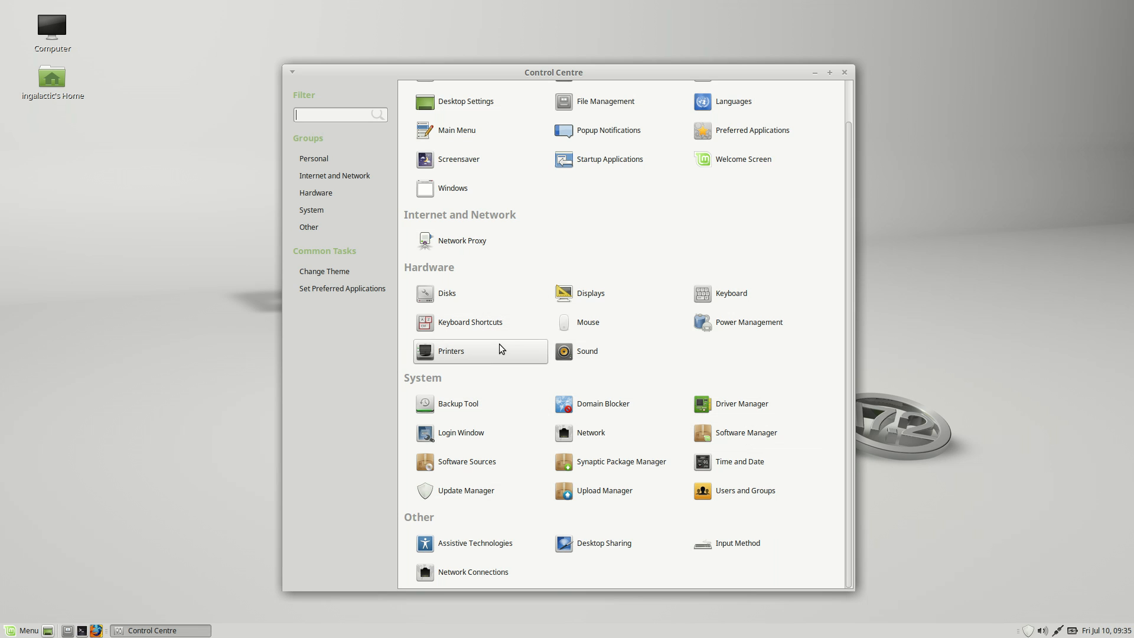
mouse_move(463, 490)
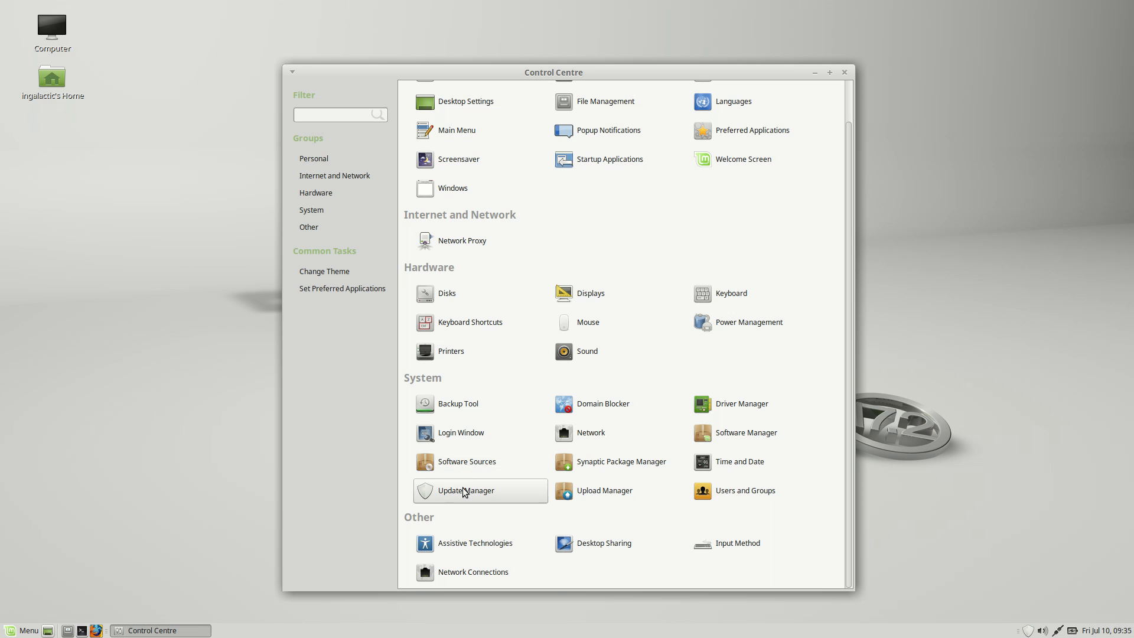
click(22, 629)
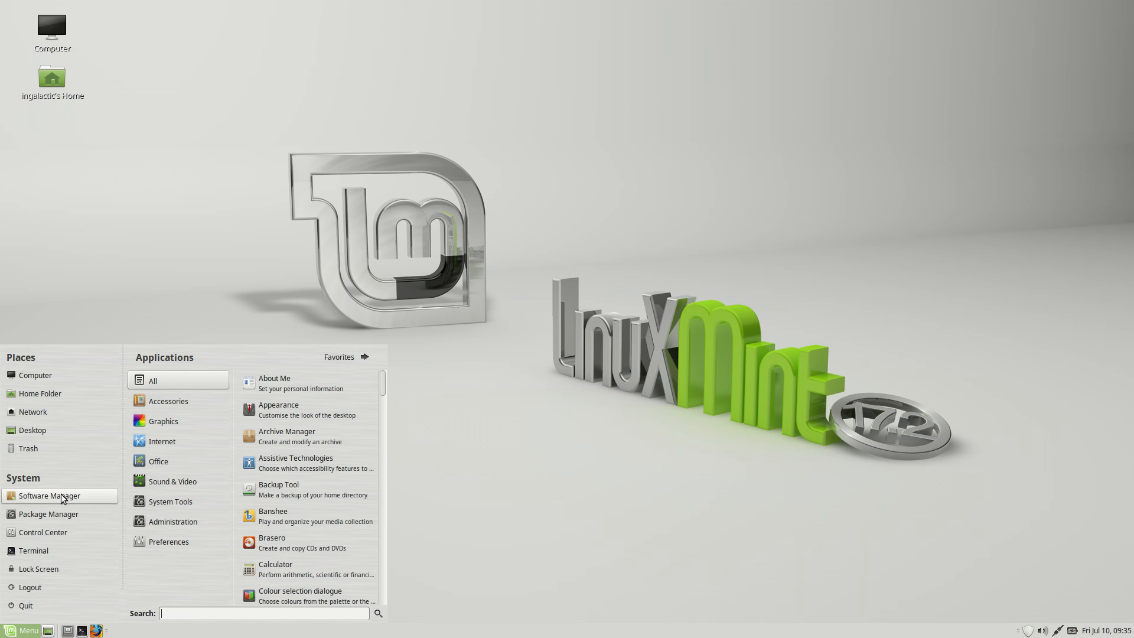
mouse_move(226, 369)
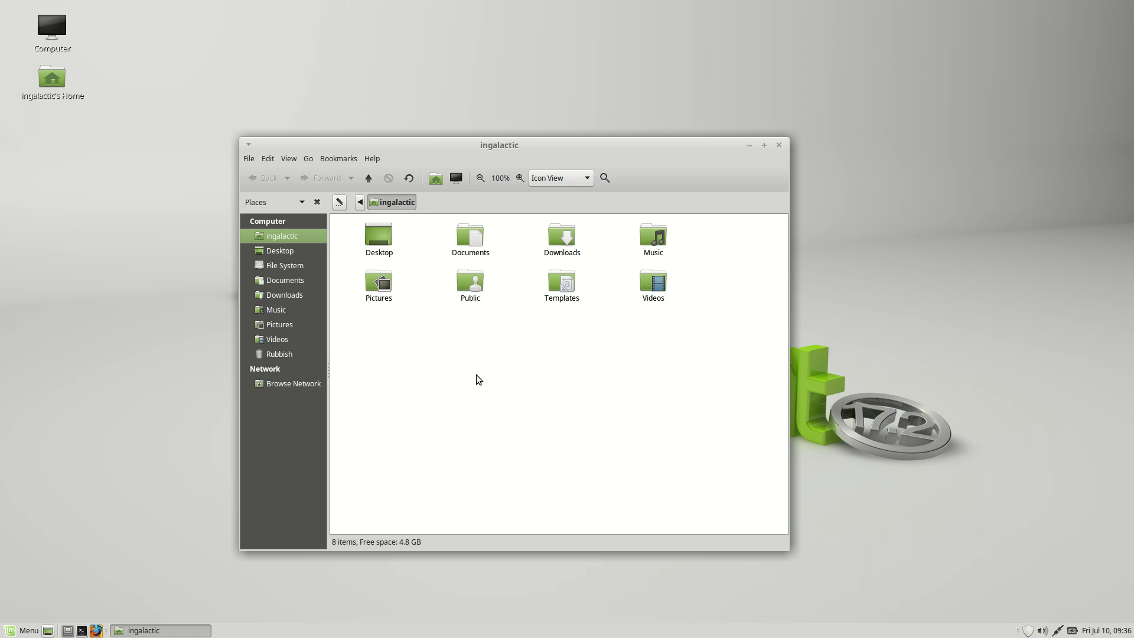
mouse_move(445, 389)
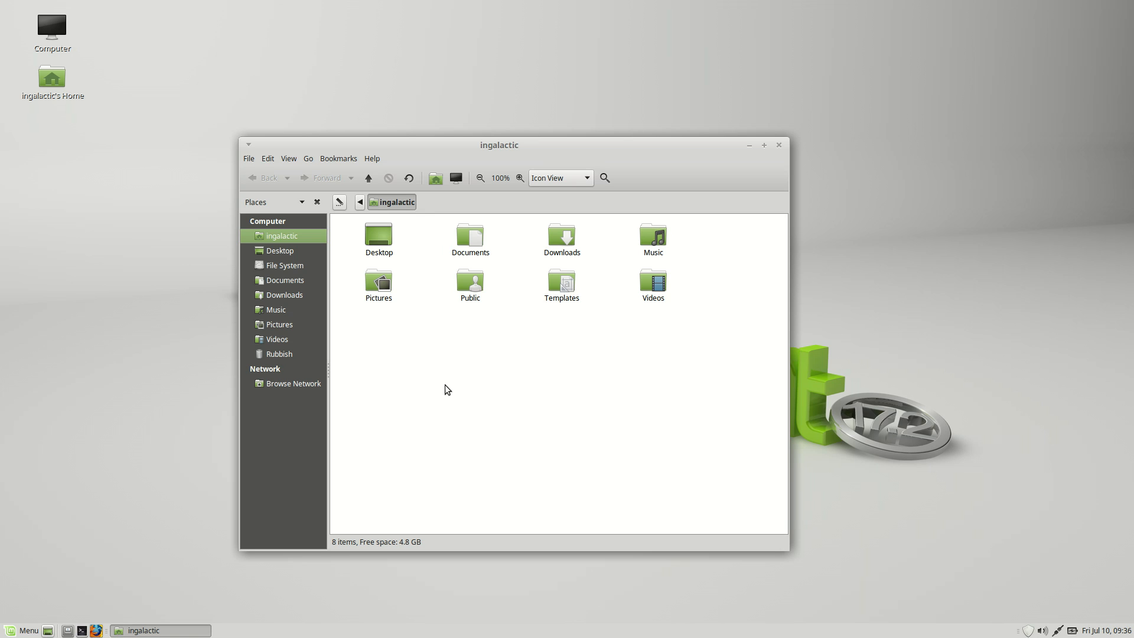
Browse Caja's Go, Bookmarks and Edit menus in the home folder
click(308, 158)
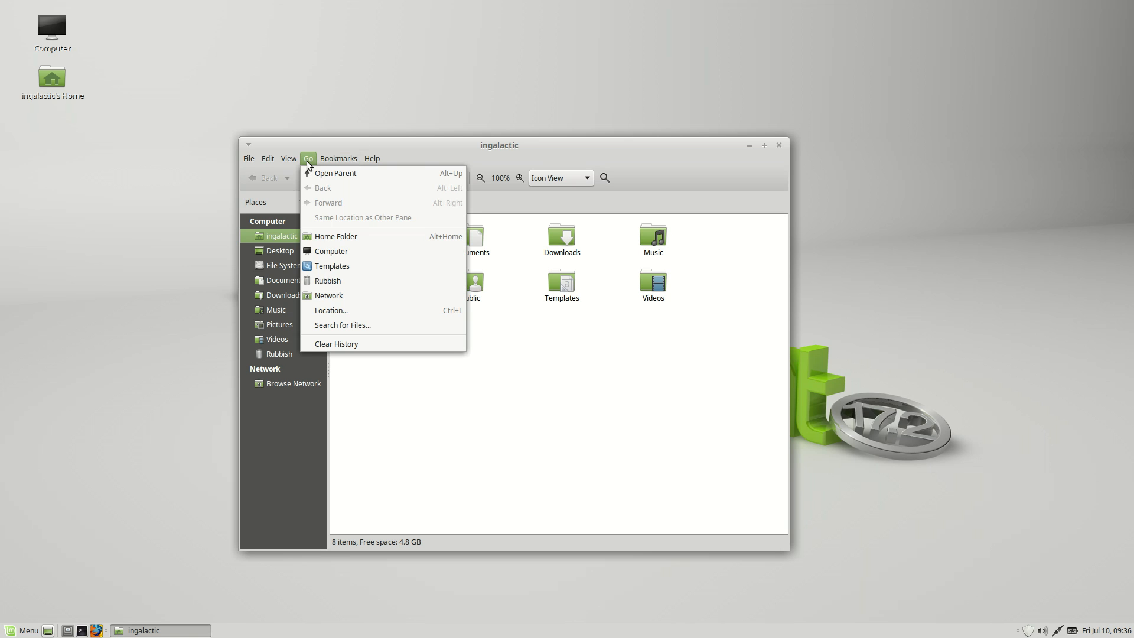
click(338, 158)
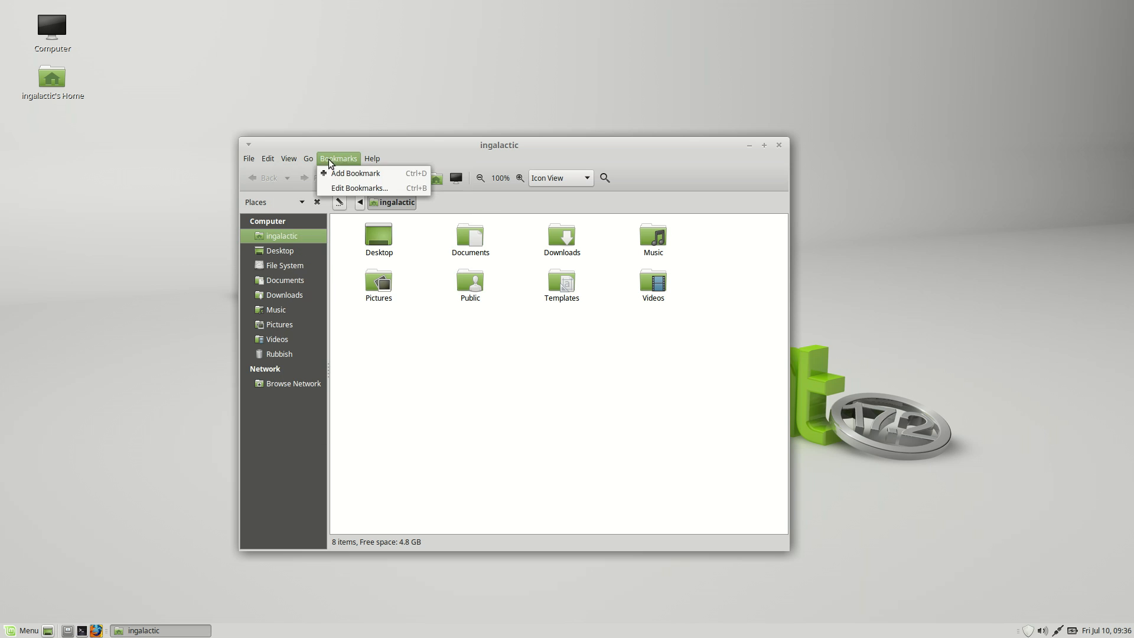
click(309, 158)
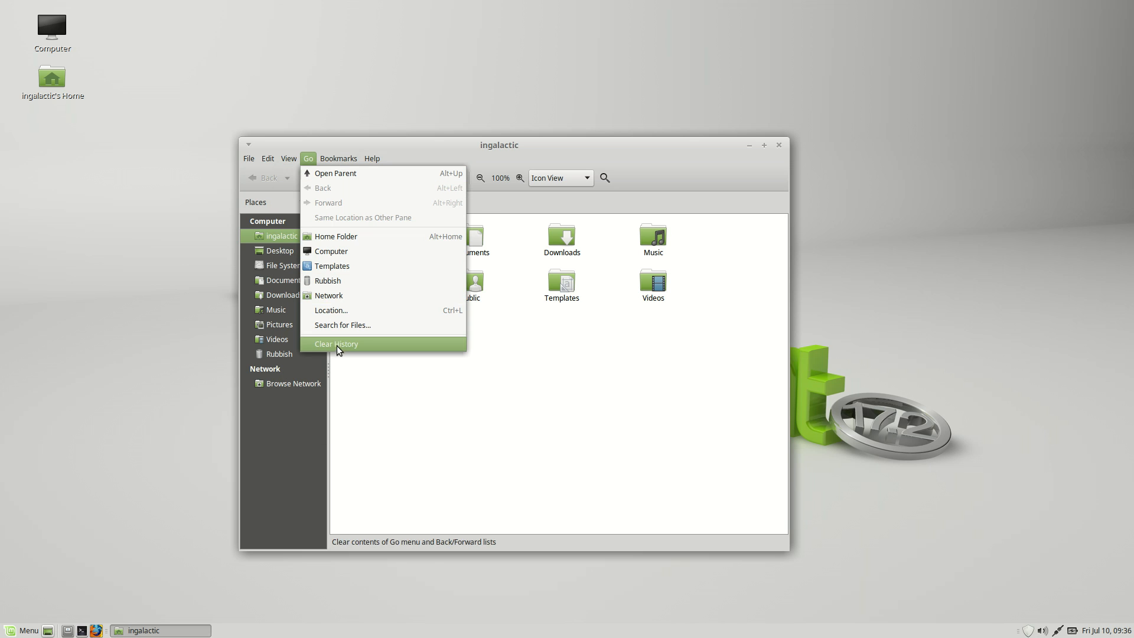
click(268, 158)
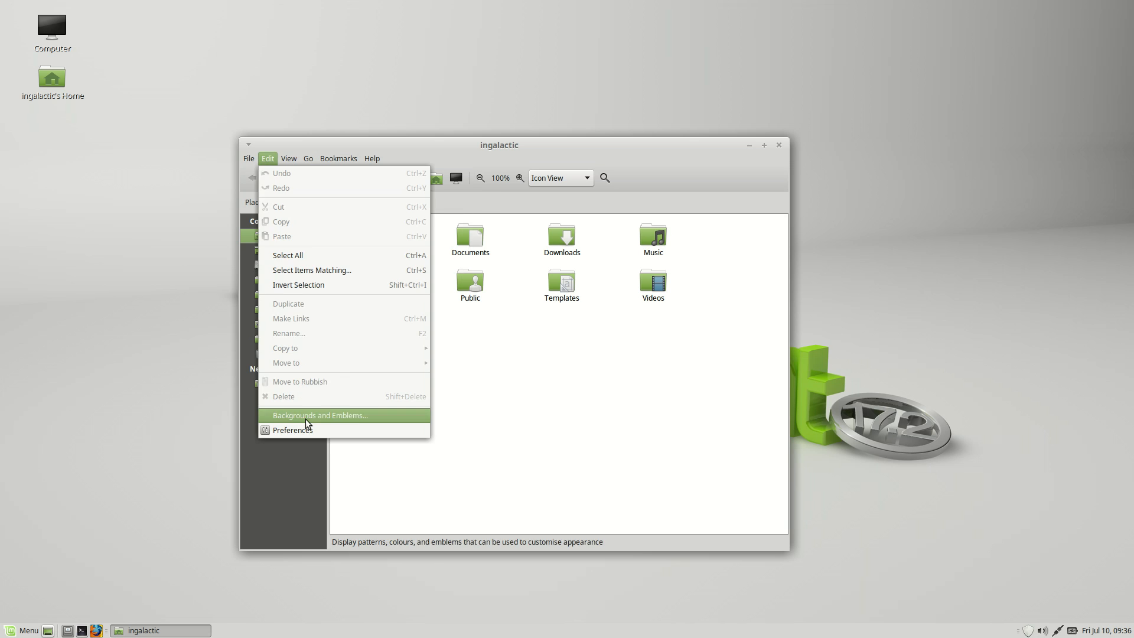
click(291, 429)
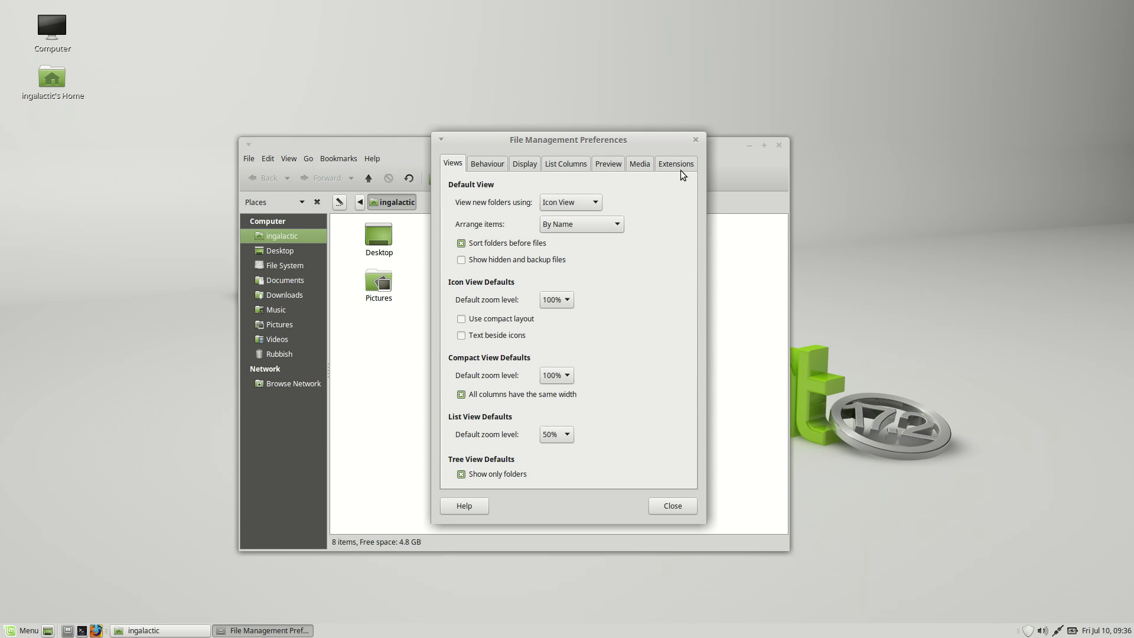
click(675, 163)
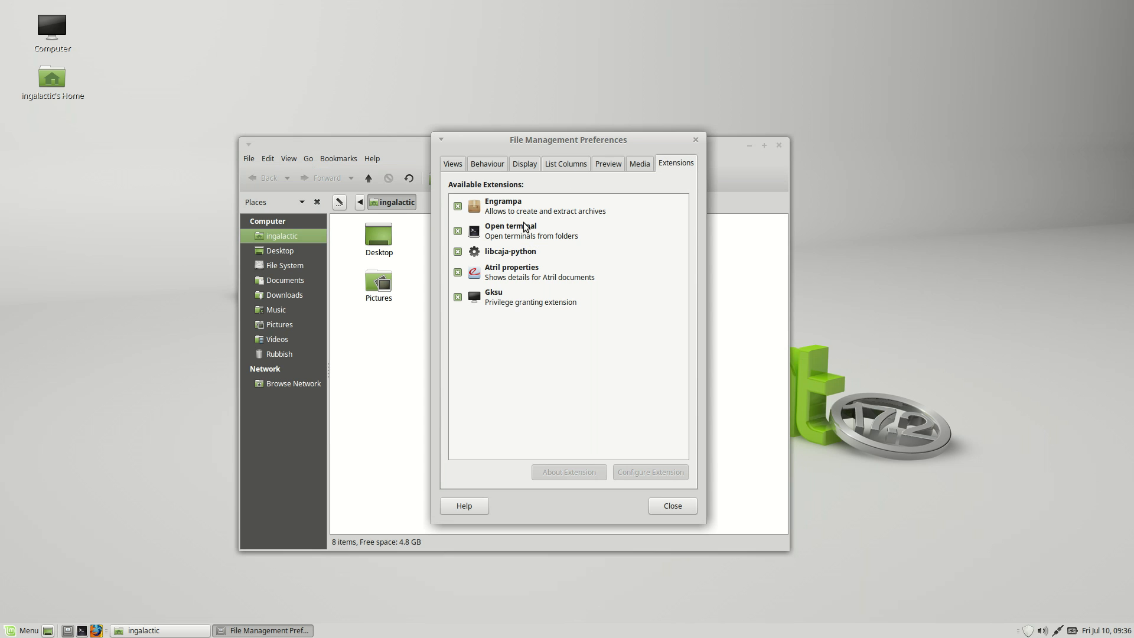
click(535, 272)
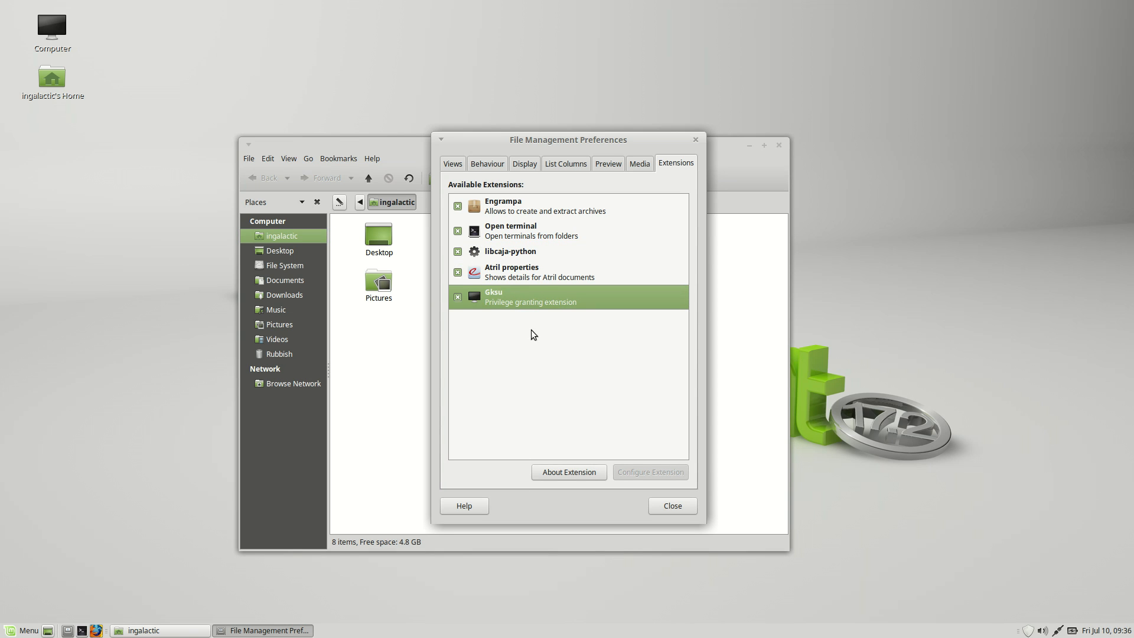
mouse_move(569, 503)
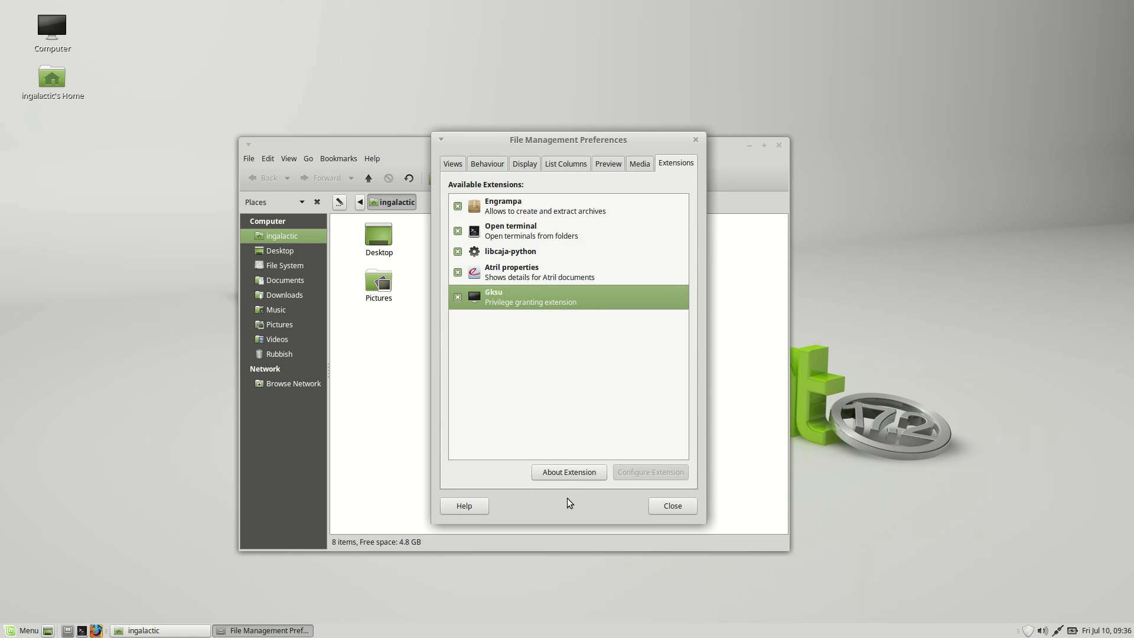
mouse_move(607, 427)
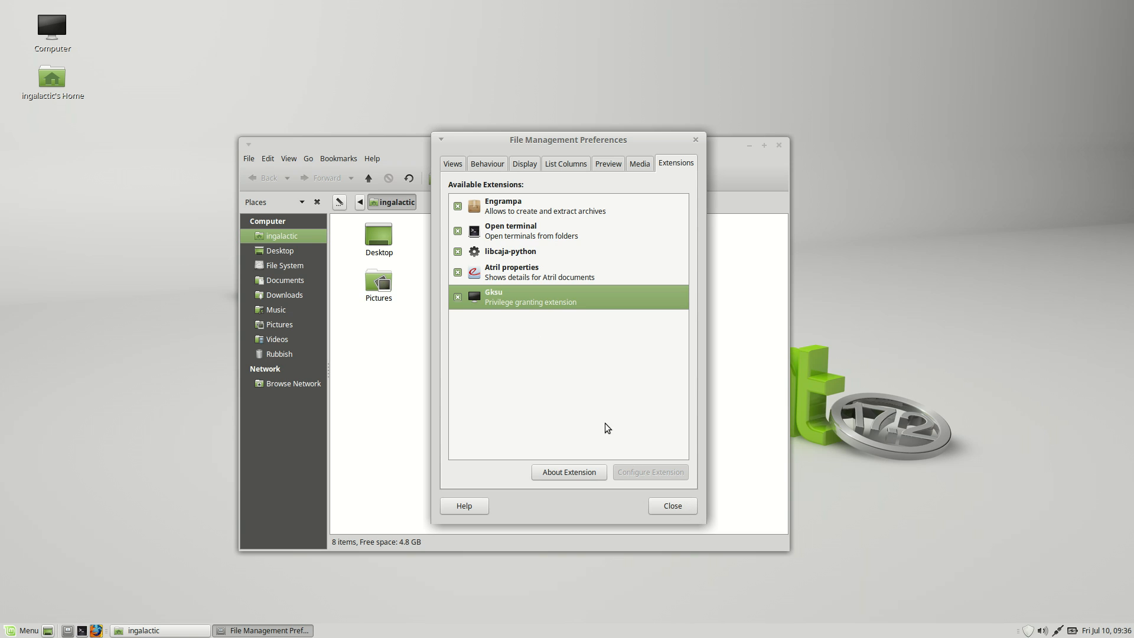
mouse_move(540, 247)
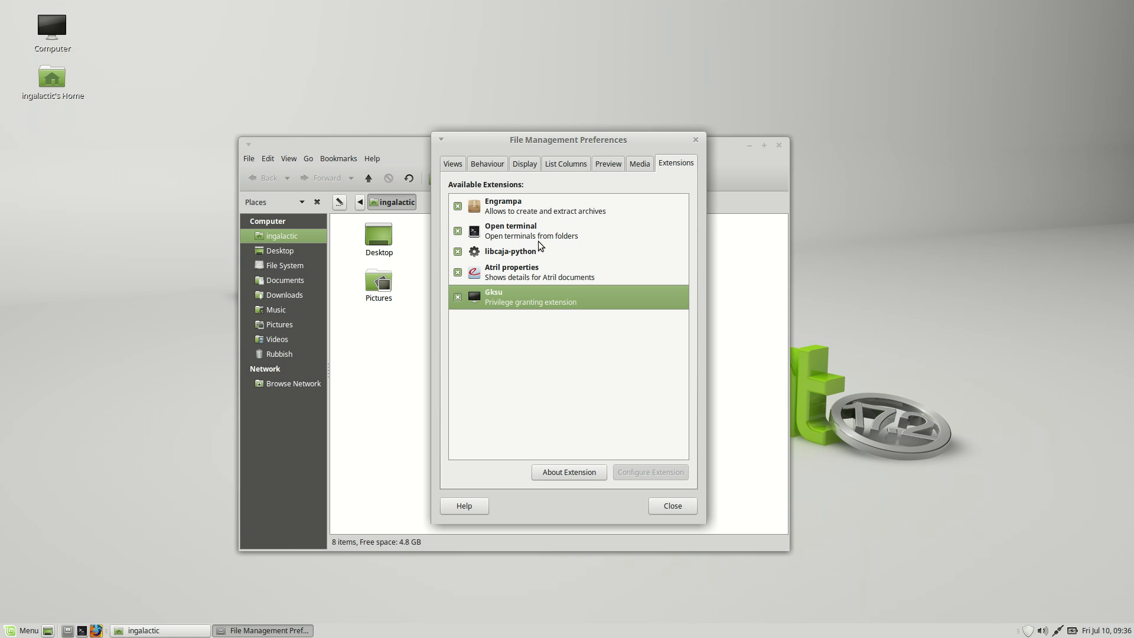
mouse_move(672, 505)
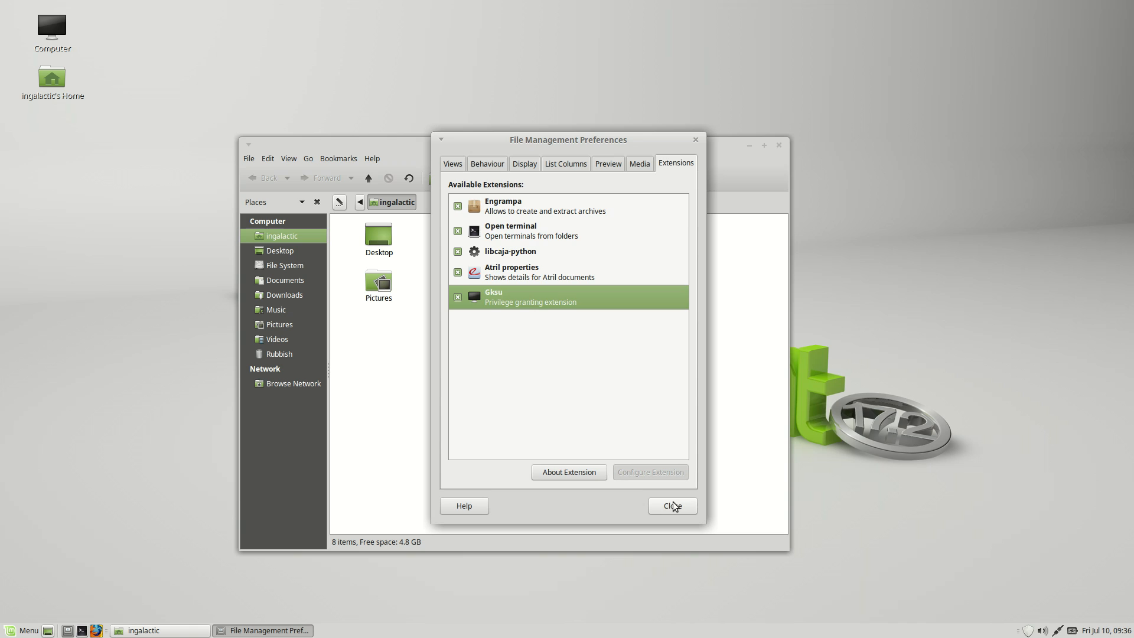
click(671, 506)
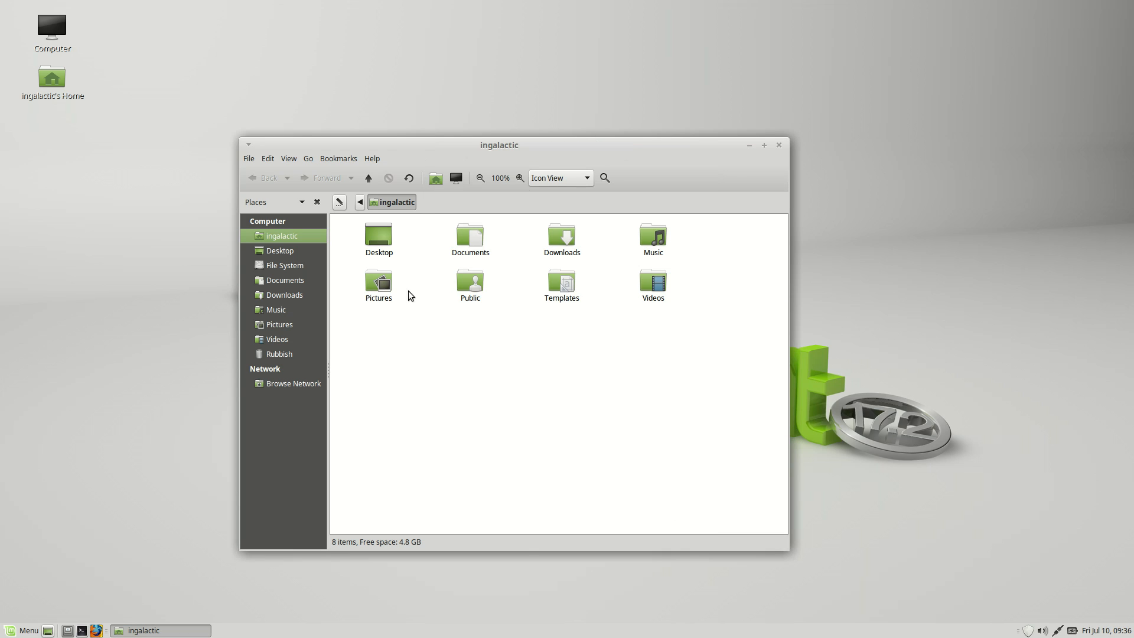
right_click(378, 282)
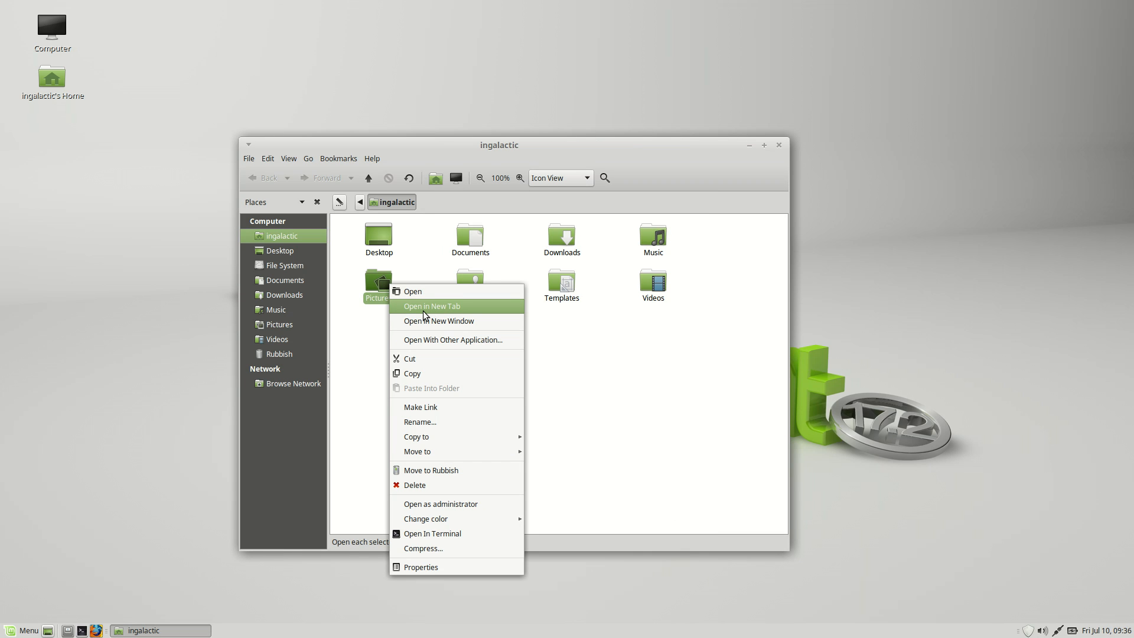
mouse_move(432, 533)
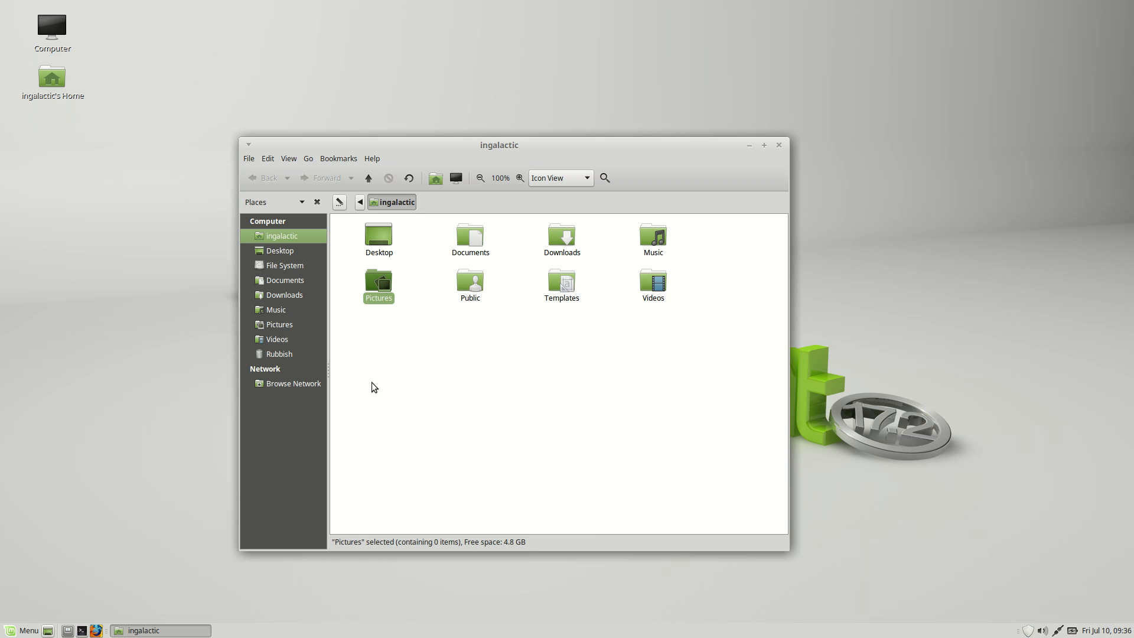
click(396, 334)
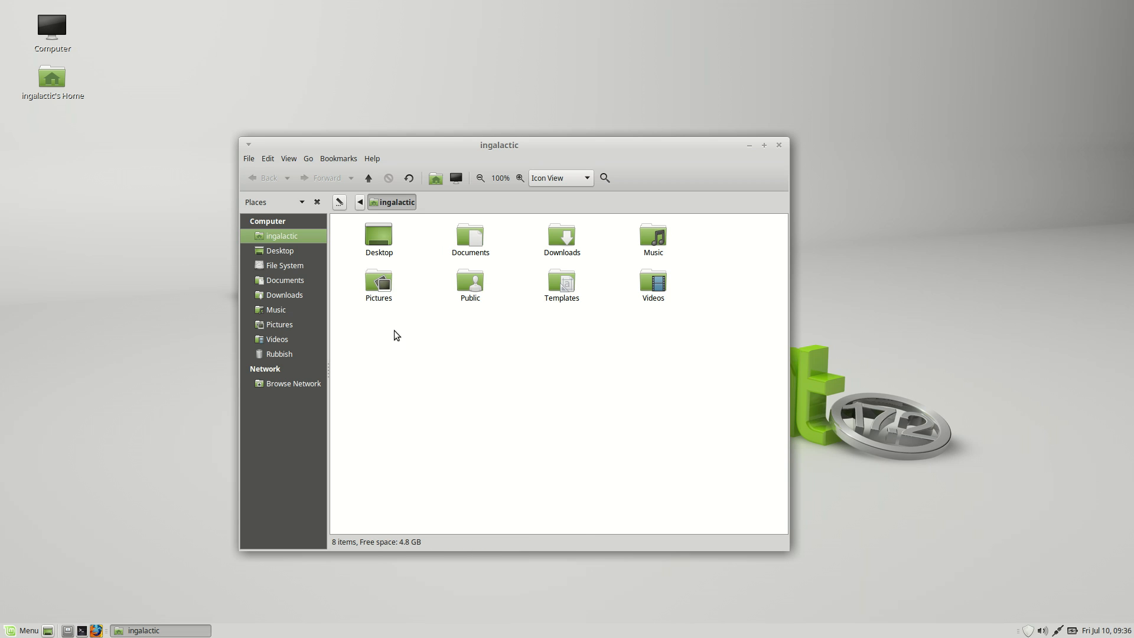
mouse_move(489, 461)
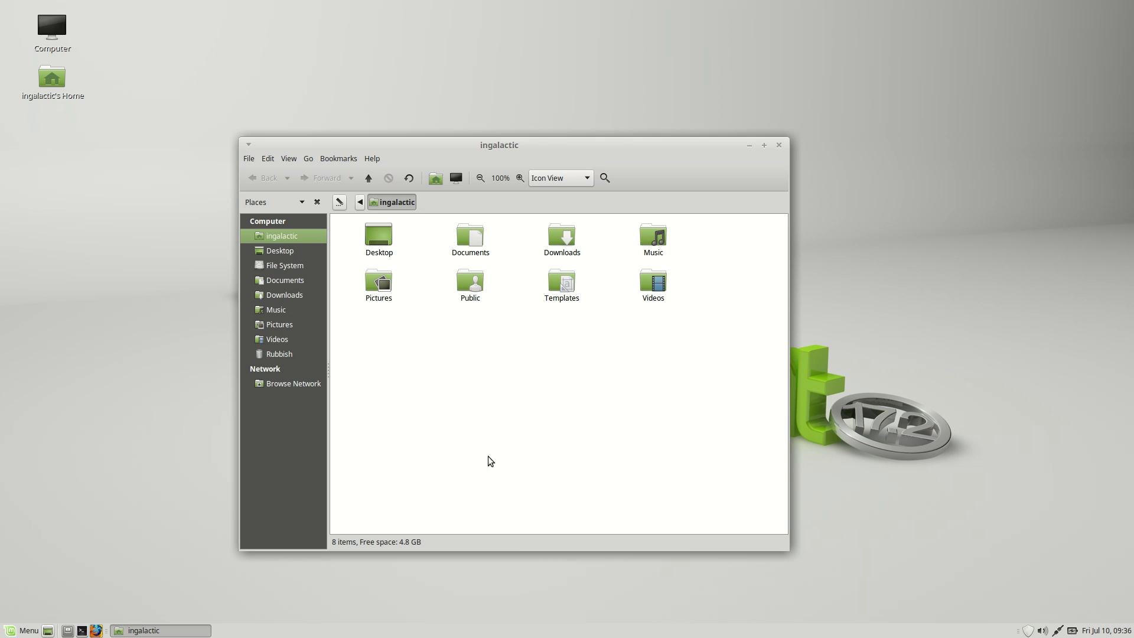
mouse_move(613, 327)
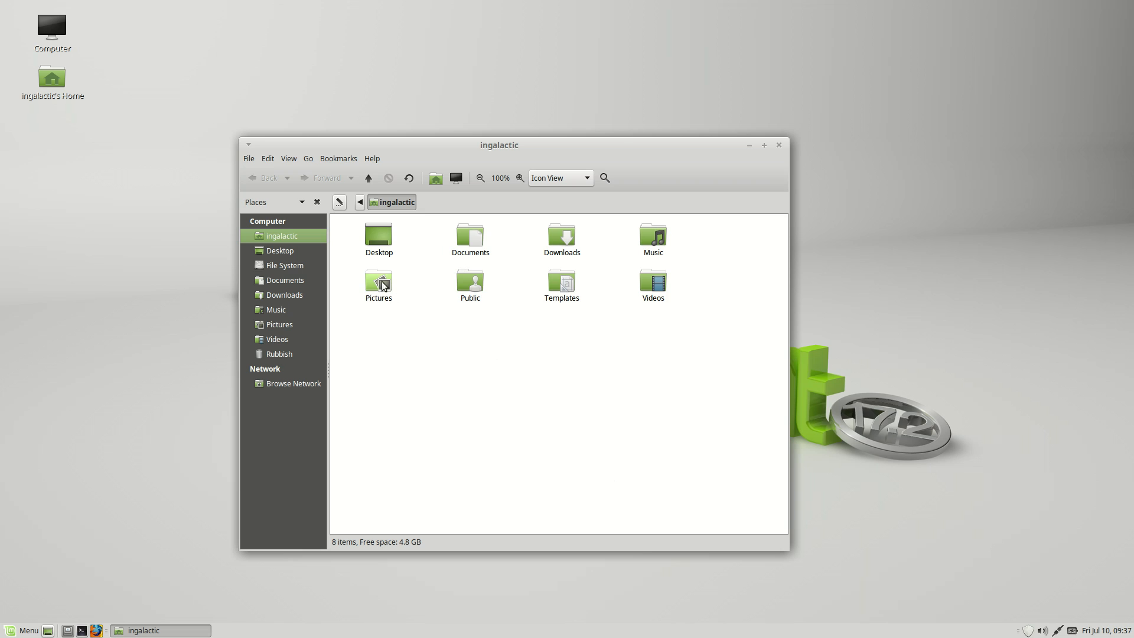
right_click(378, 281)
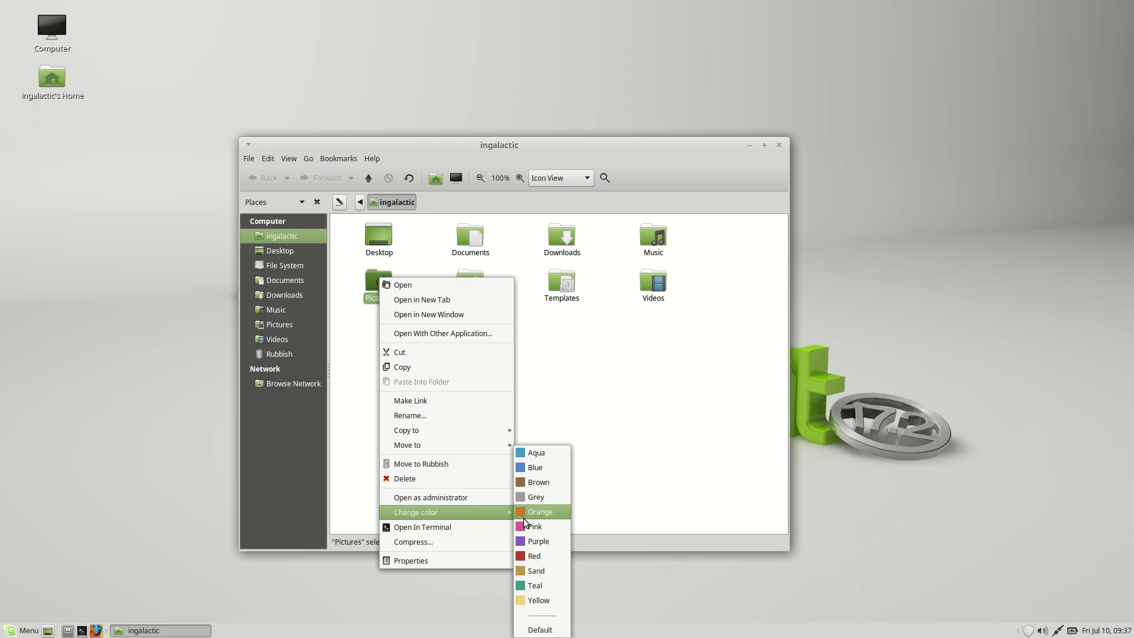
click(540, 511)
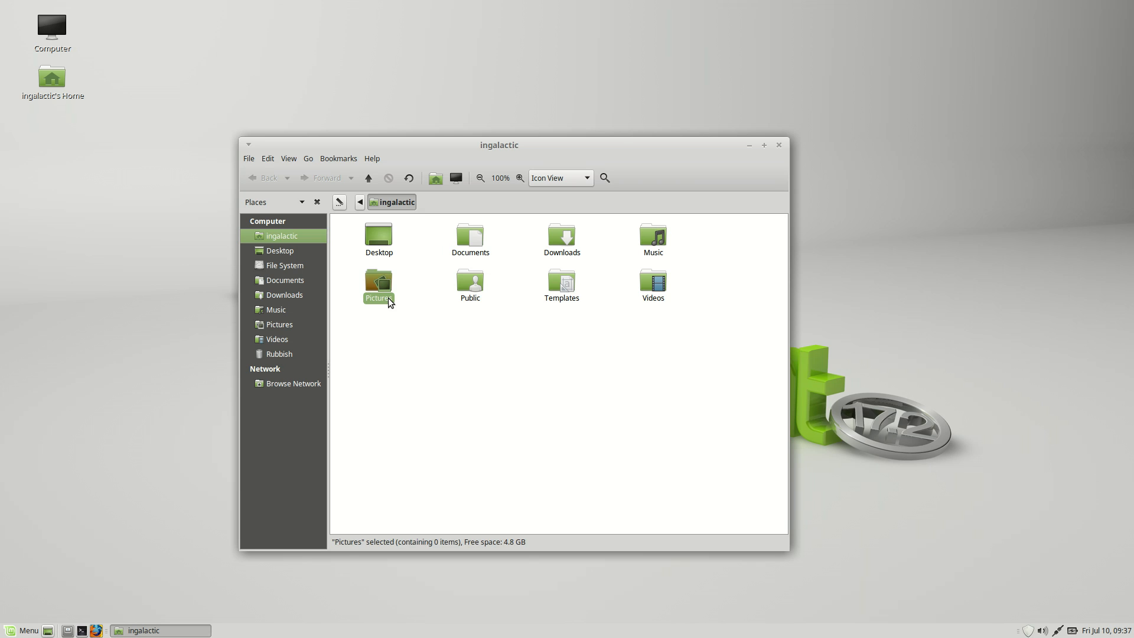
right_click(378, 283)
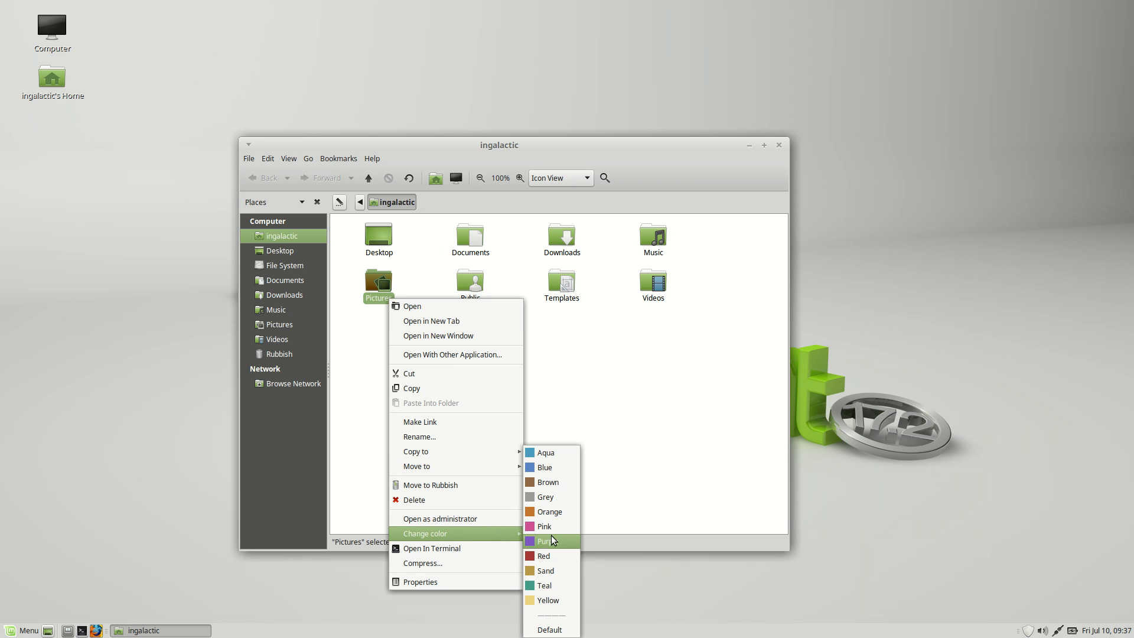
mouse_move(554, 620)
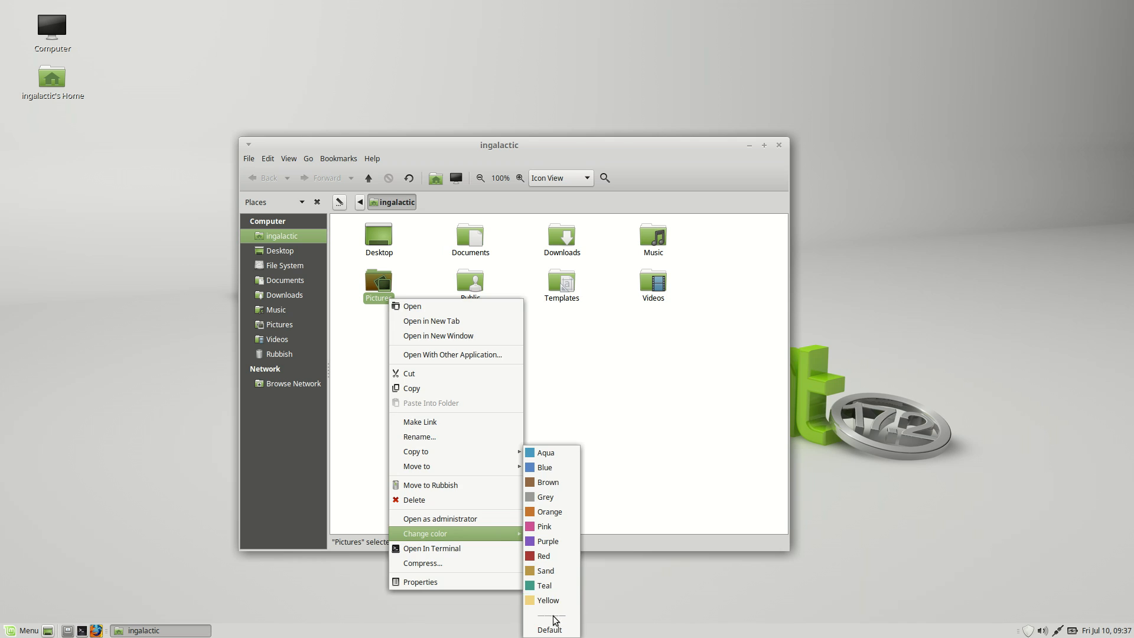
click(549, 624)
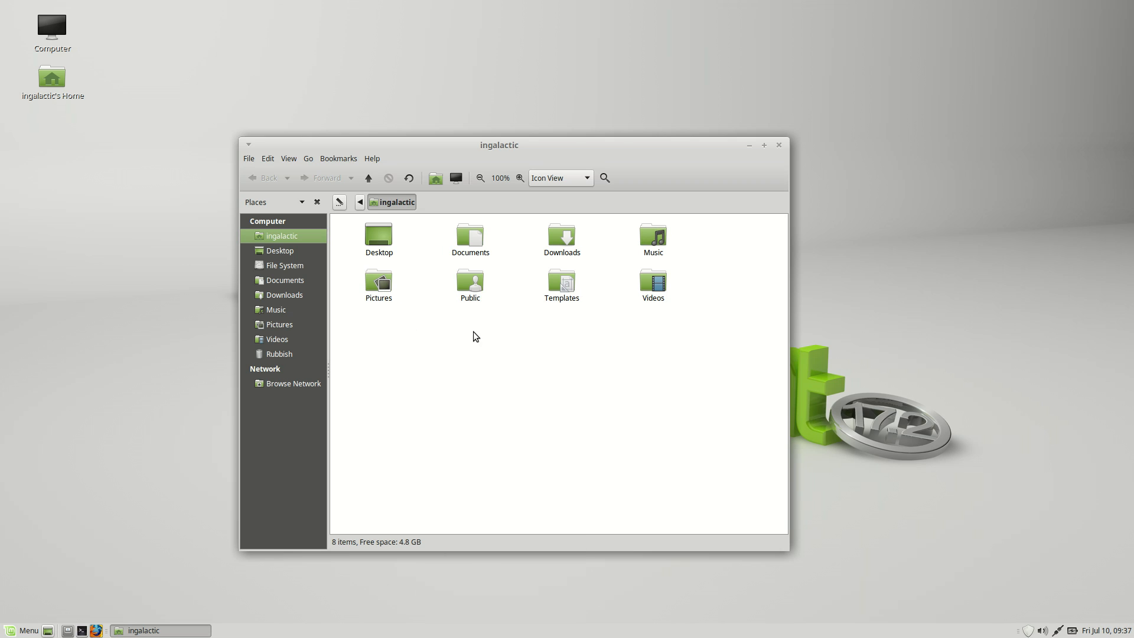
mouse_move(594, 251)
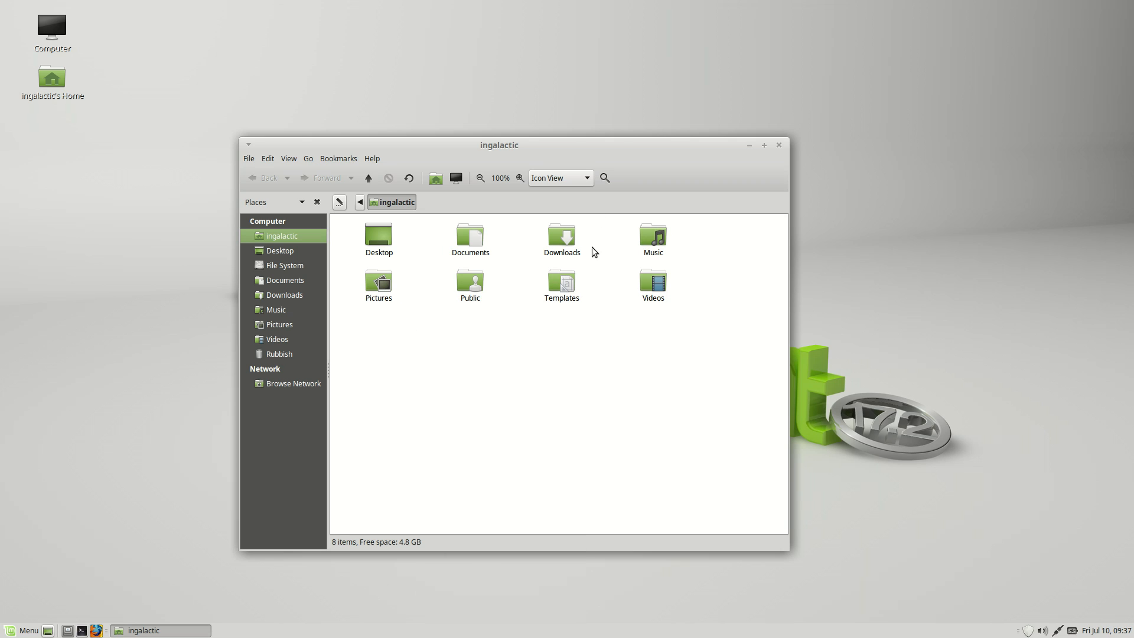
mouse_move(299, 313)
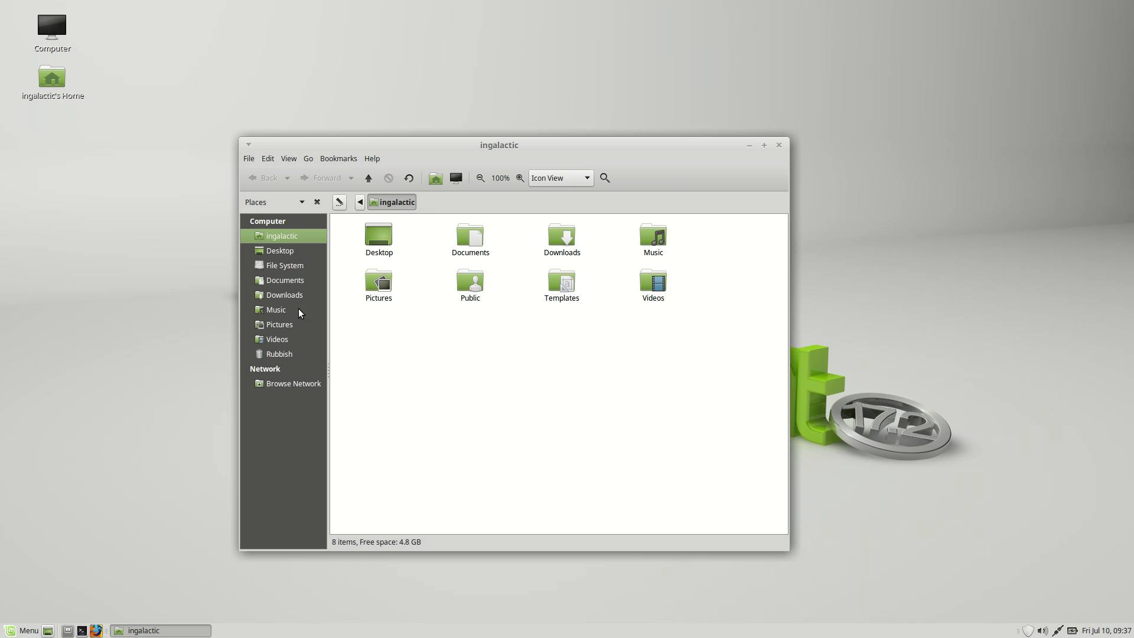
Search the menu for 'syst', launch System Monitor and move its window from the corner
click(23, 630)
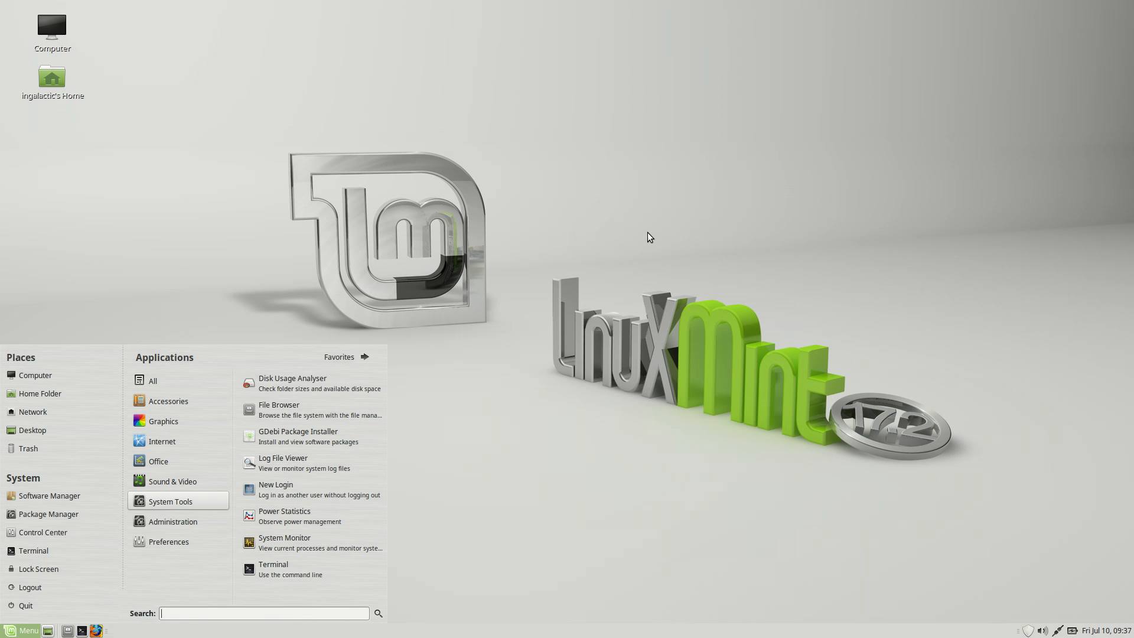
text(syst)
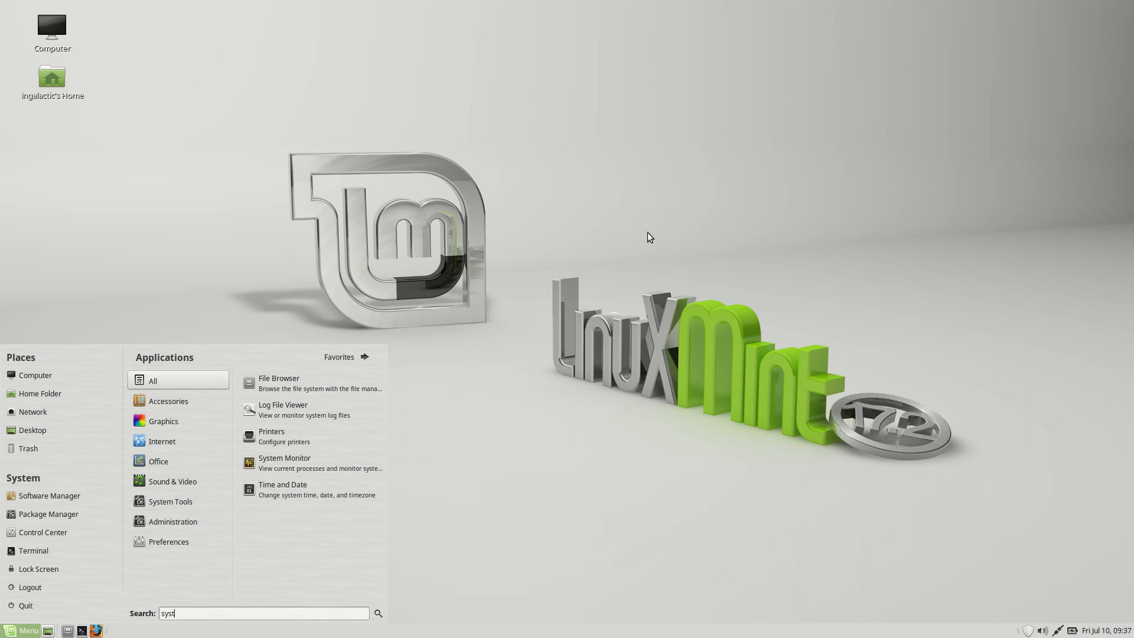
click(285, 458)
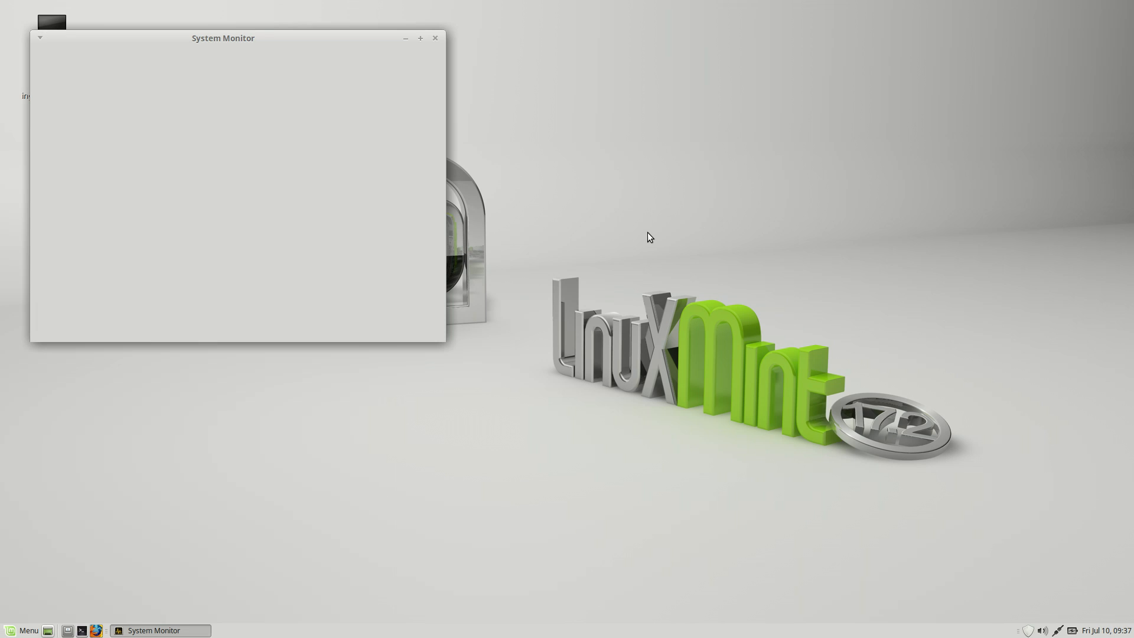
mouse_move(249, 40)
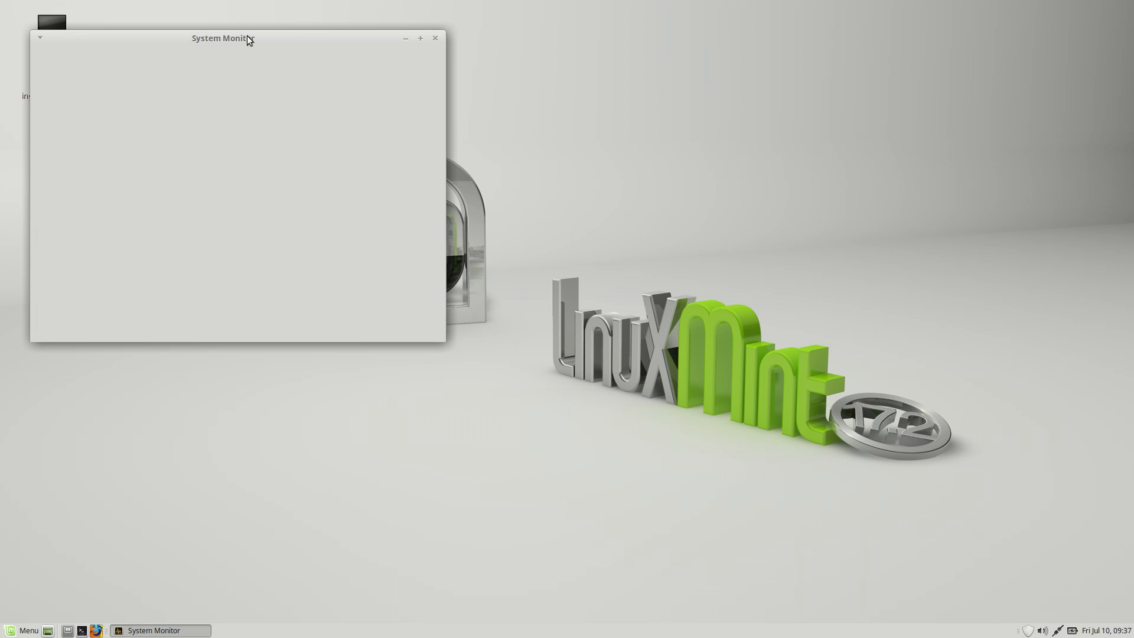
drag(221, 38, 290, 81)
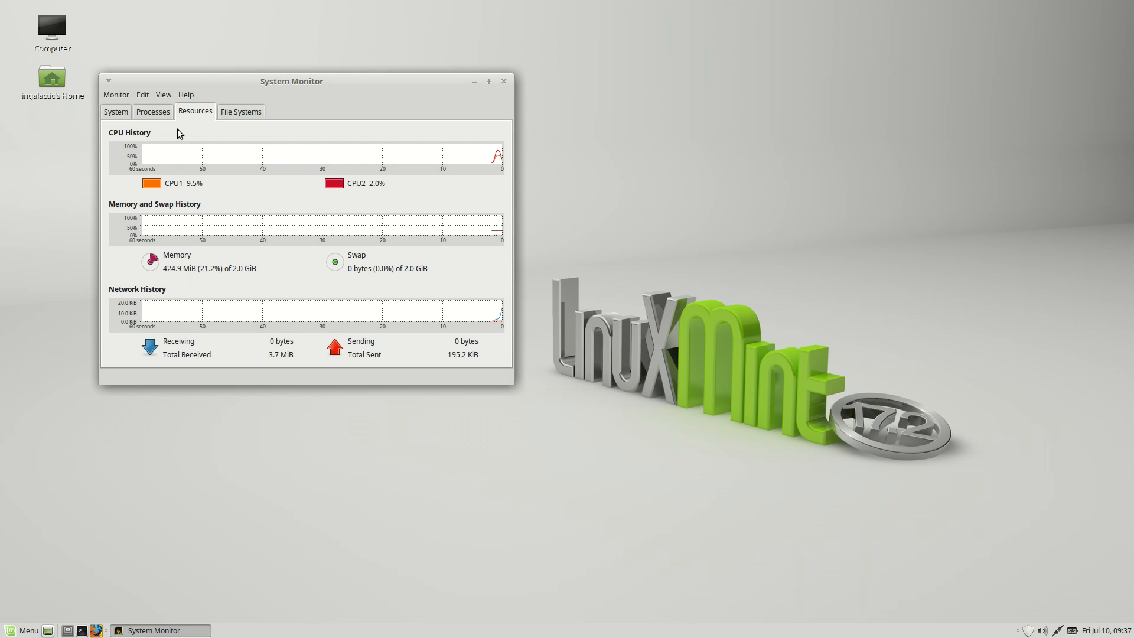
Check the process list and resource graphs, close System Monitor and open Computer from the desktop
click(152, 111)
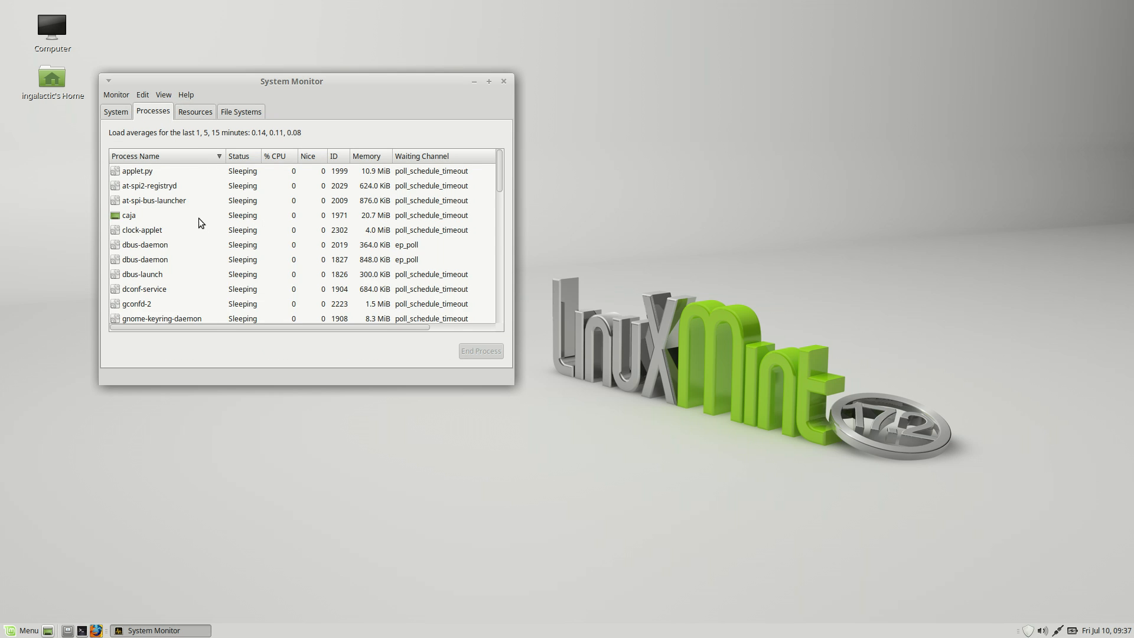
scroll(down, 3)
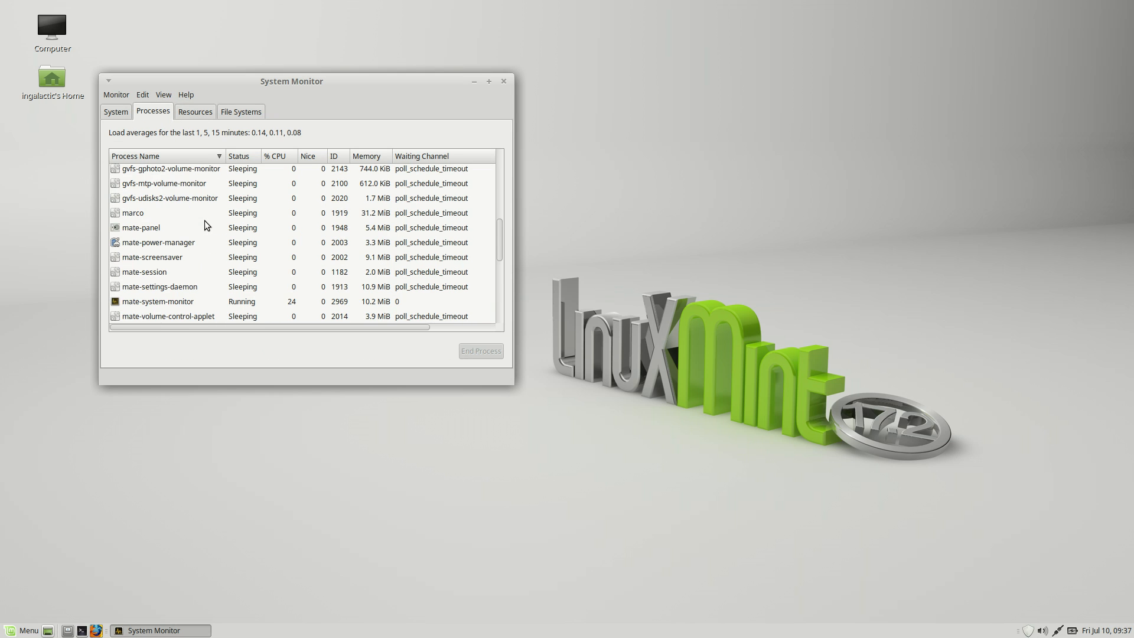
click(195, 111)
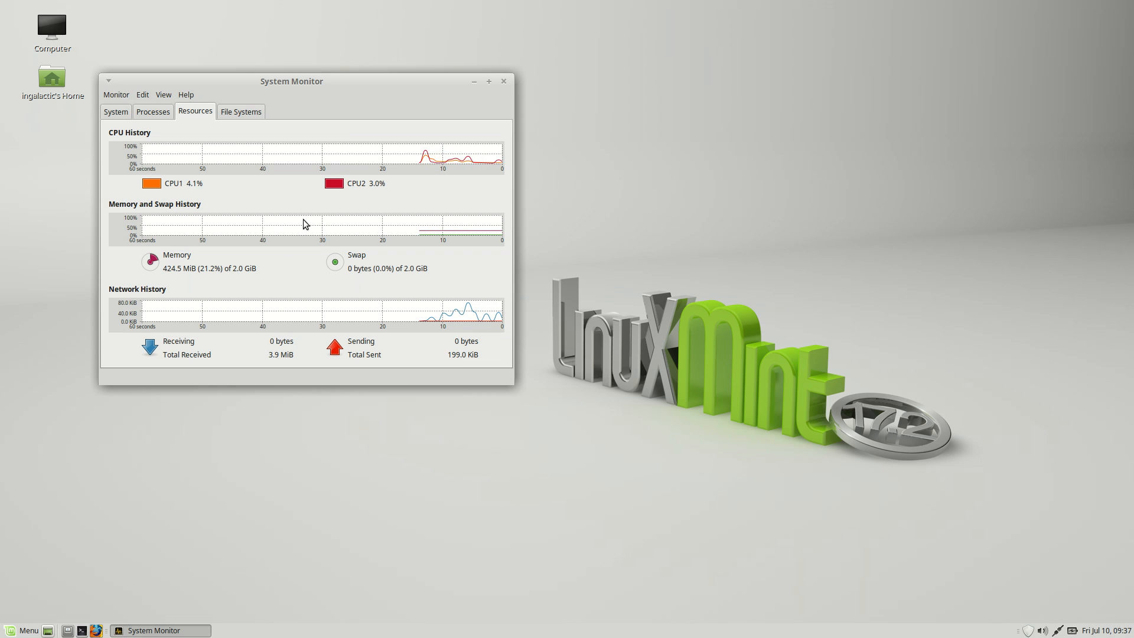
click(503, 80)
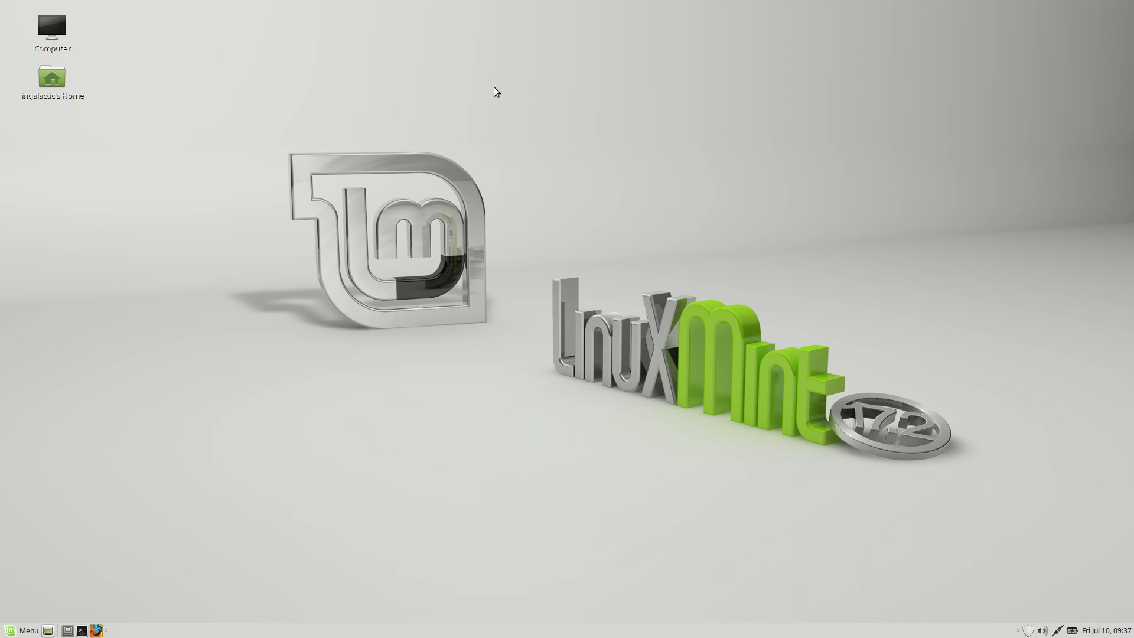
double_click(51, 27)
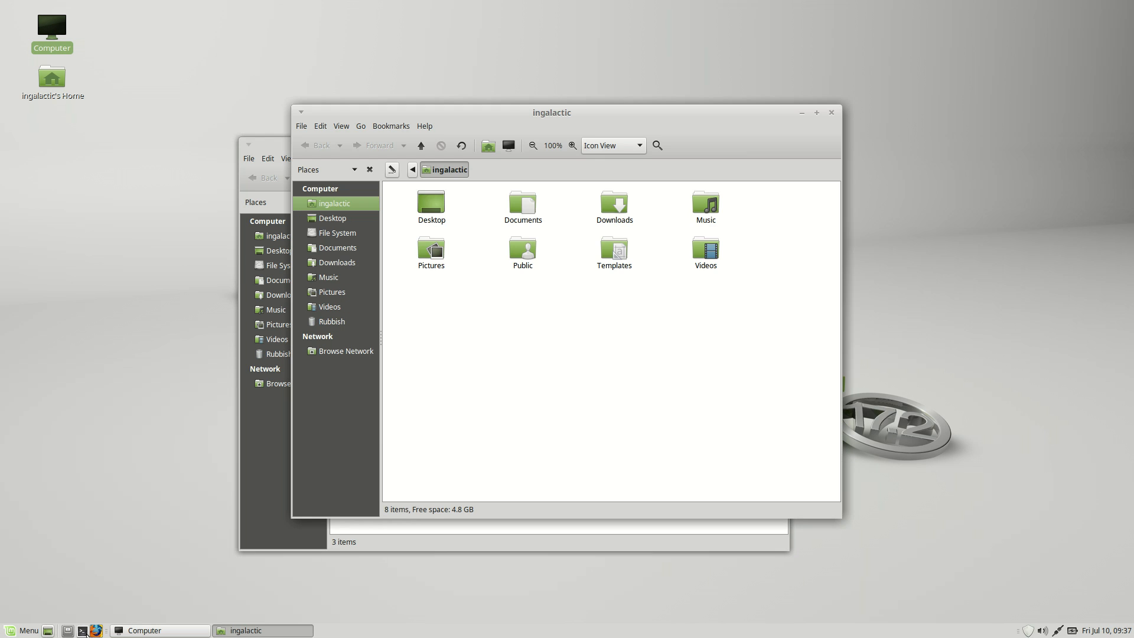
click(96, 630)
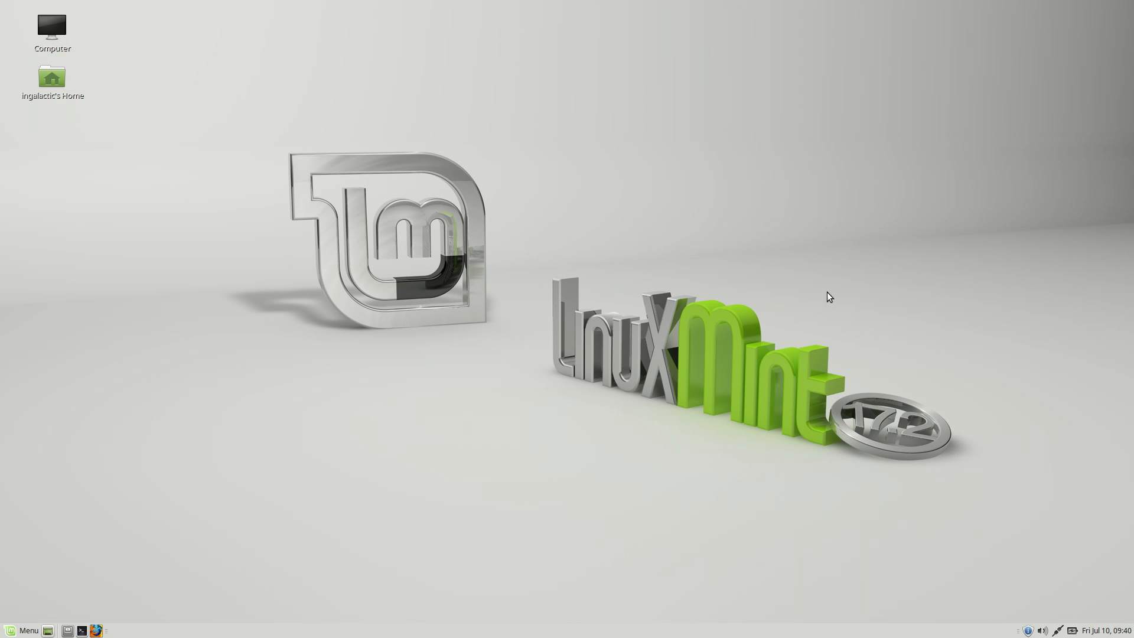
mouse_move(804, 254)
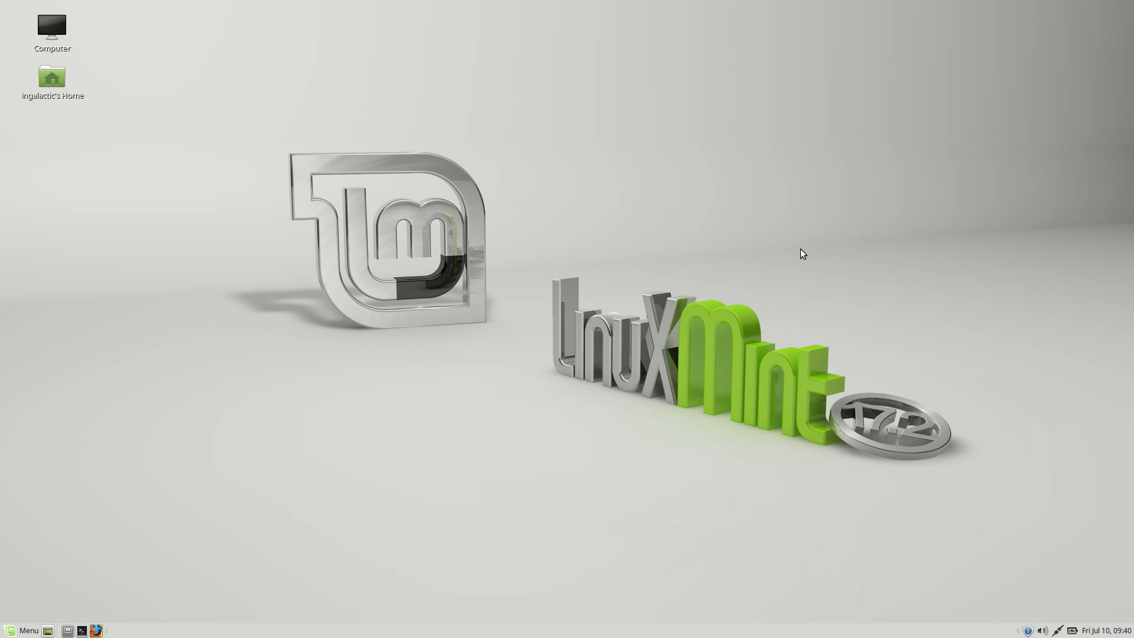
mouse_move(786, 254)
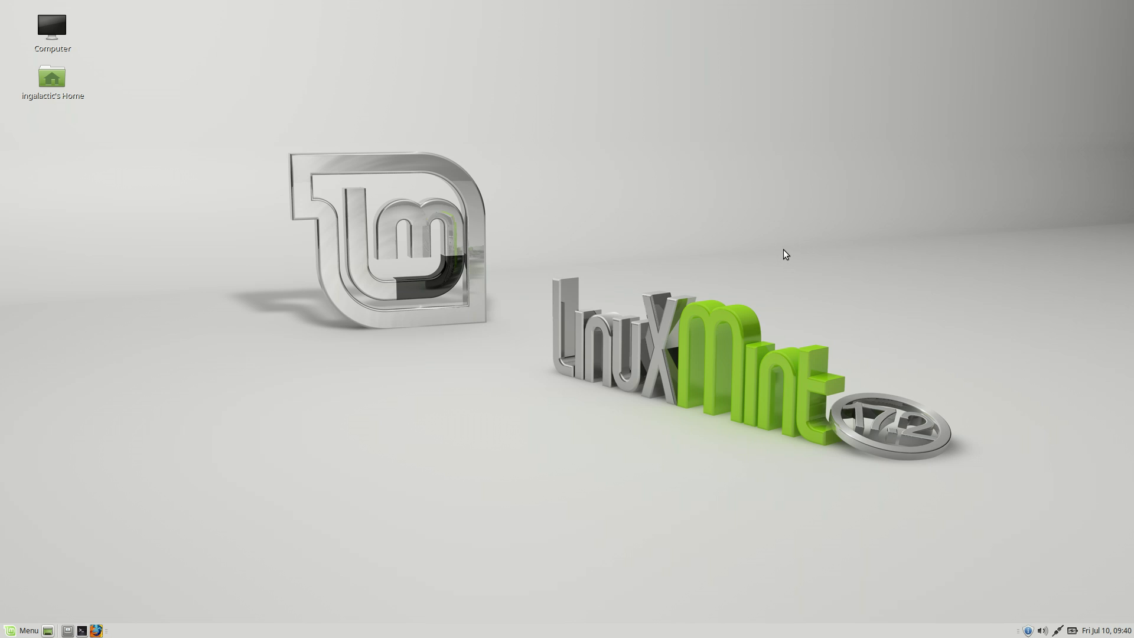
mouse_move(774, 283)
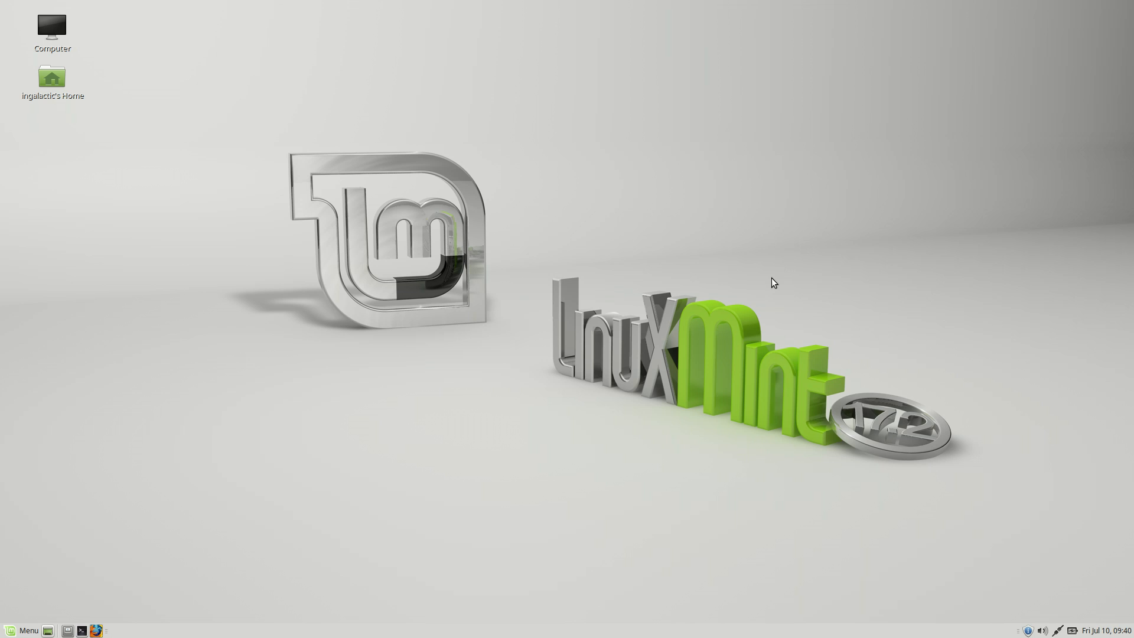
mouse_move(780, 281)
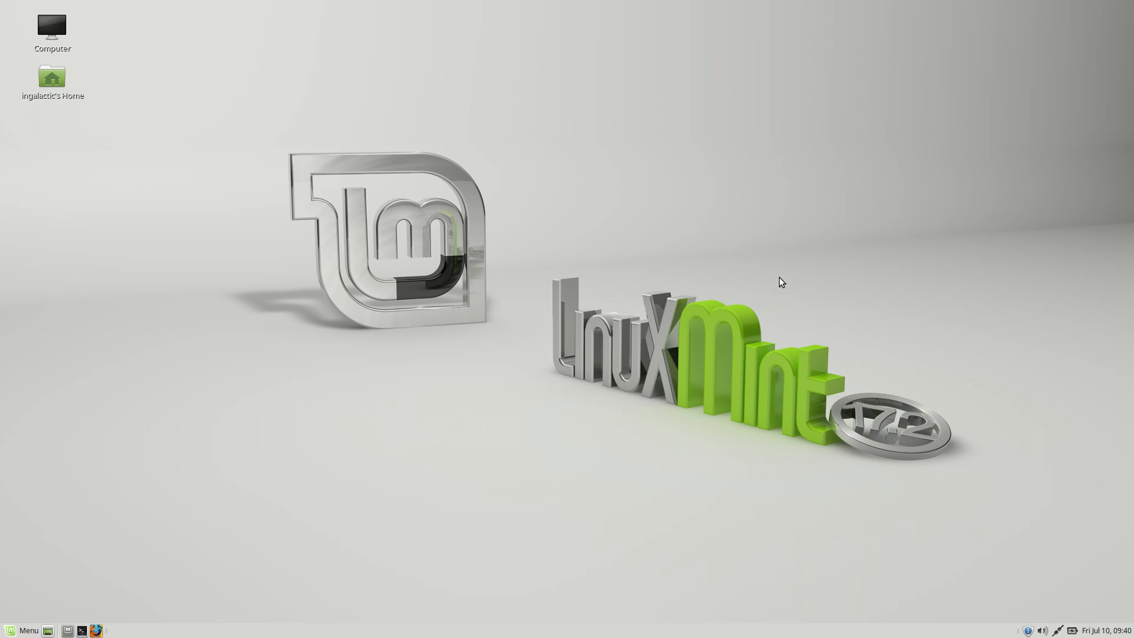
mouse_move(734, 171)
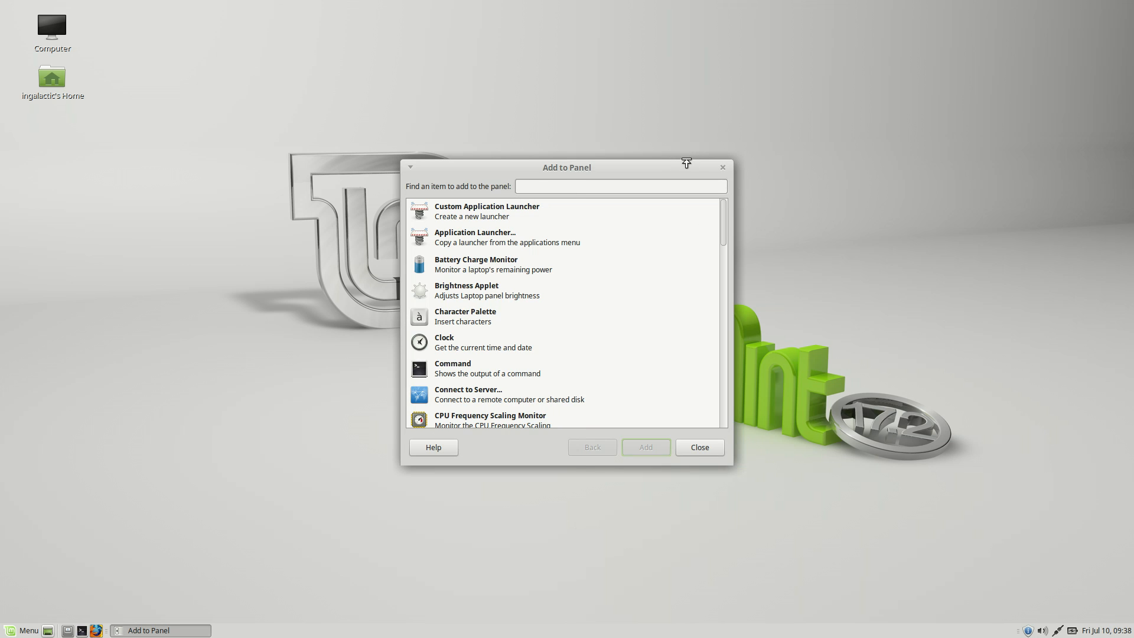
scroll(down, 3)
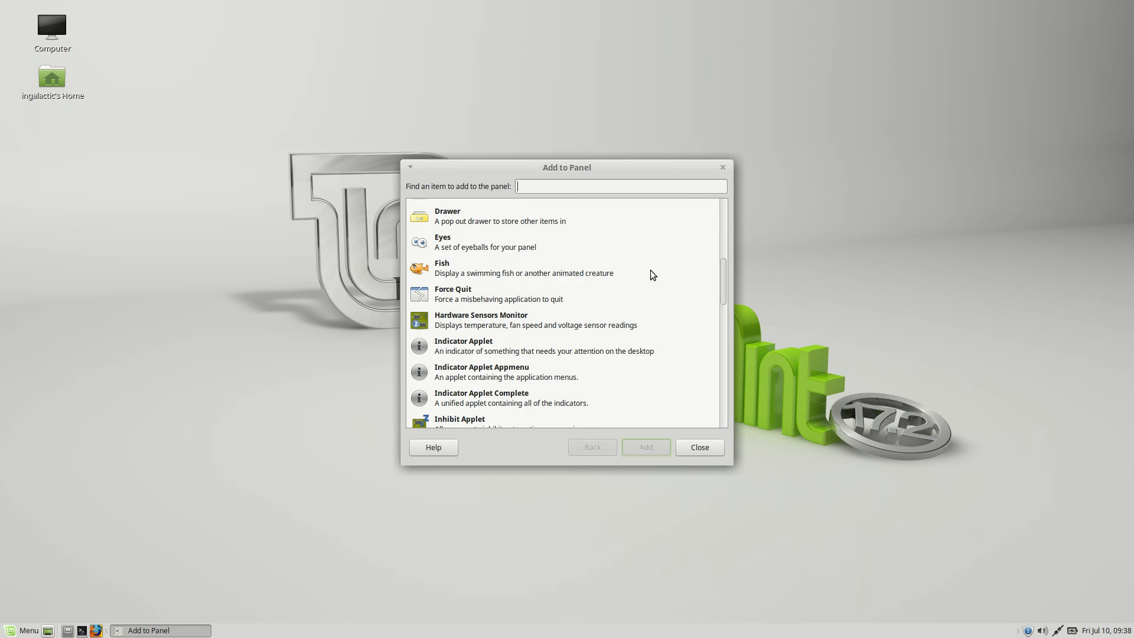
scroll(down, 3)
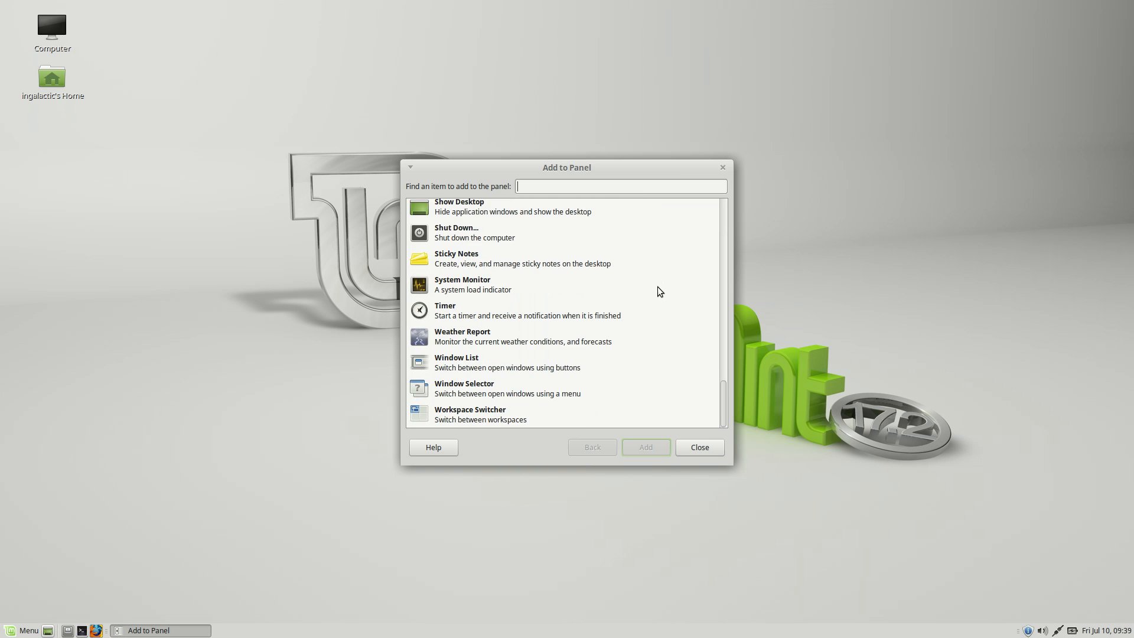
scroll(up, 3)
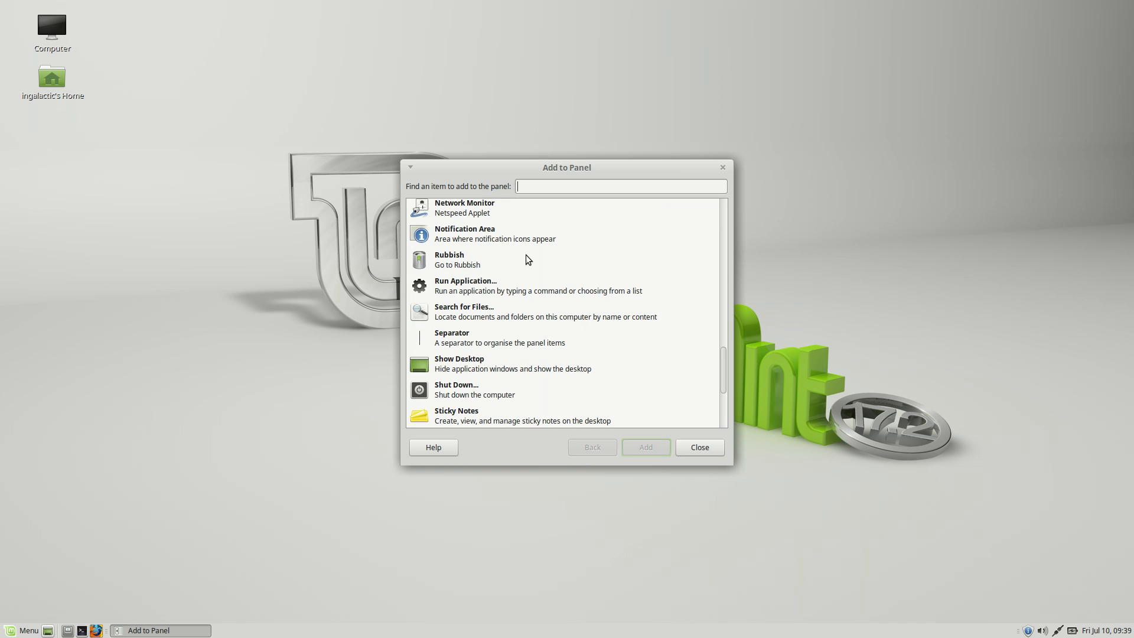
scroll(down, 3)
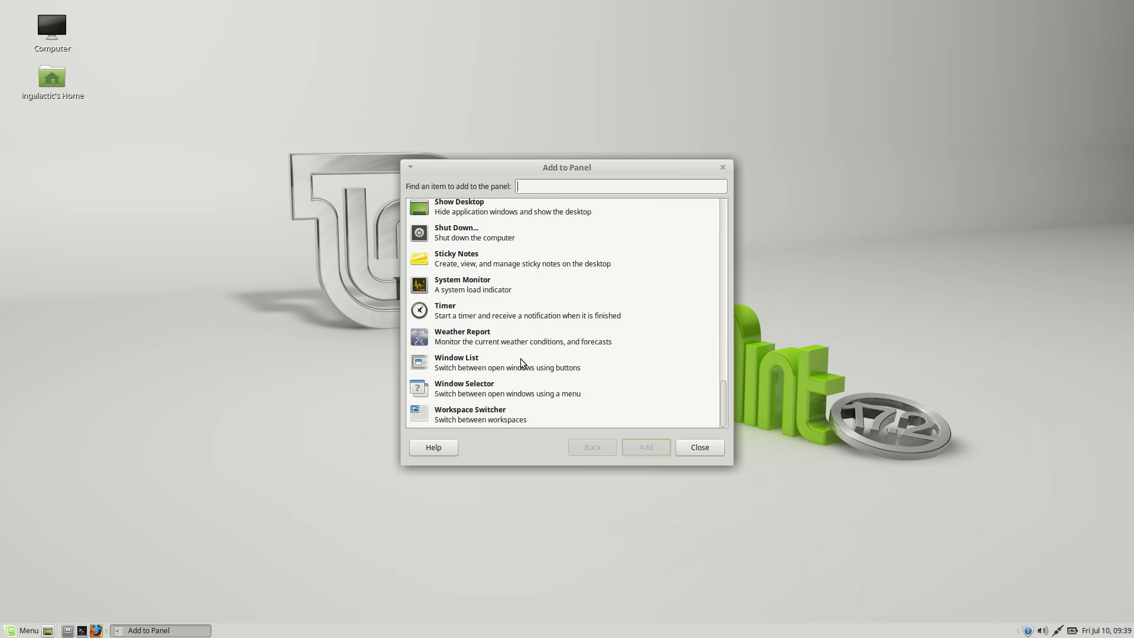
scroll(up, 3)
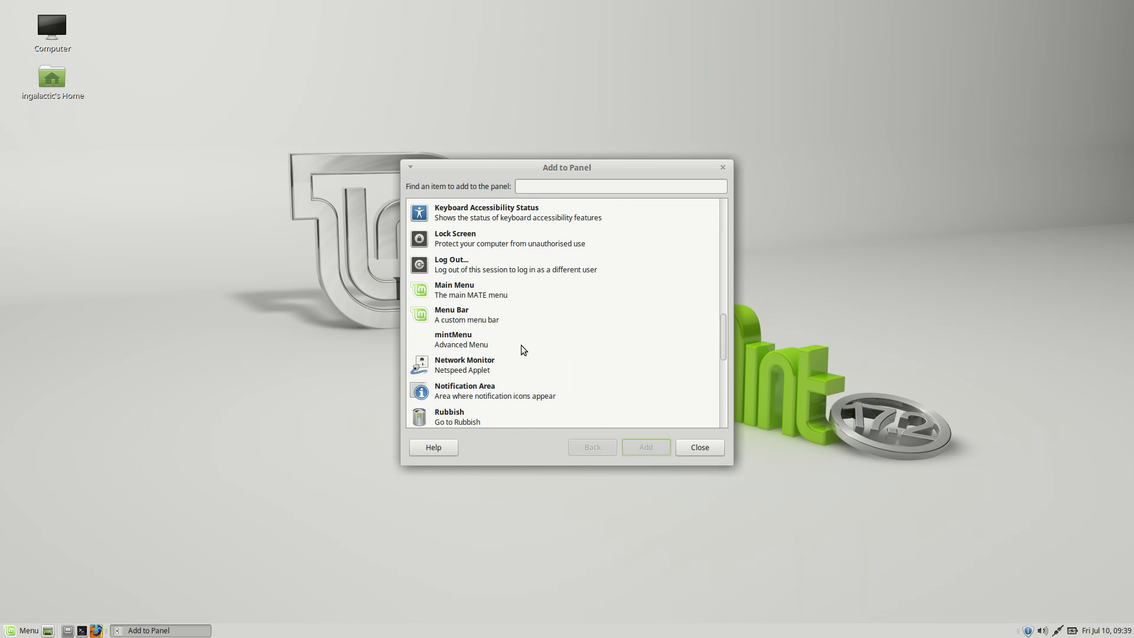
scroll(up, 3)
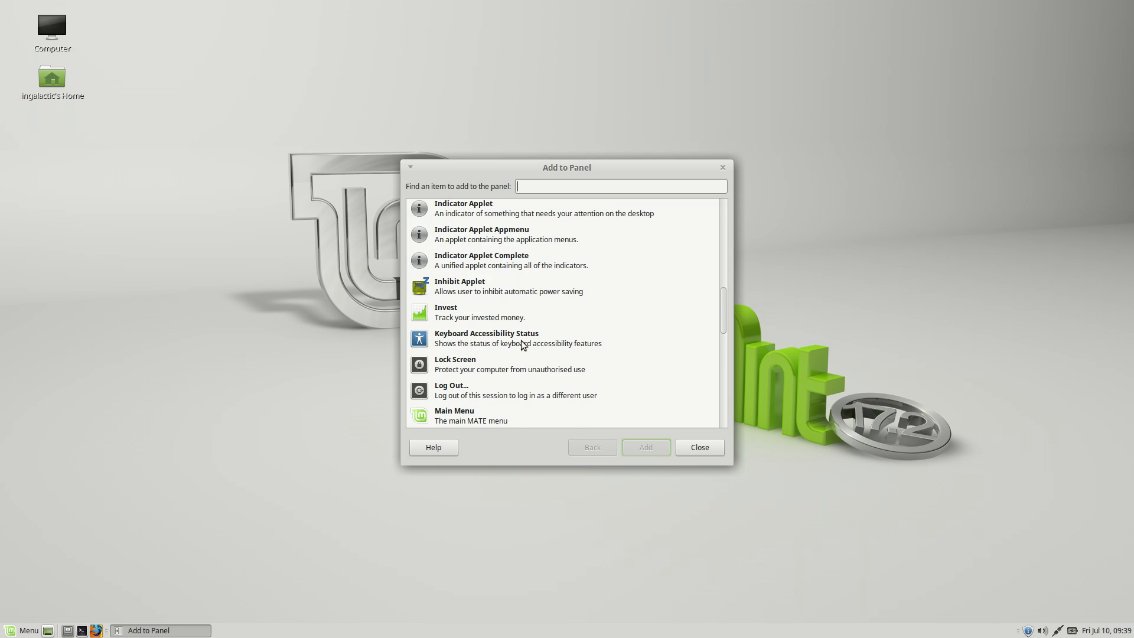
scroll(up, 3)
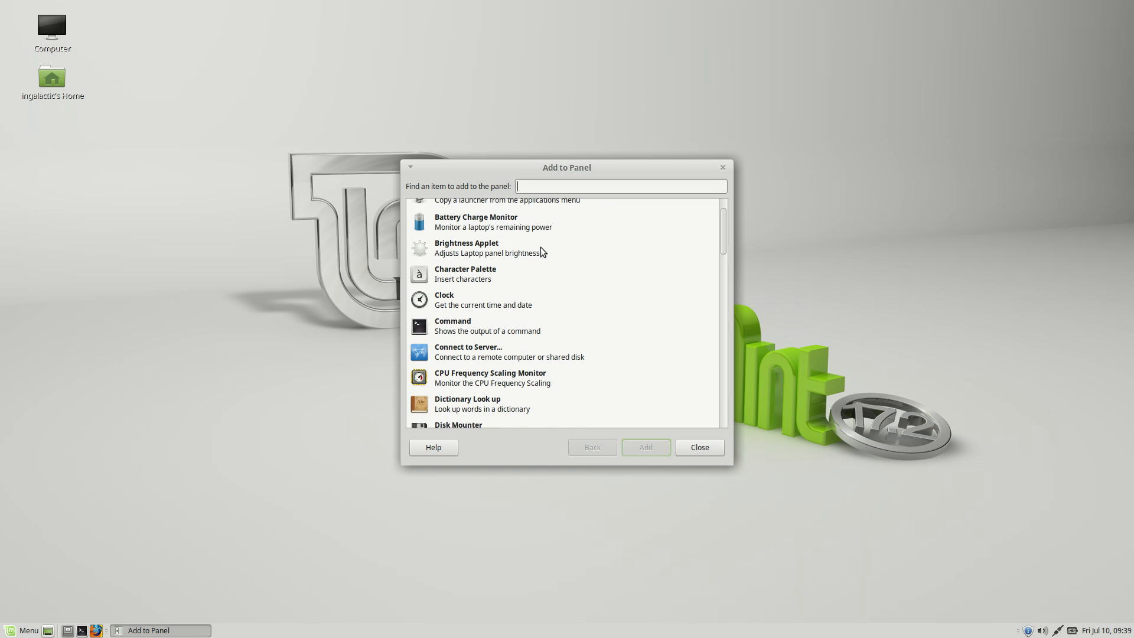
scroll(up, 3)
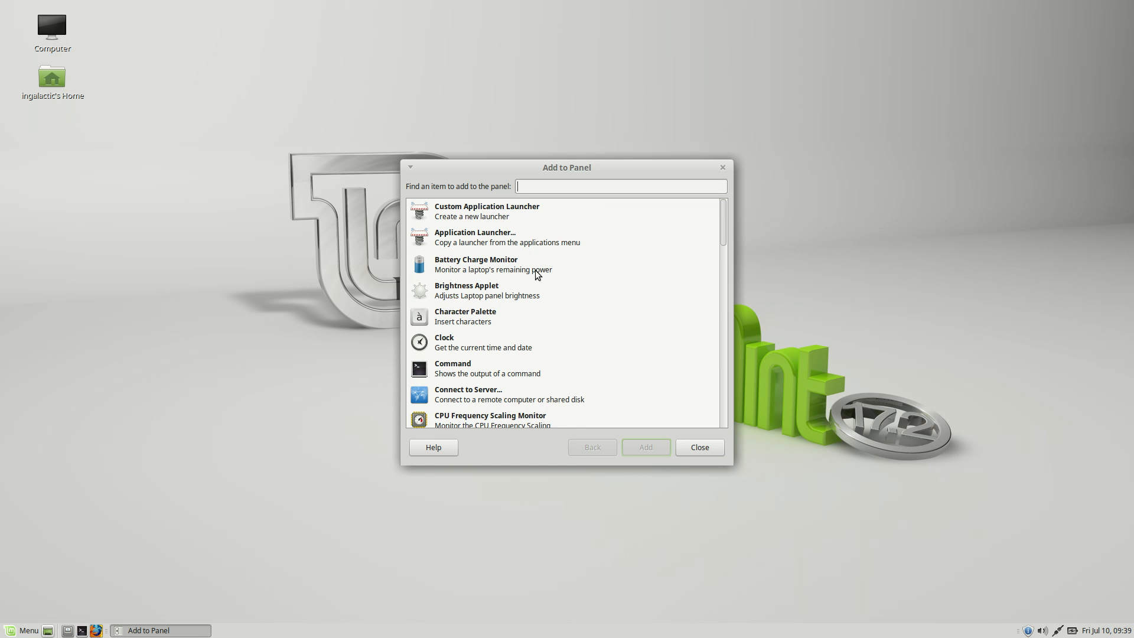
mouse_move(583, 259)
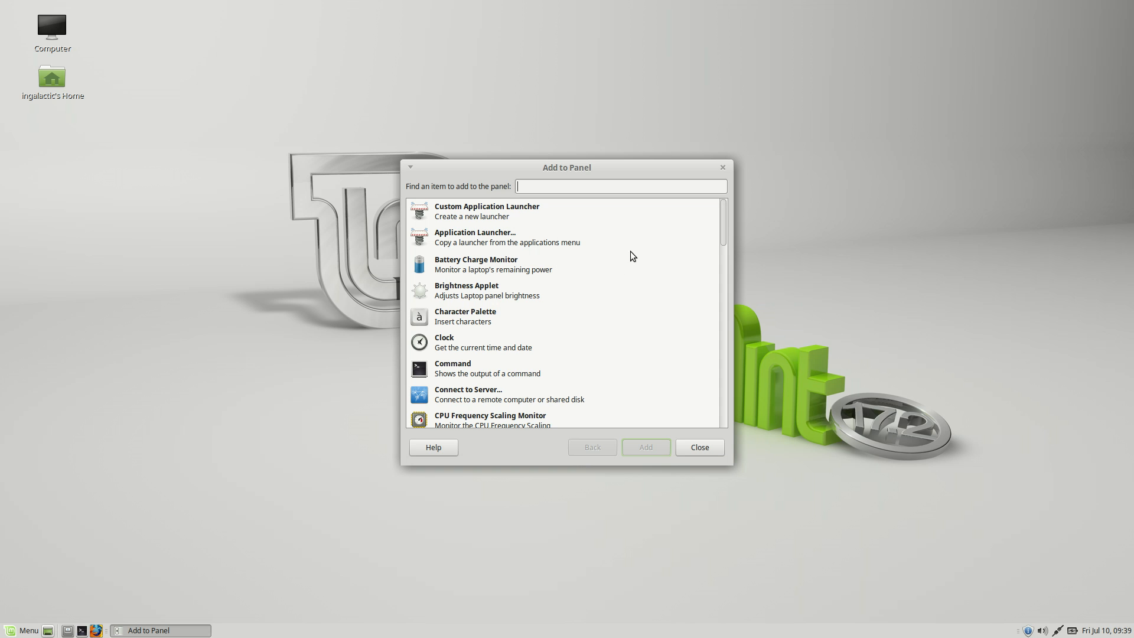
Close the Add to Panel applet list and show all applications in the main menu
click(698, 446)
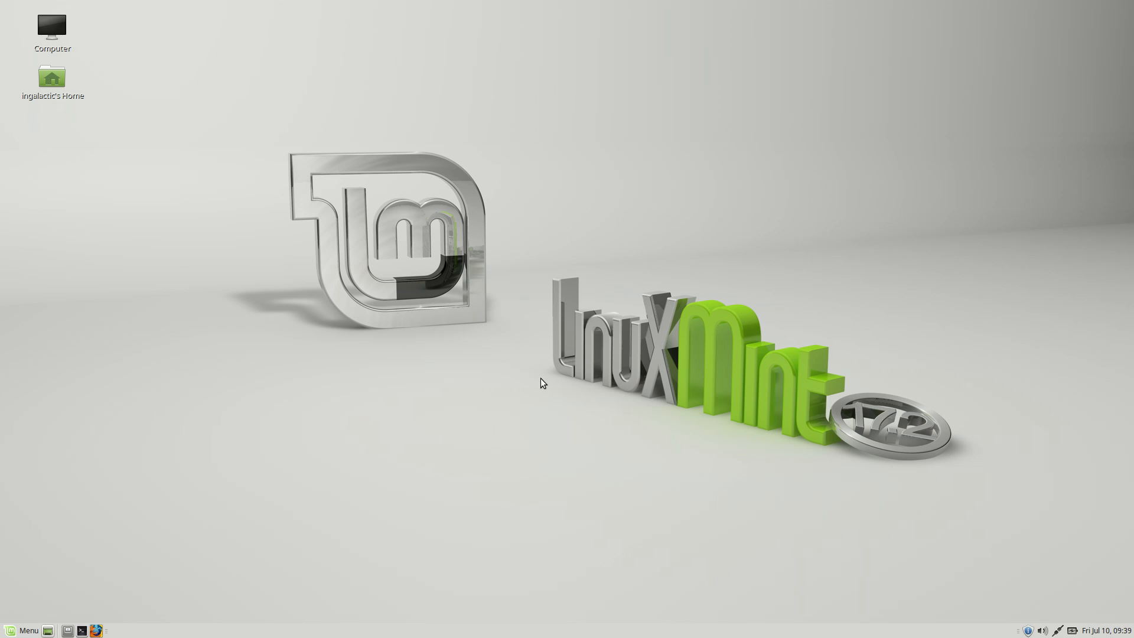
mouse_move(257, 233)
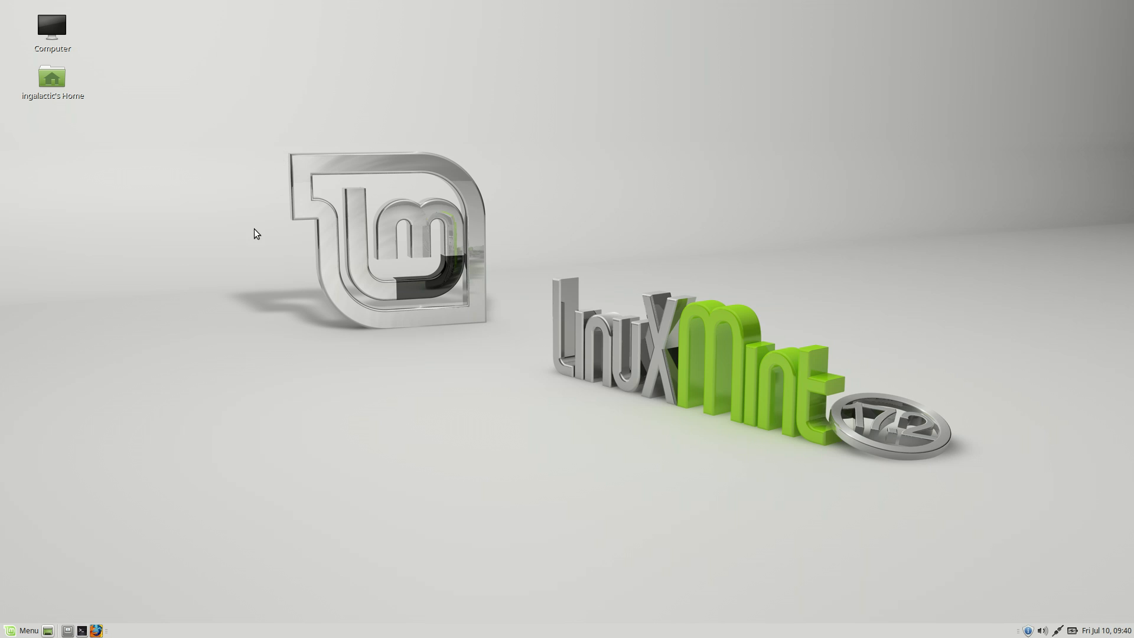
mouse_move(279, 188)
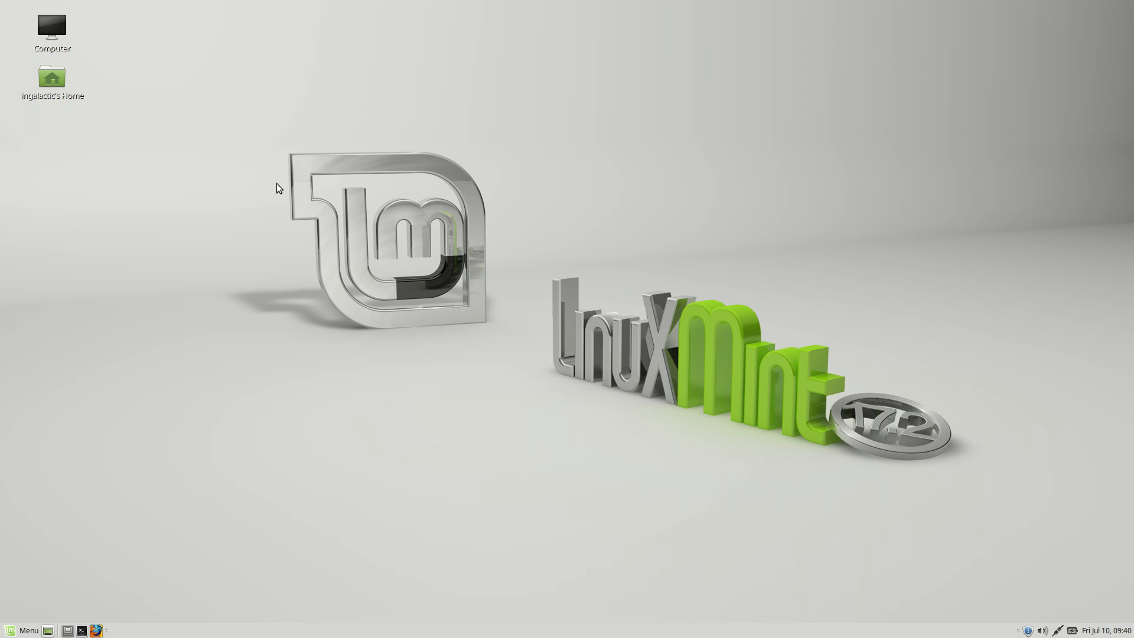
mouse_move(266, 146)
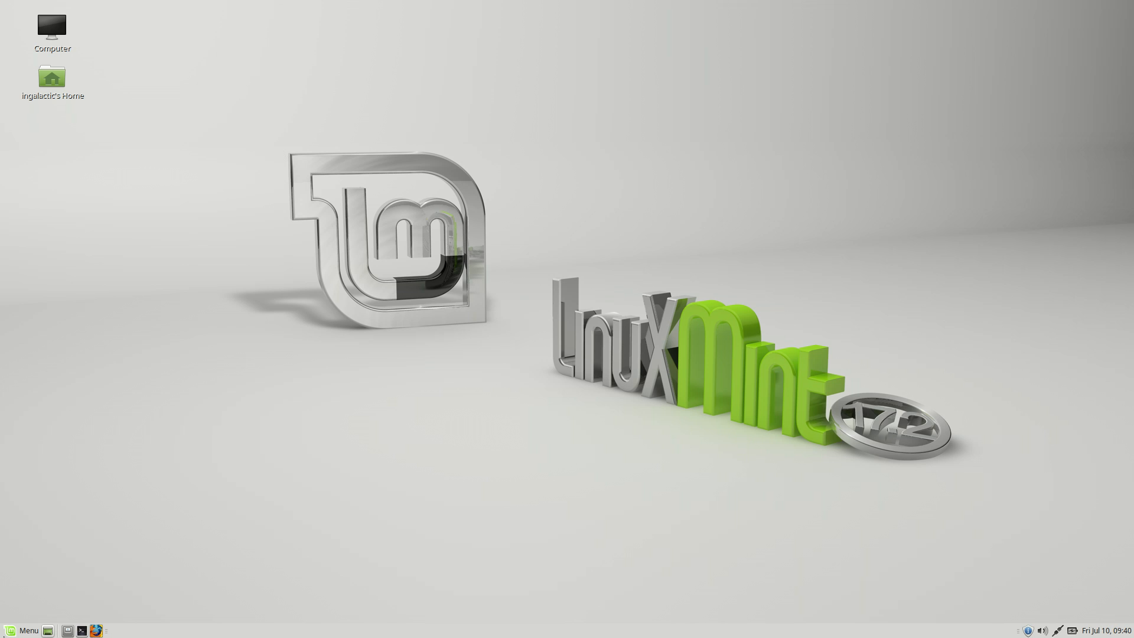
click(22, 629)
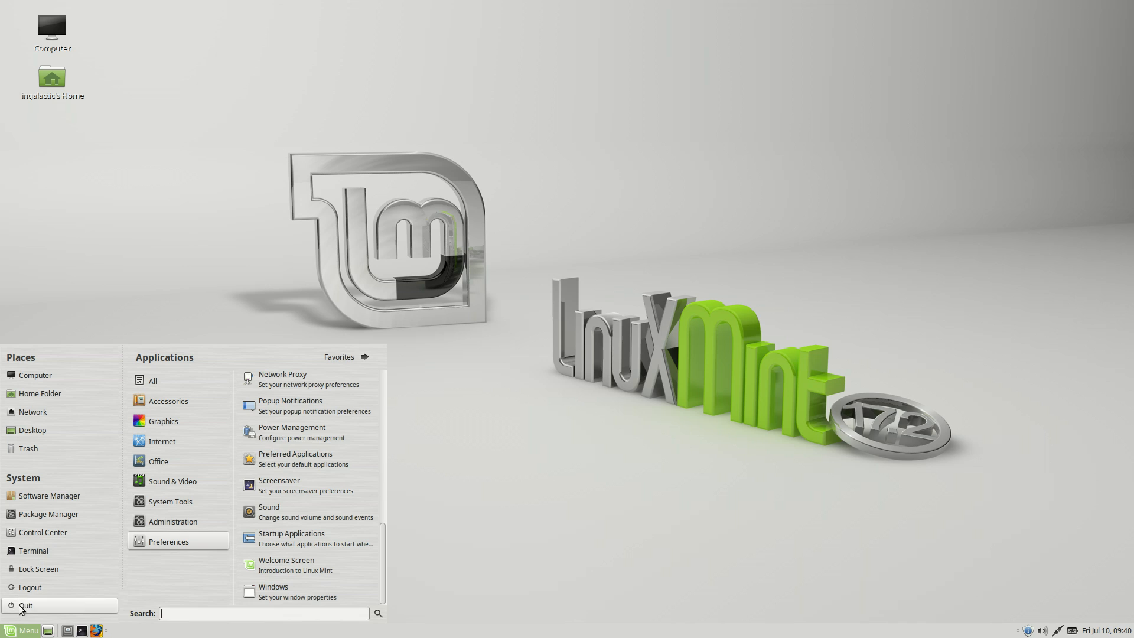
click(152, 379)
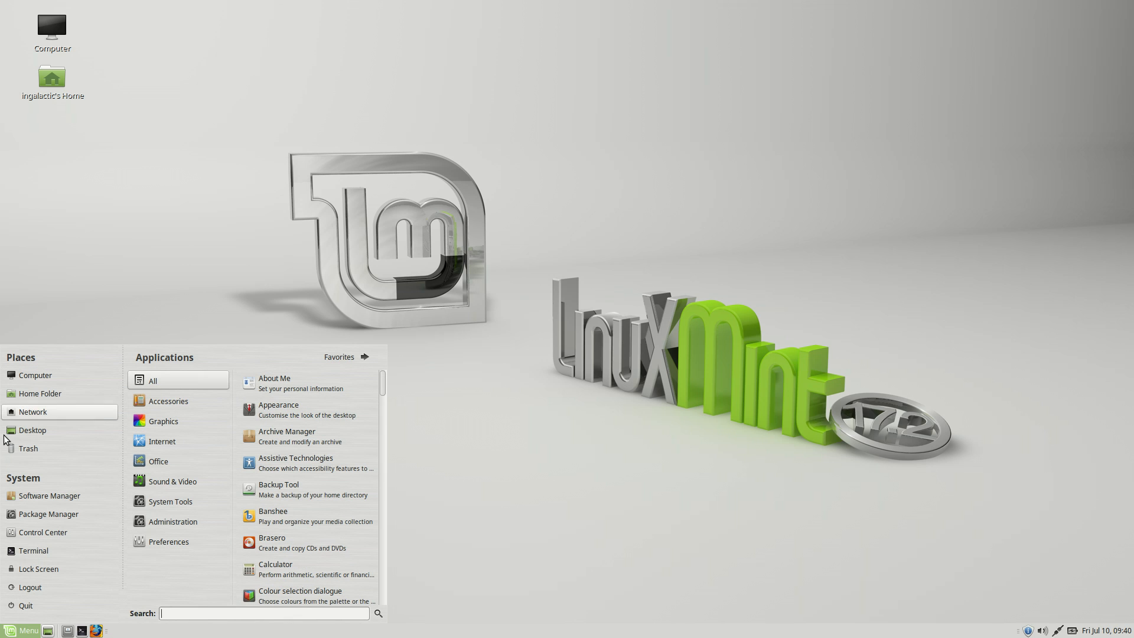
mouse_move(6, 446)
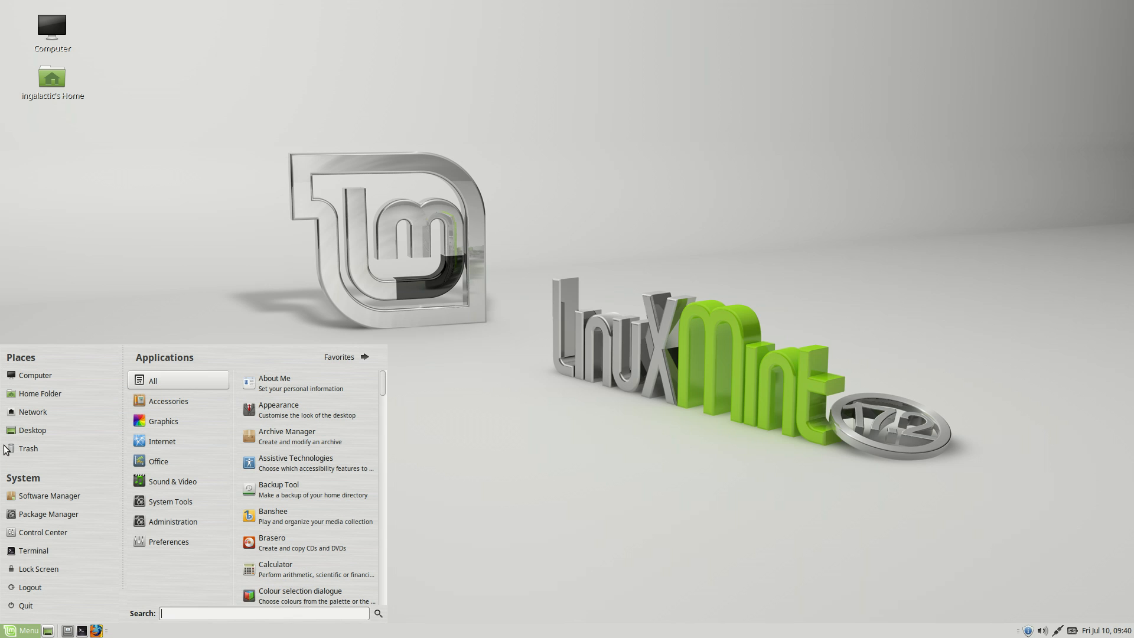